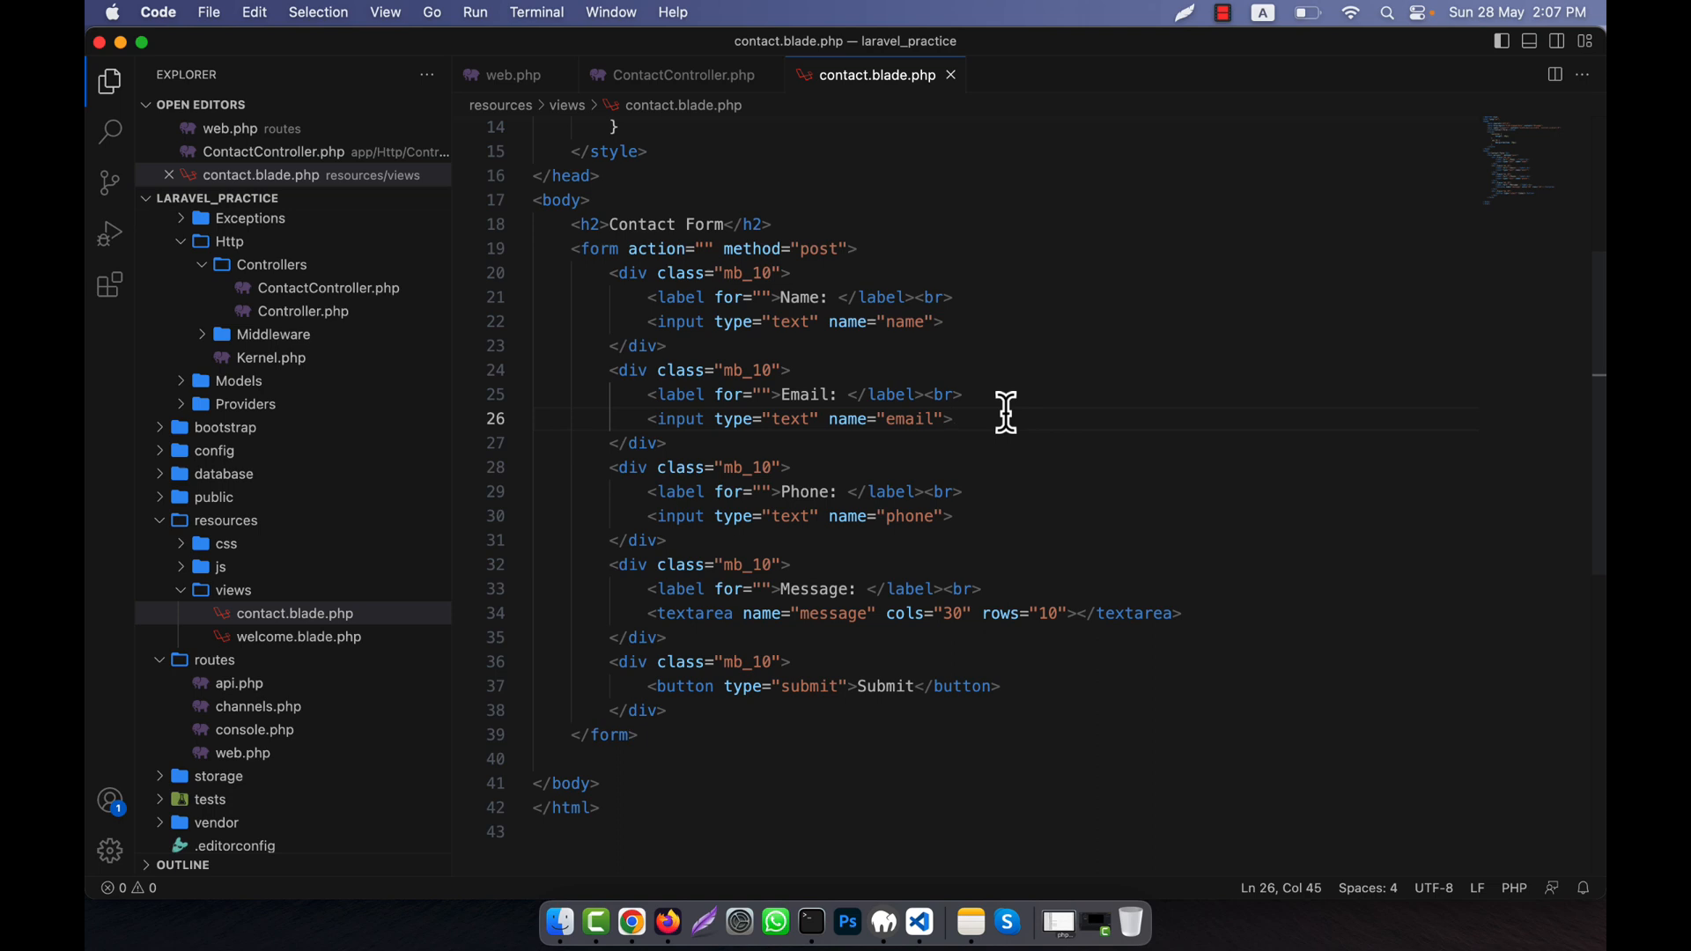
# Step: Set the contact form's action in contact.blade.php to {{ route('') }}
pyautogui.click(953, 418)
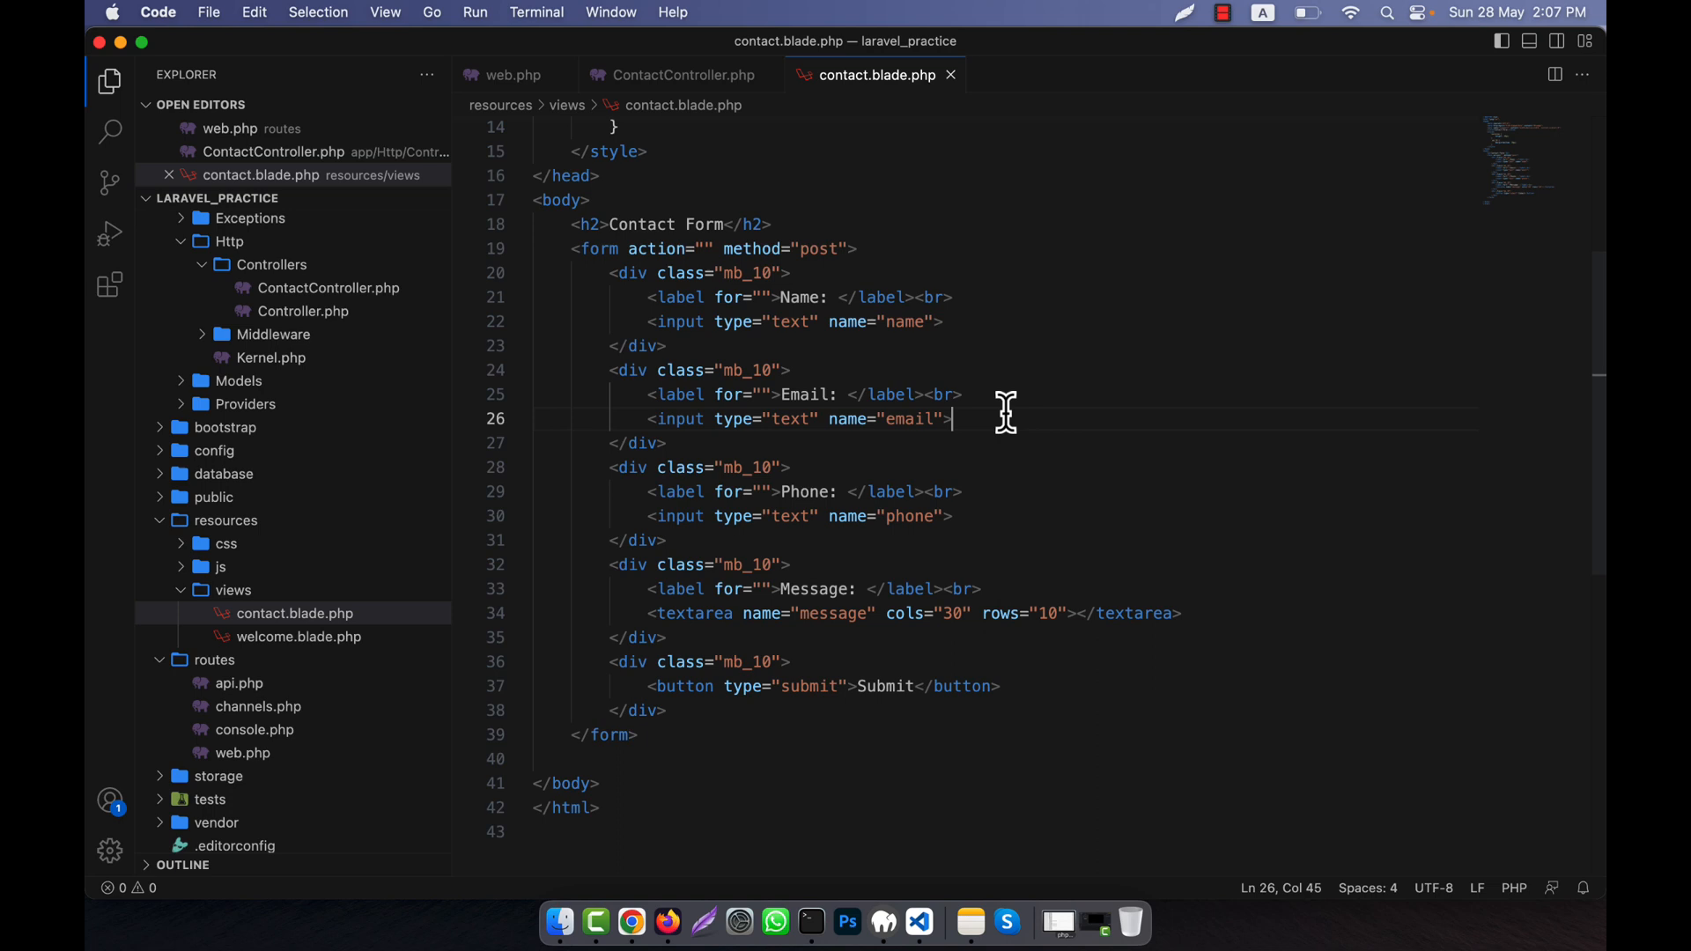
pyautogui.moveTo(962, 423)
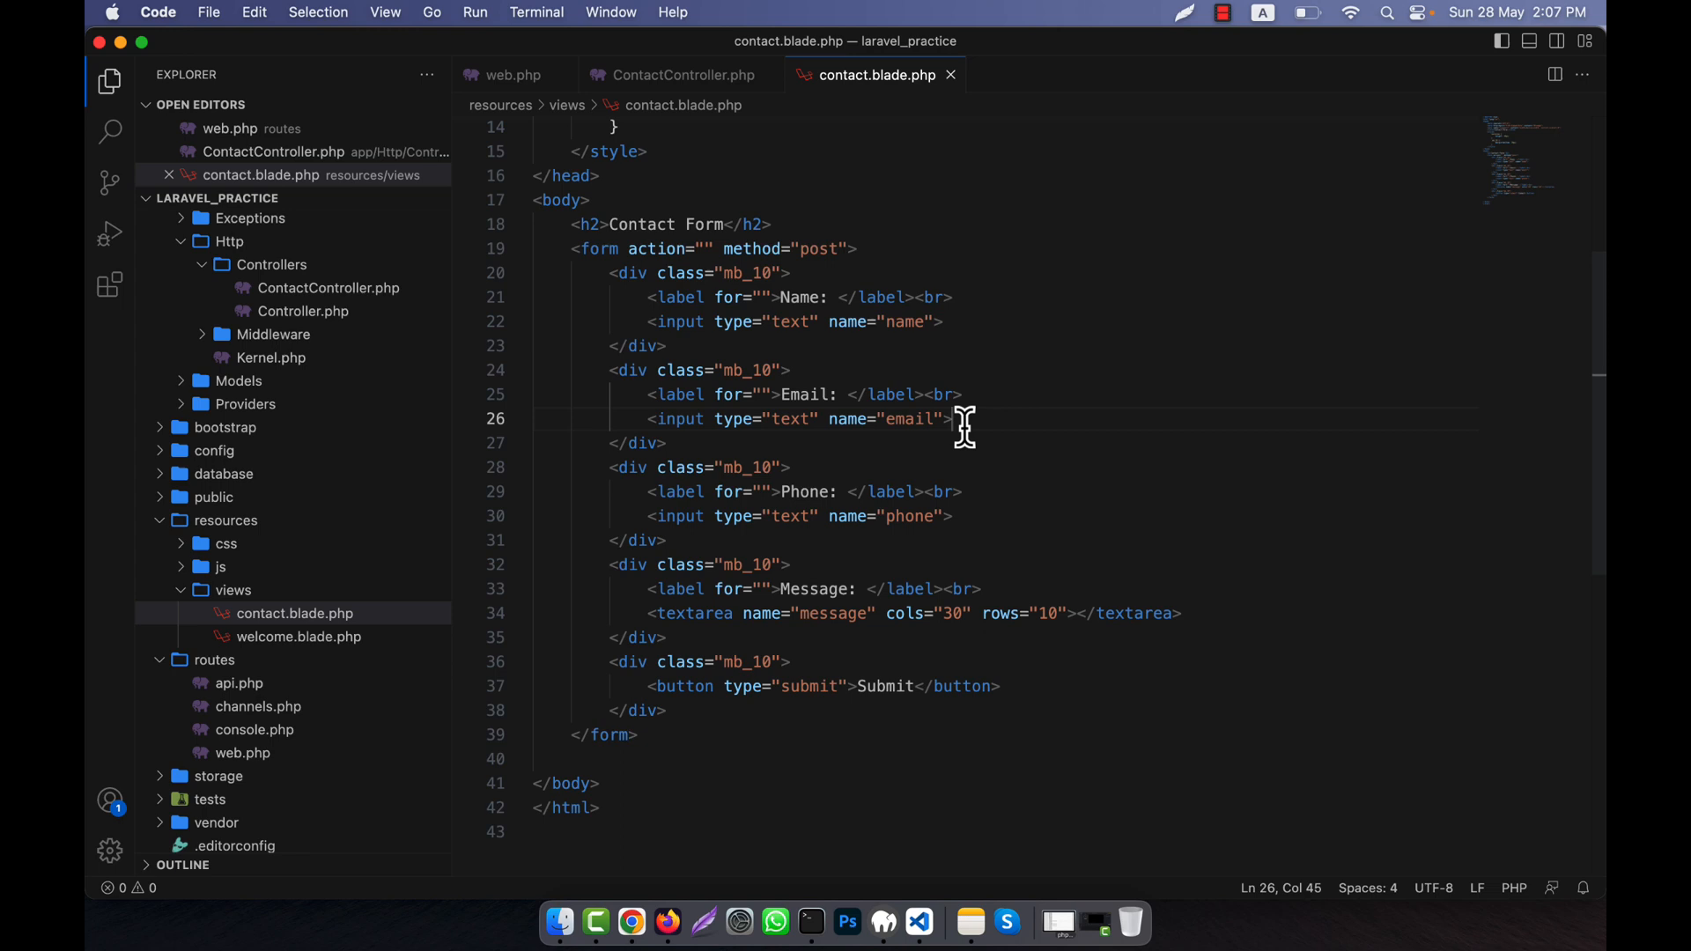
pyautogui.moveTo(734, 211)
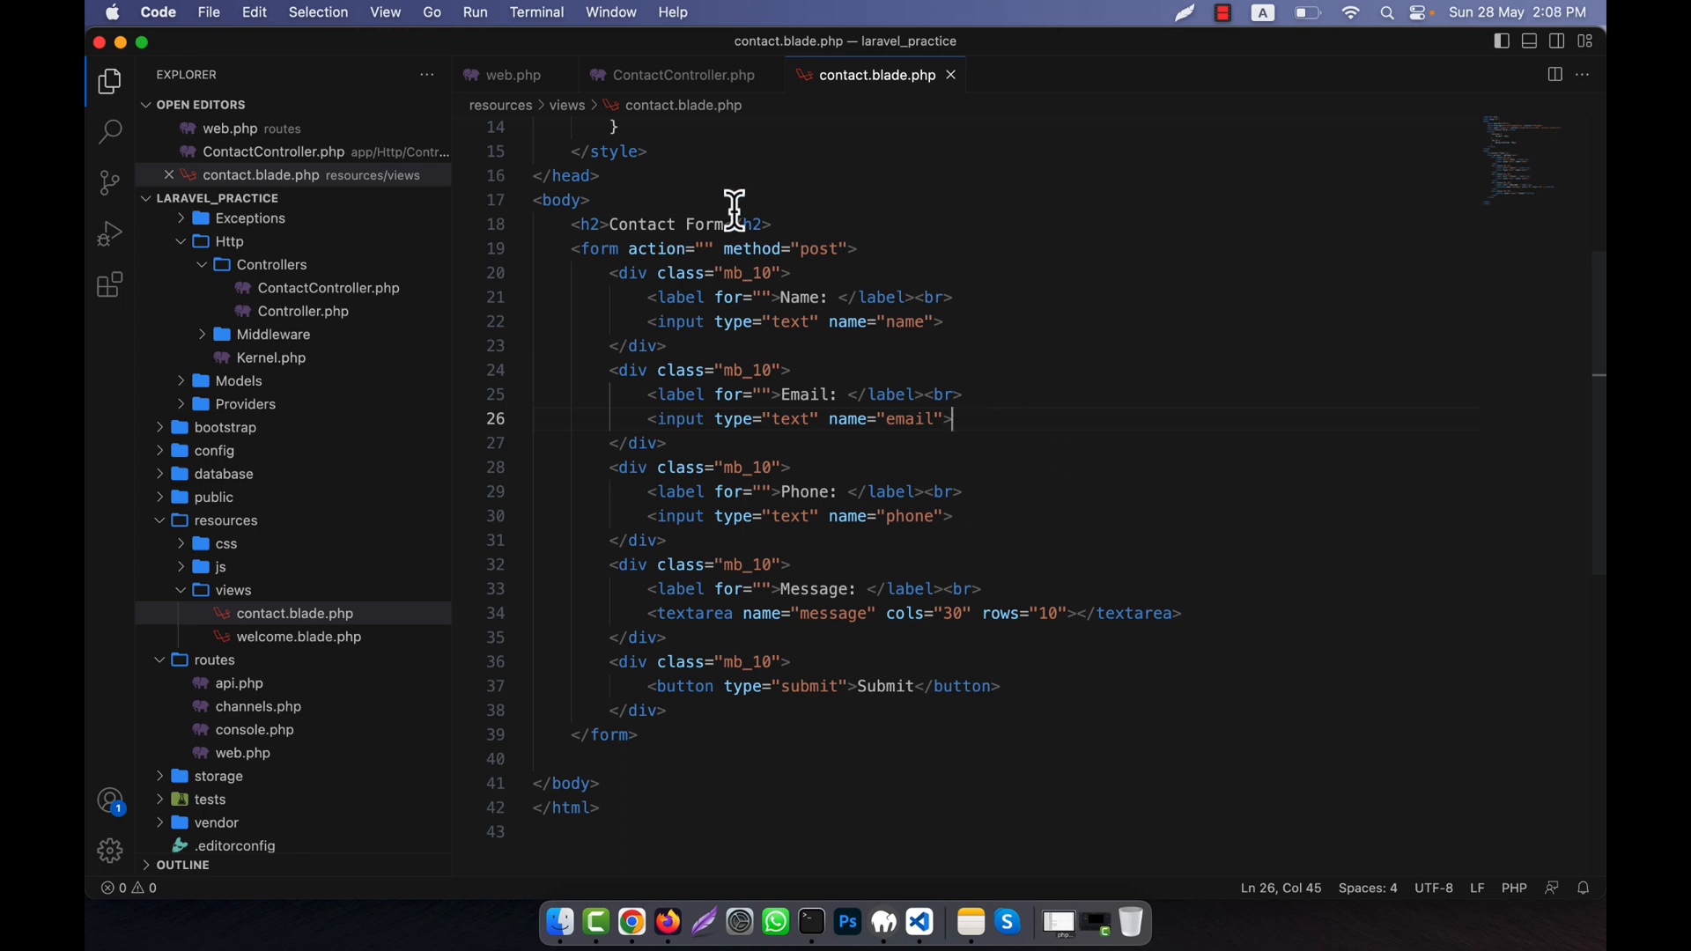
pyautogui.click(591, 248)
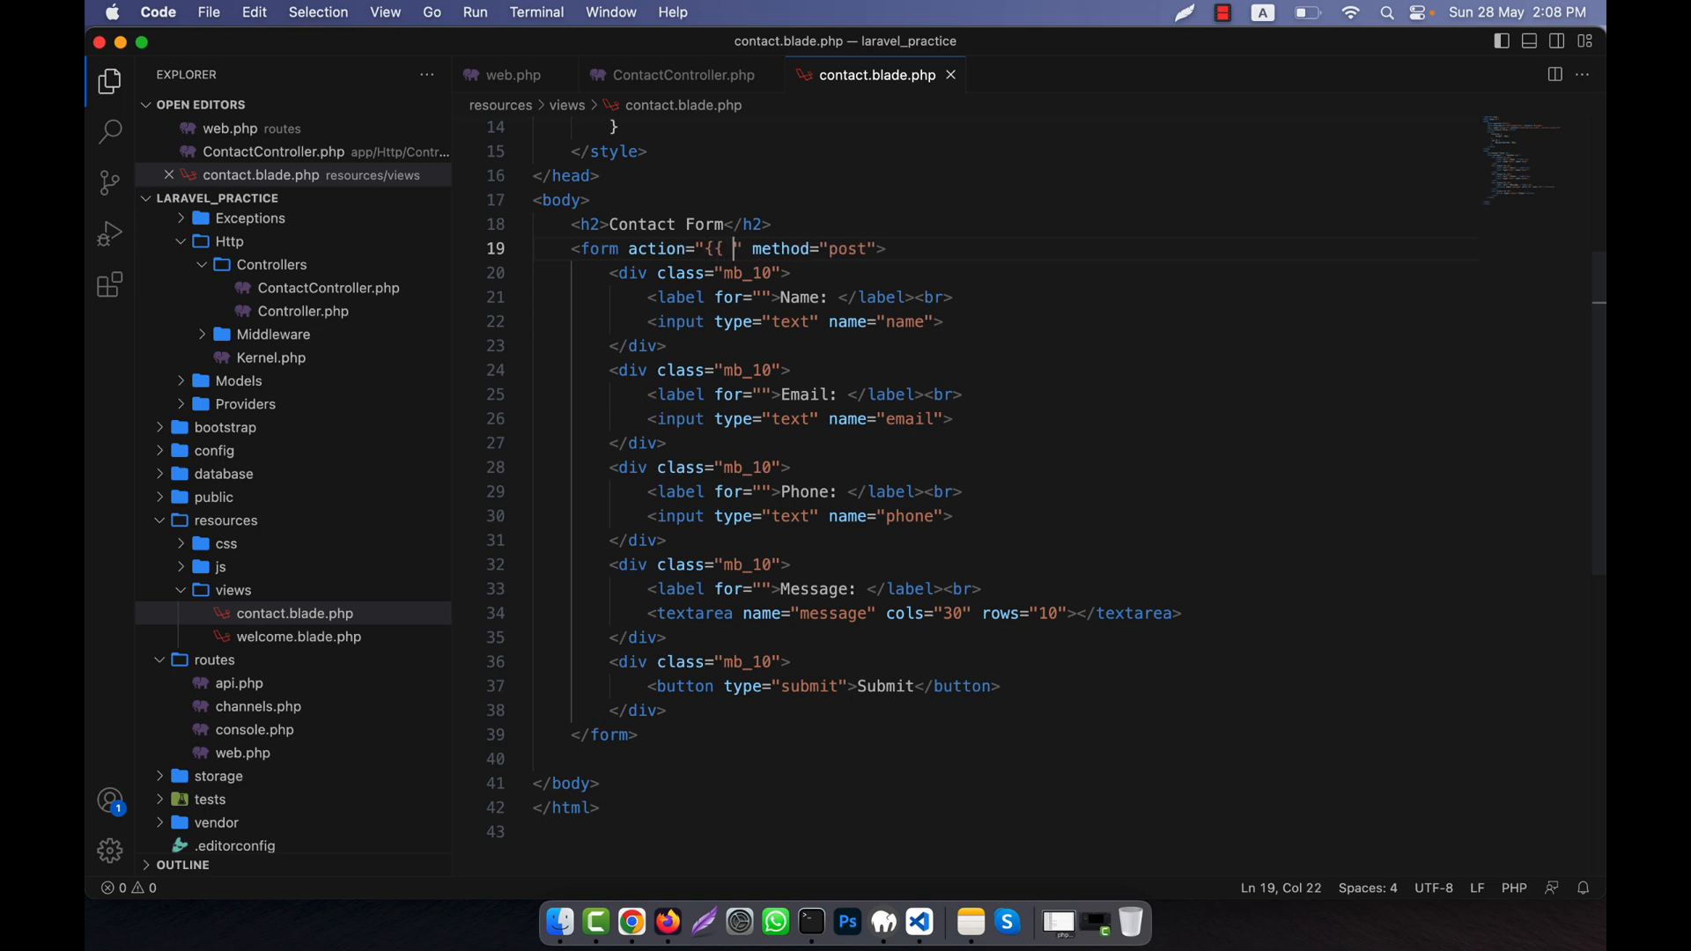
pyautogui.write('}}')
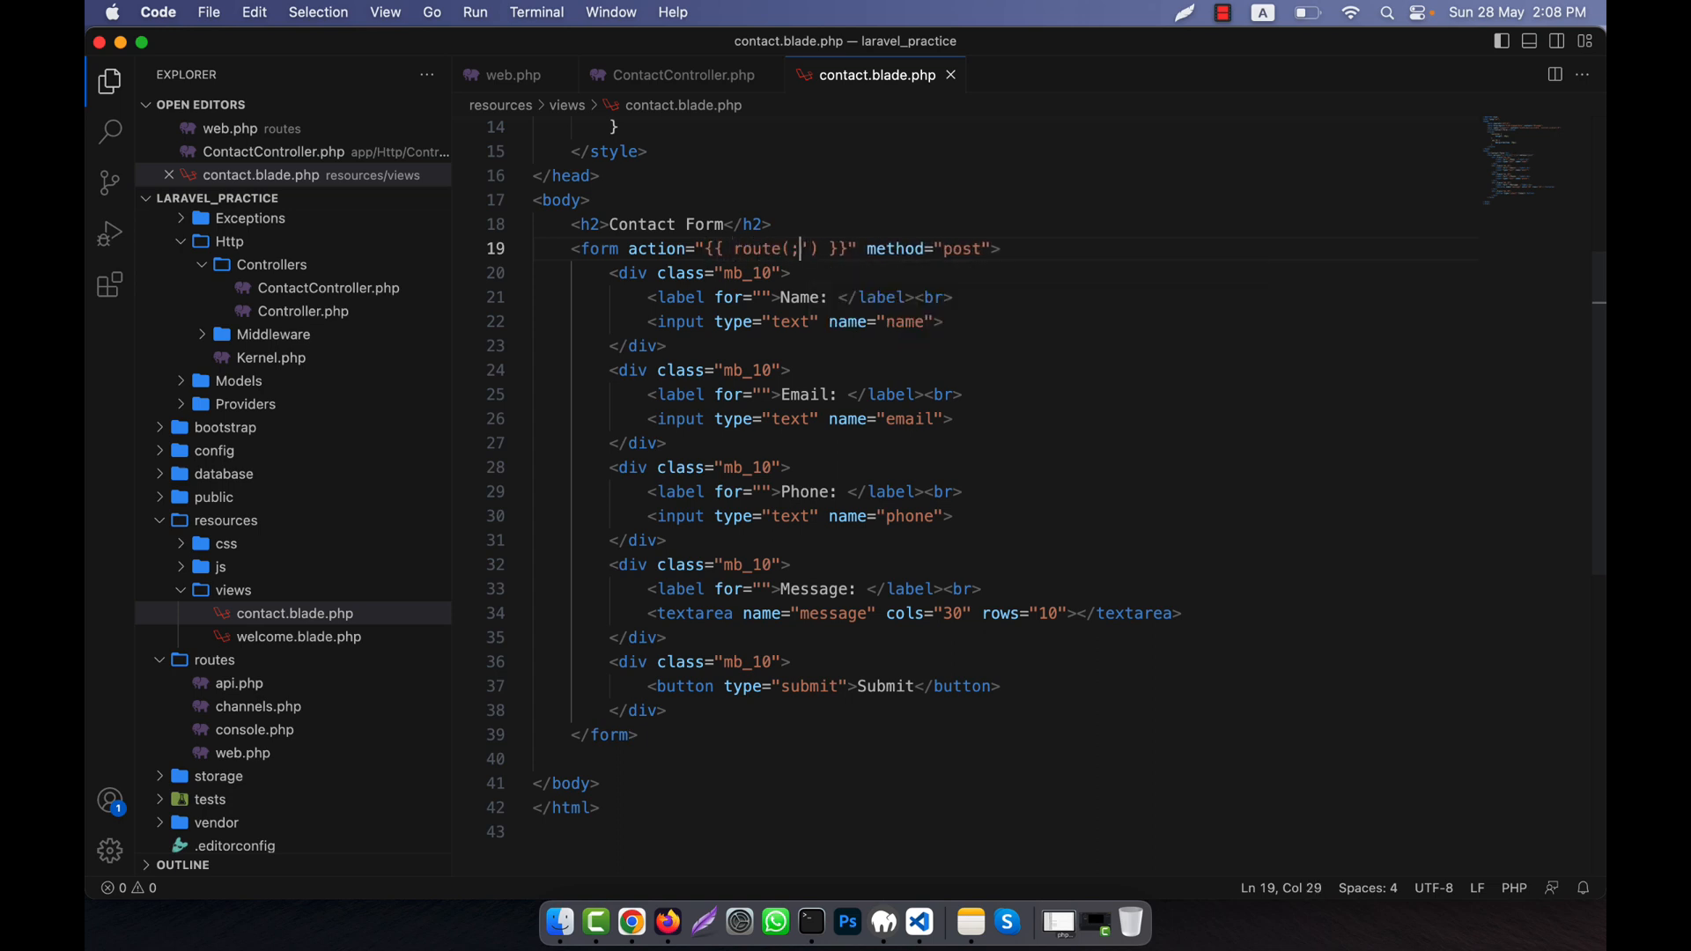
pyautogui.press('backspace')
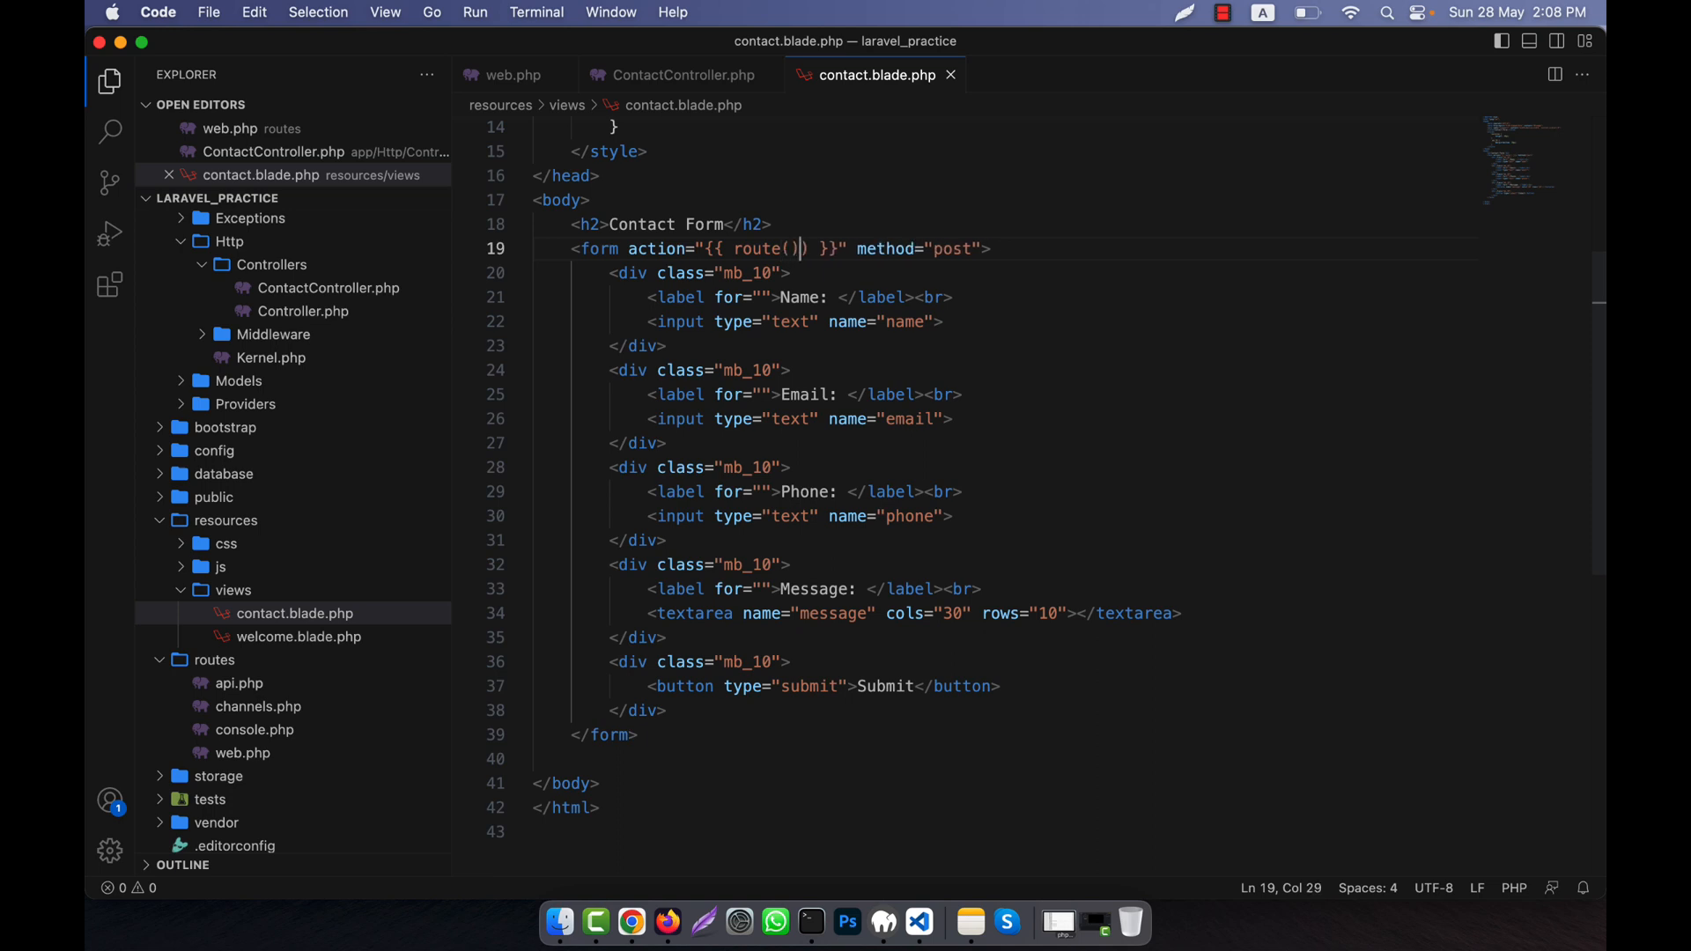
pyautogui.write("''")
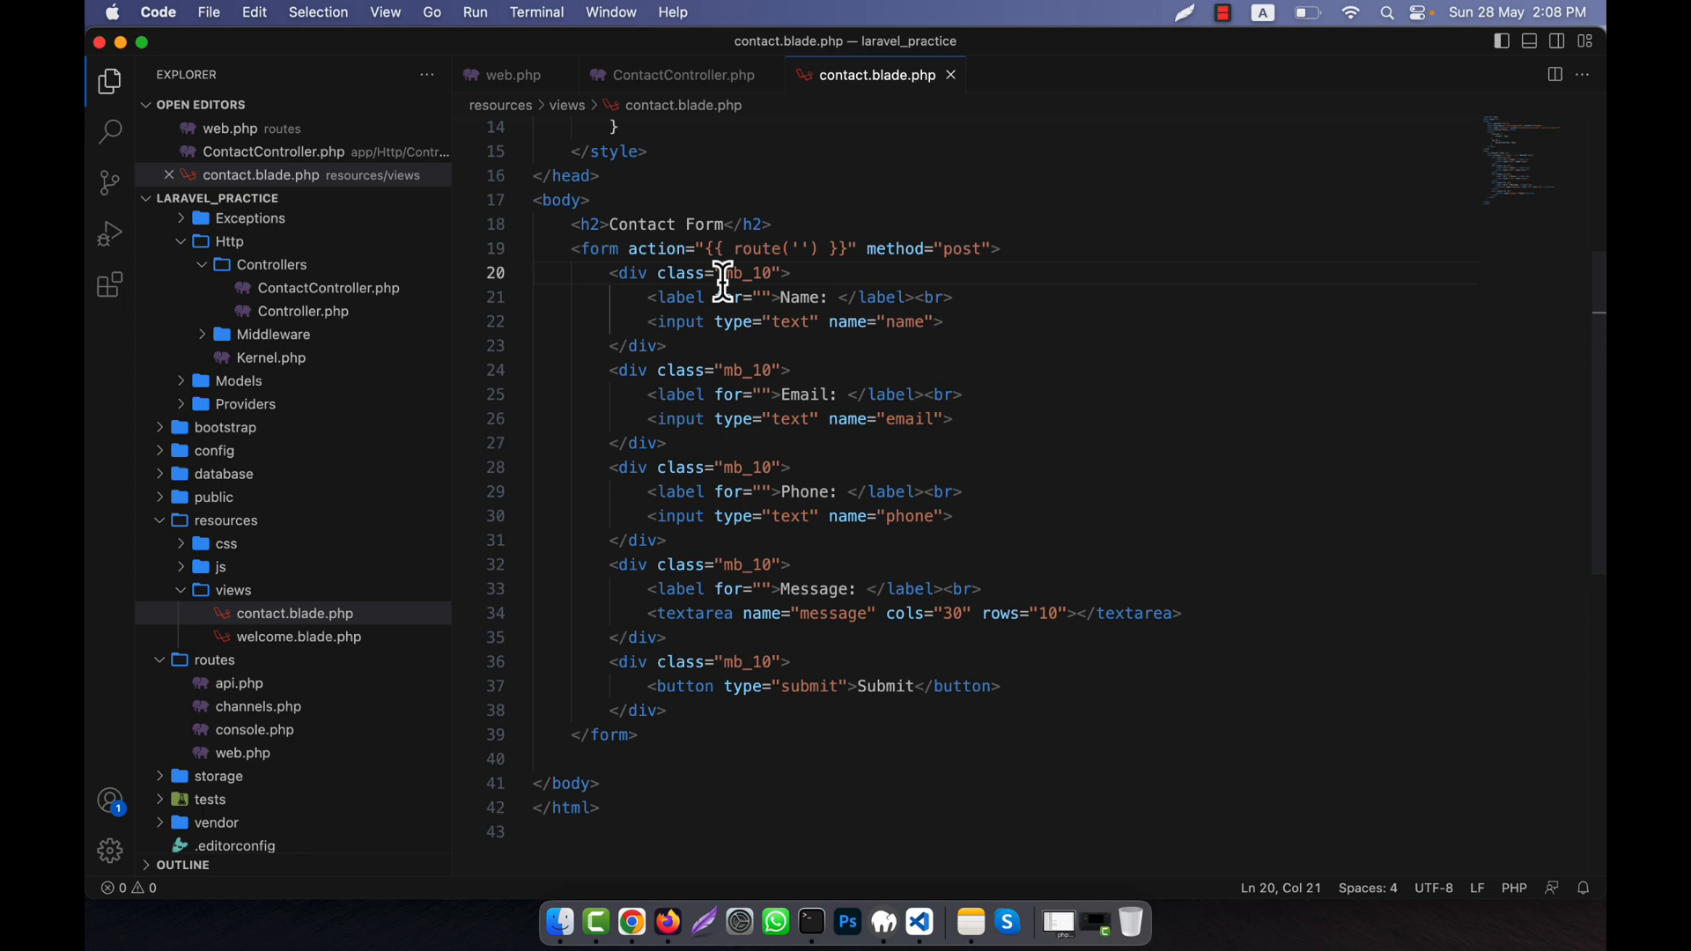
pyautogui.moveTo(863, 700)
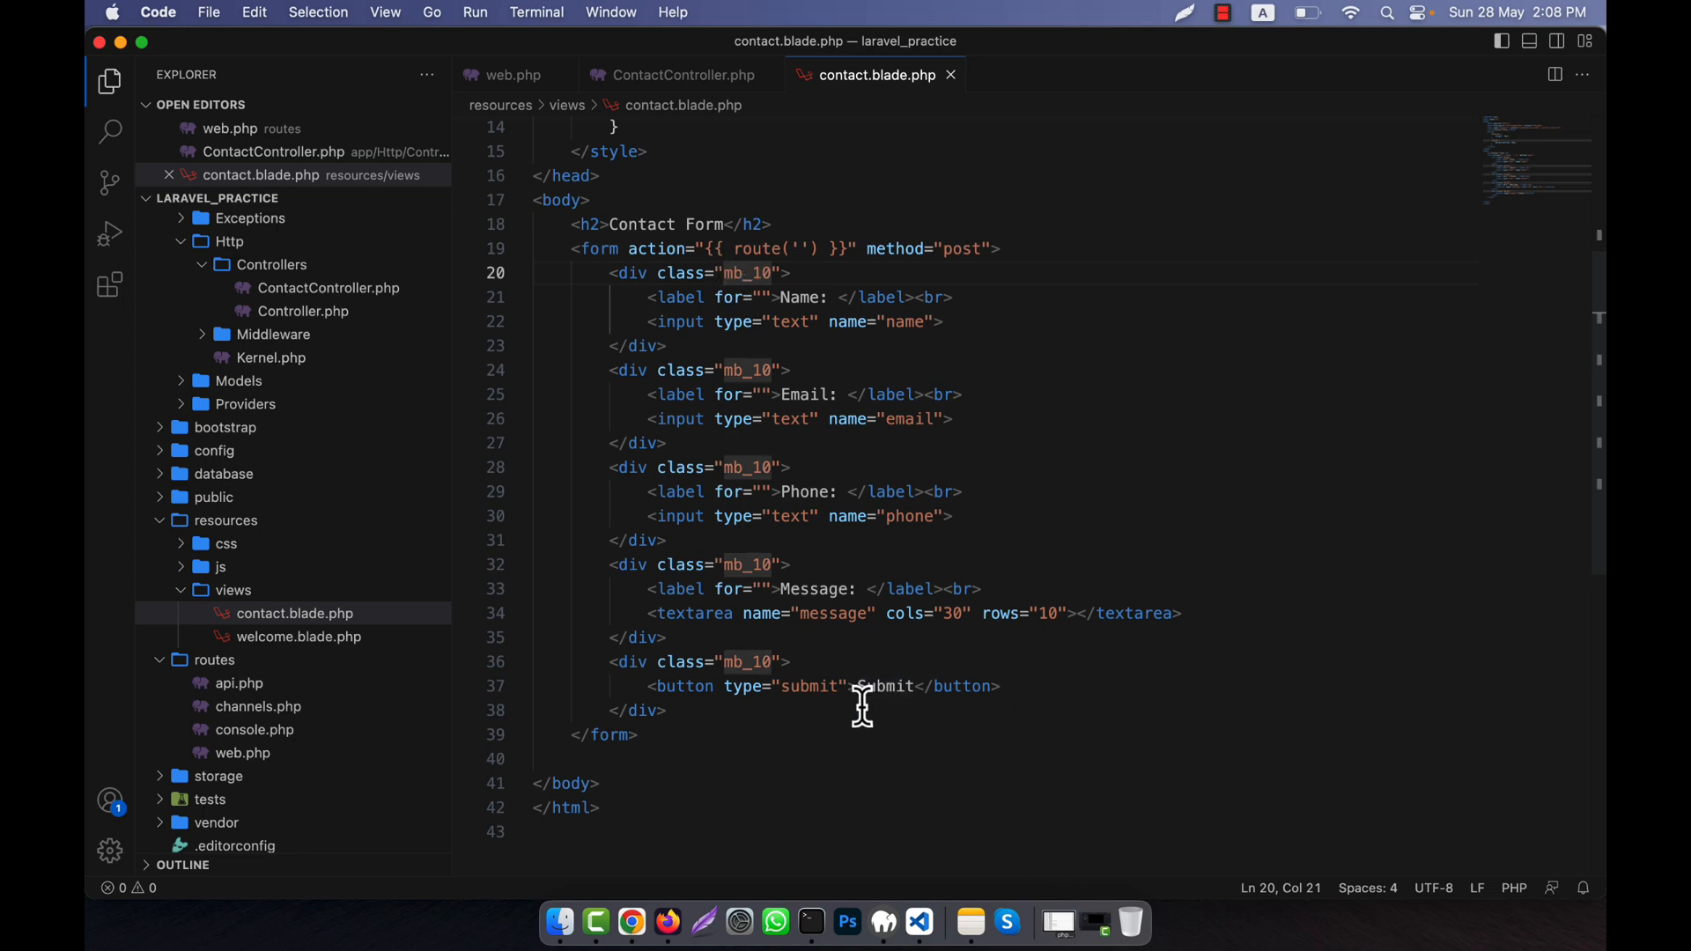
pyautogui.moveTo(782, 296)
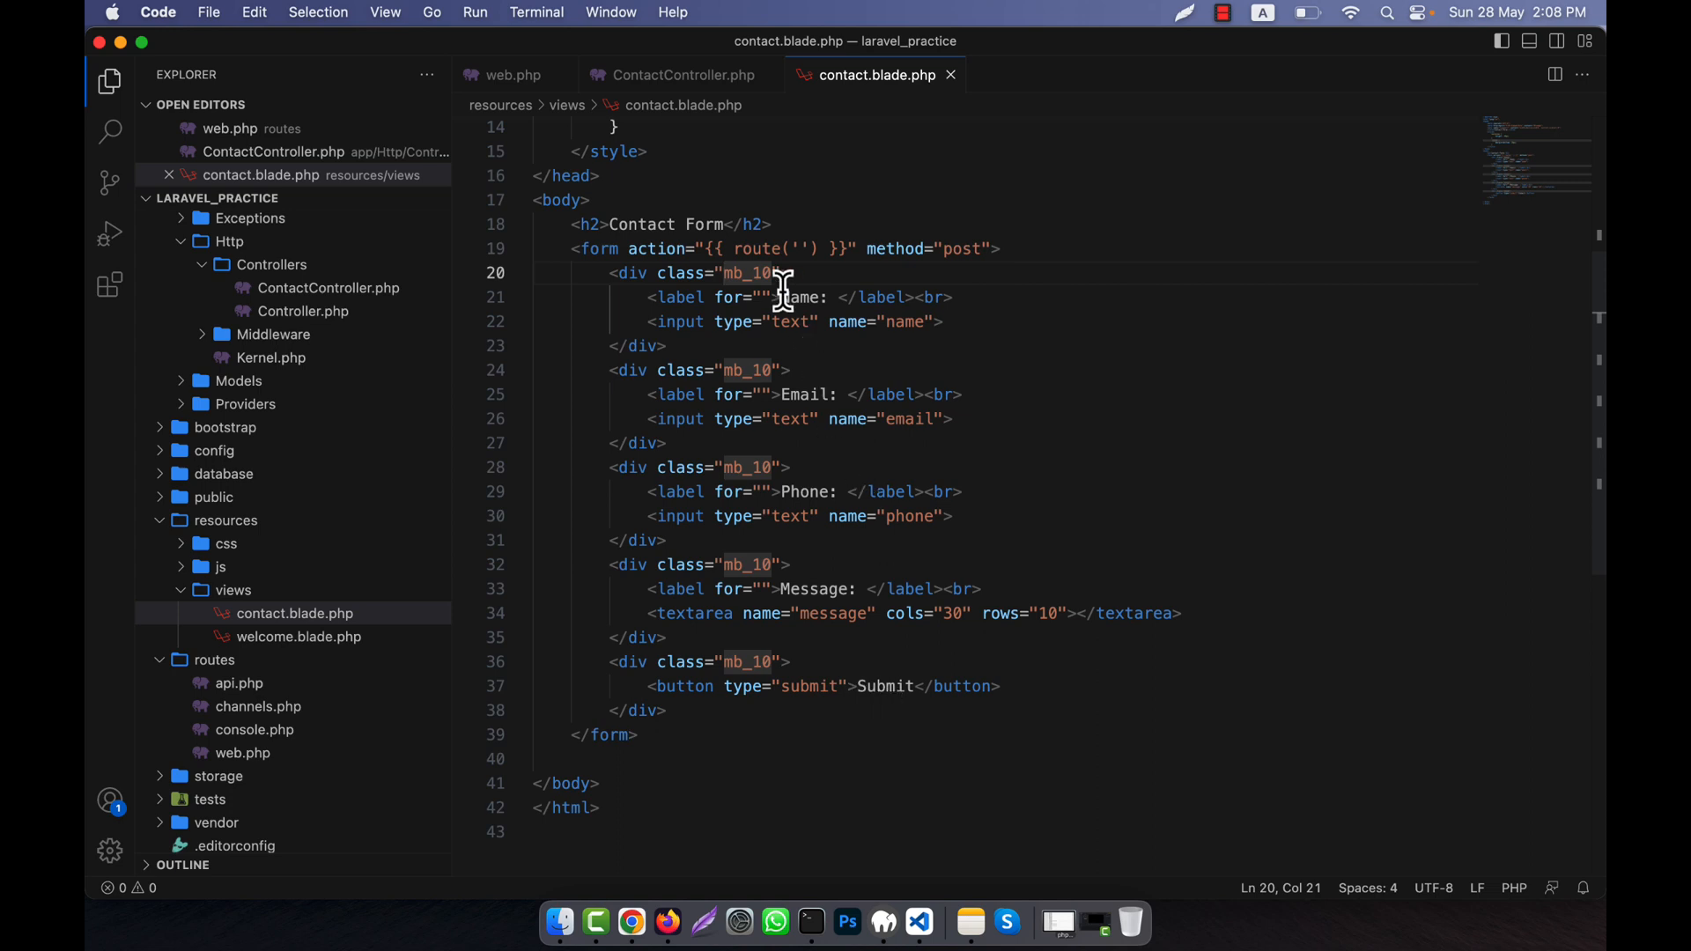
pyautogui.moveTo(731, 248)
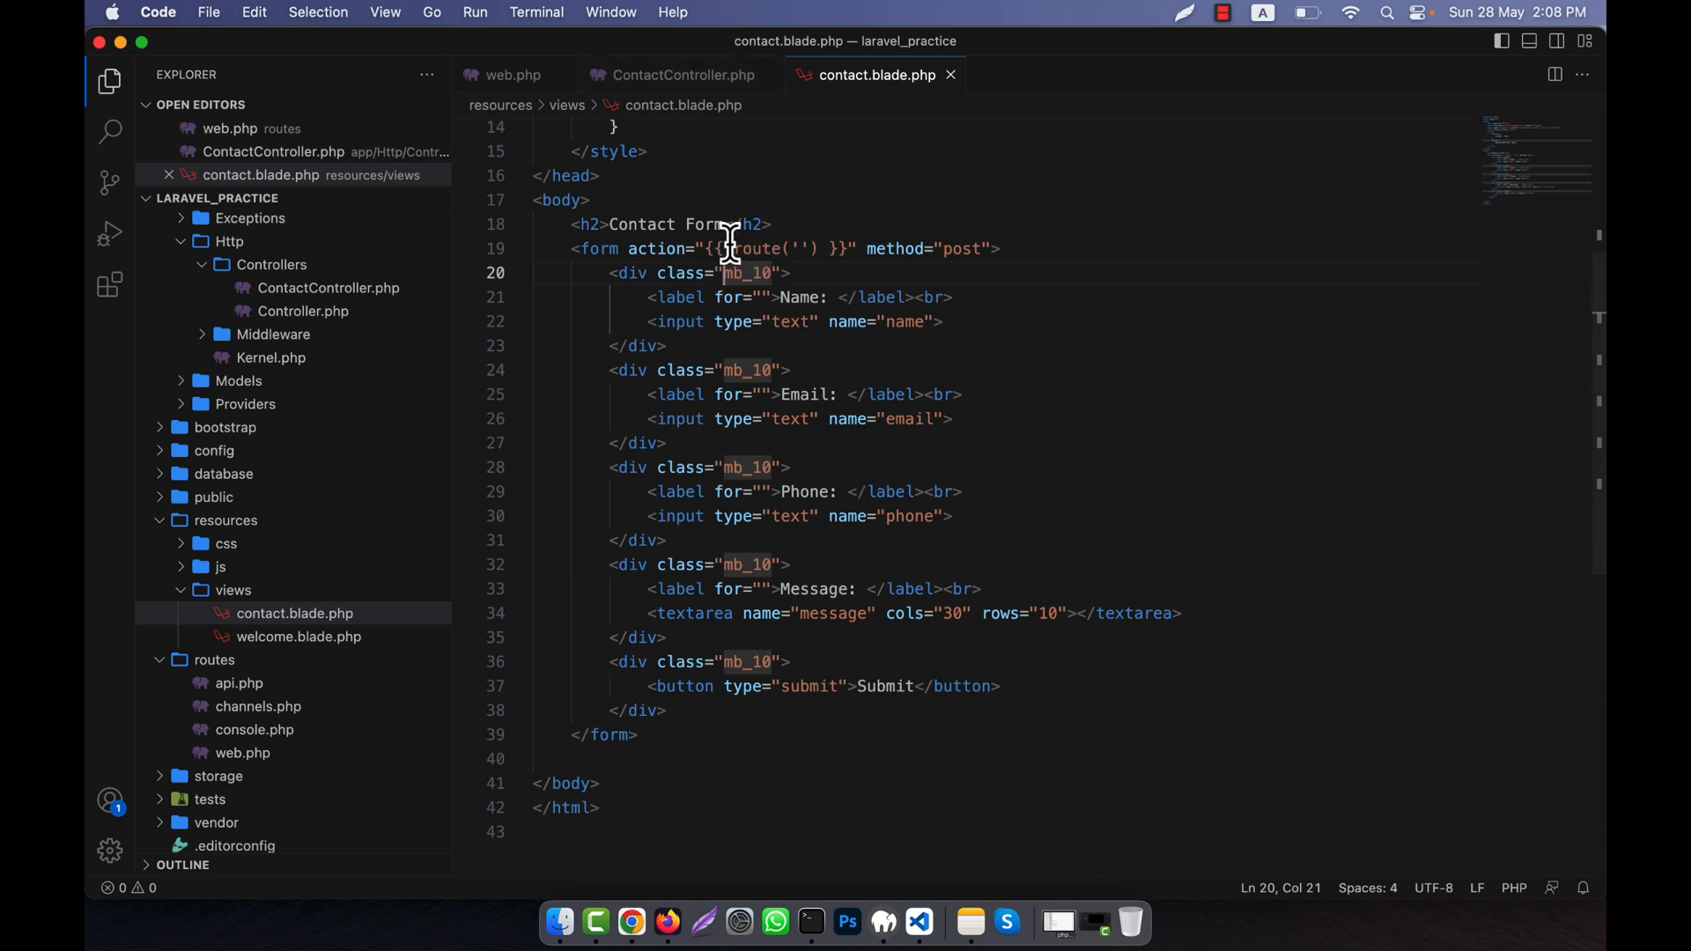
# Step: In web.php, duplicate the contact route line and change the copy's verb to post
pyautogui.click(514, 74)
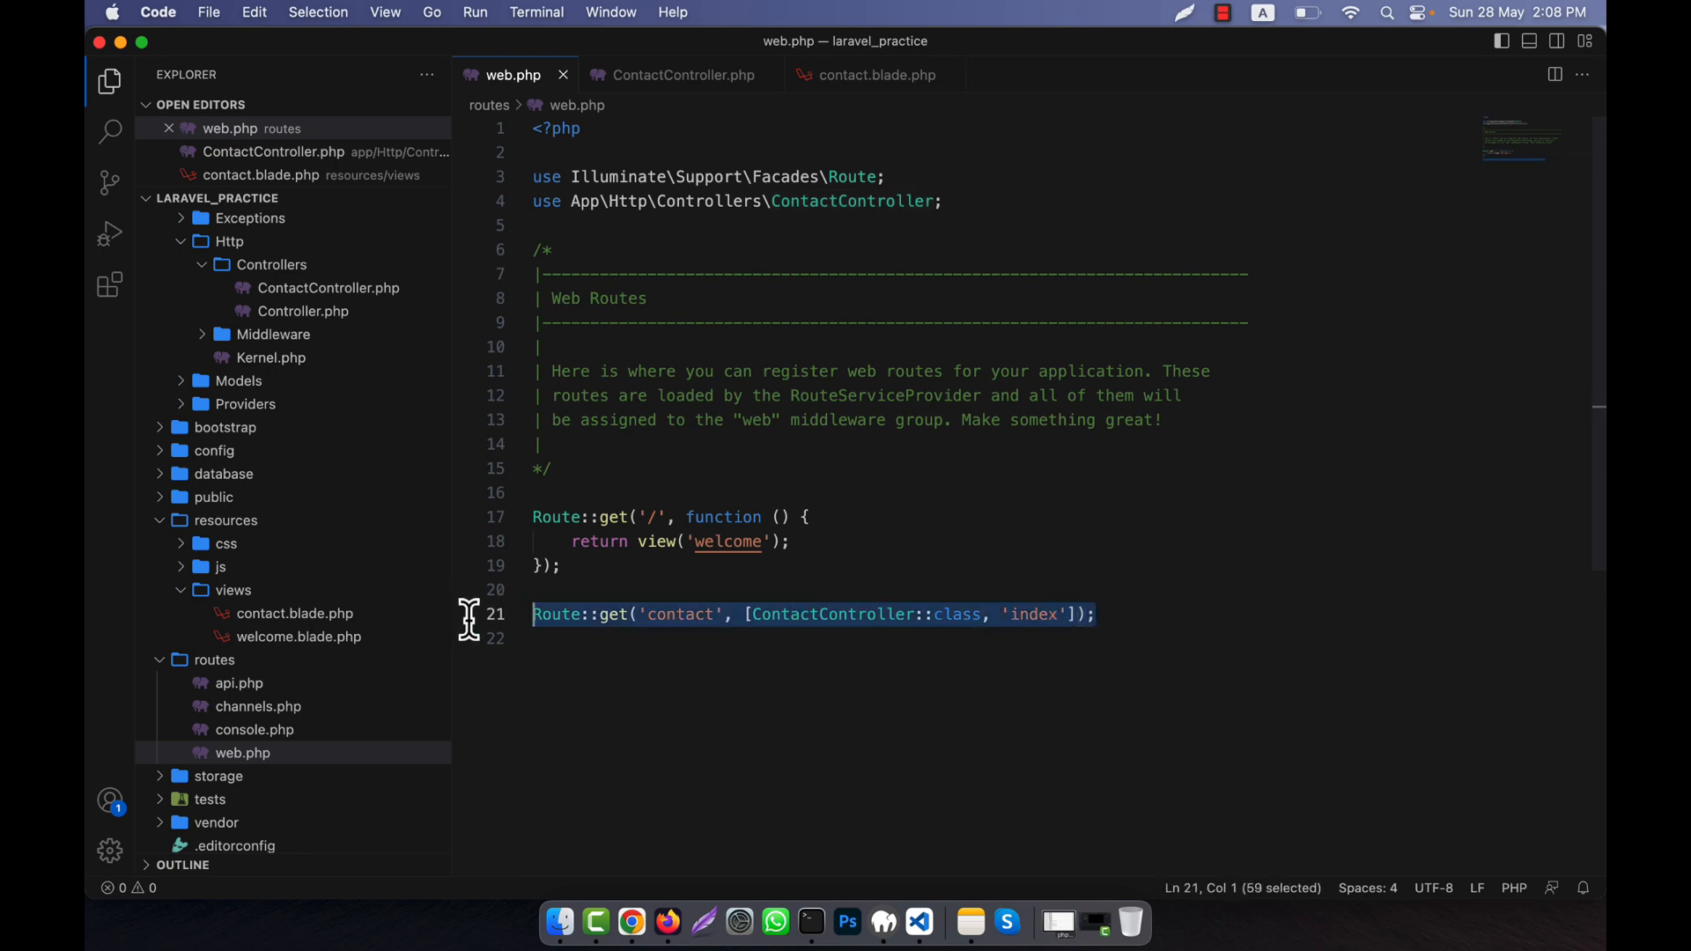
pyautogui.press('shift+alt+down')
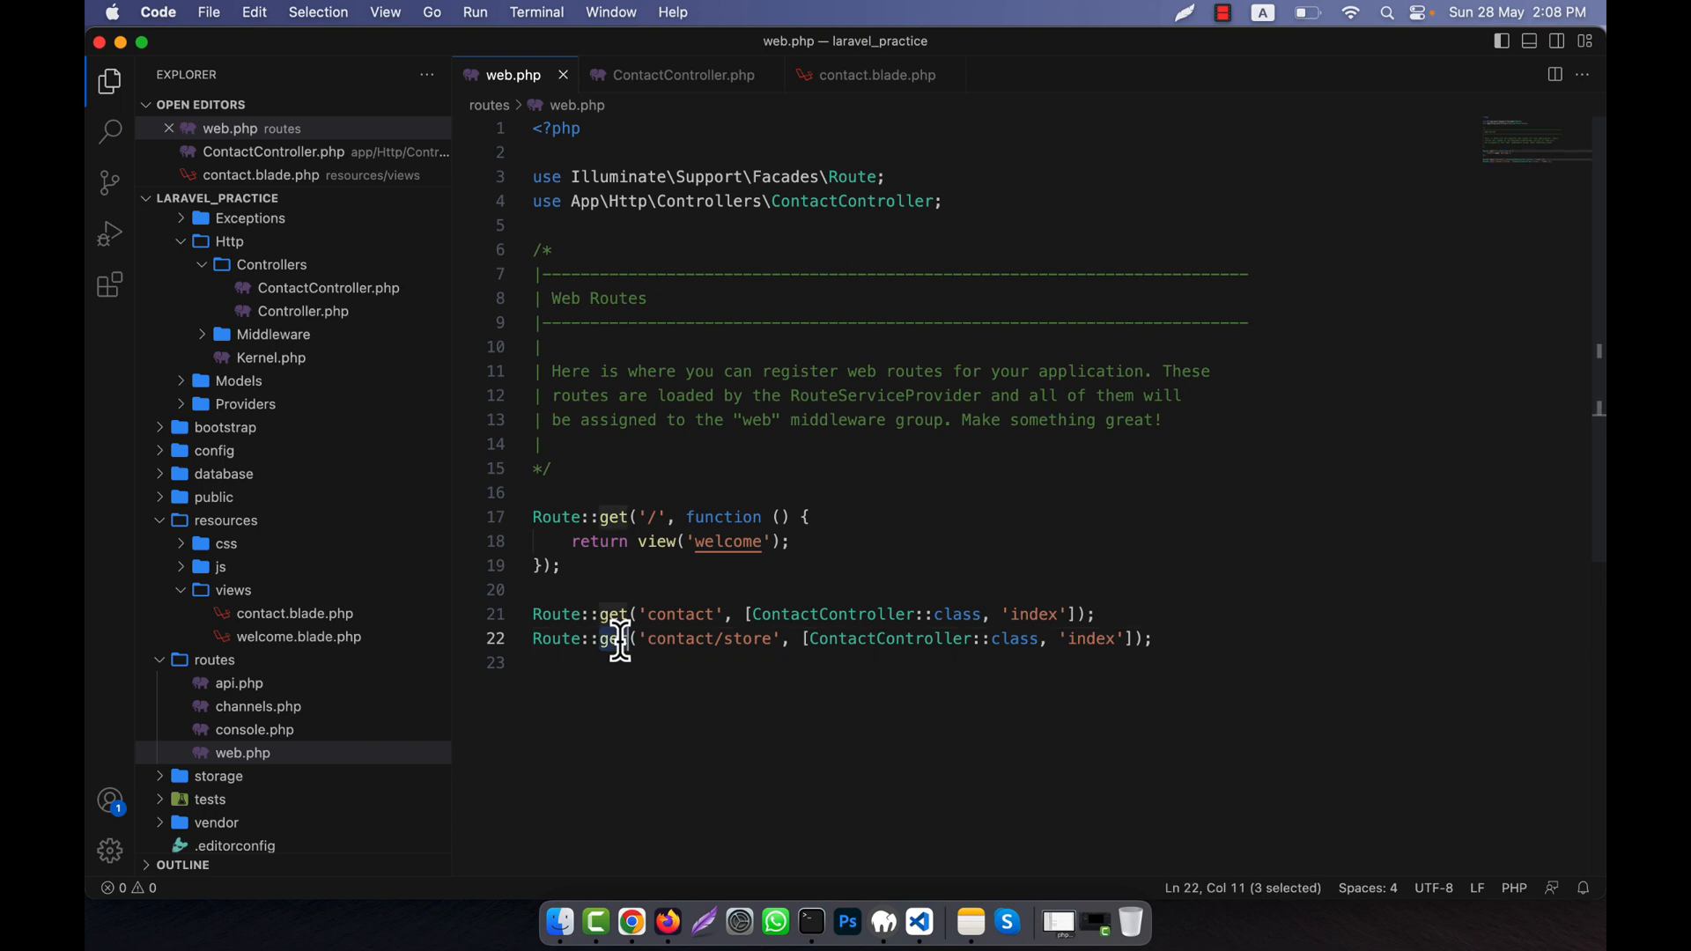
pyautogui.write('post')
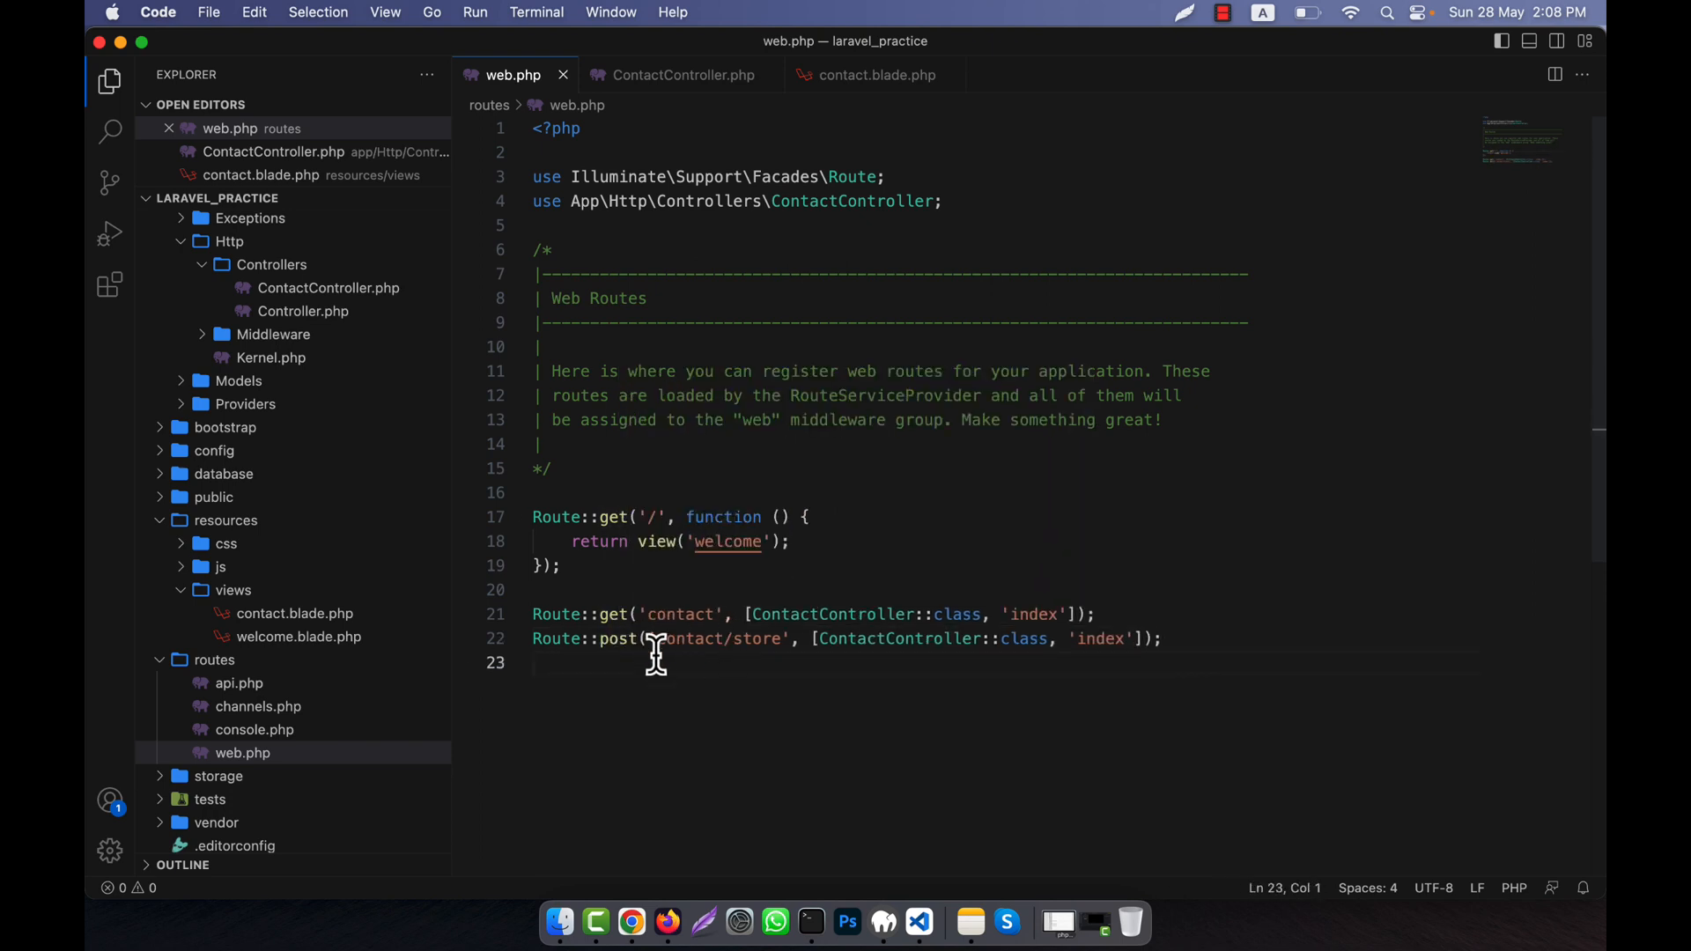
pyautogui.moveTo(1019, 638)
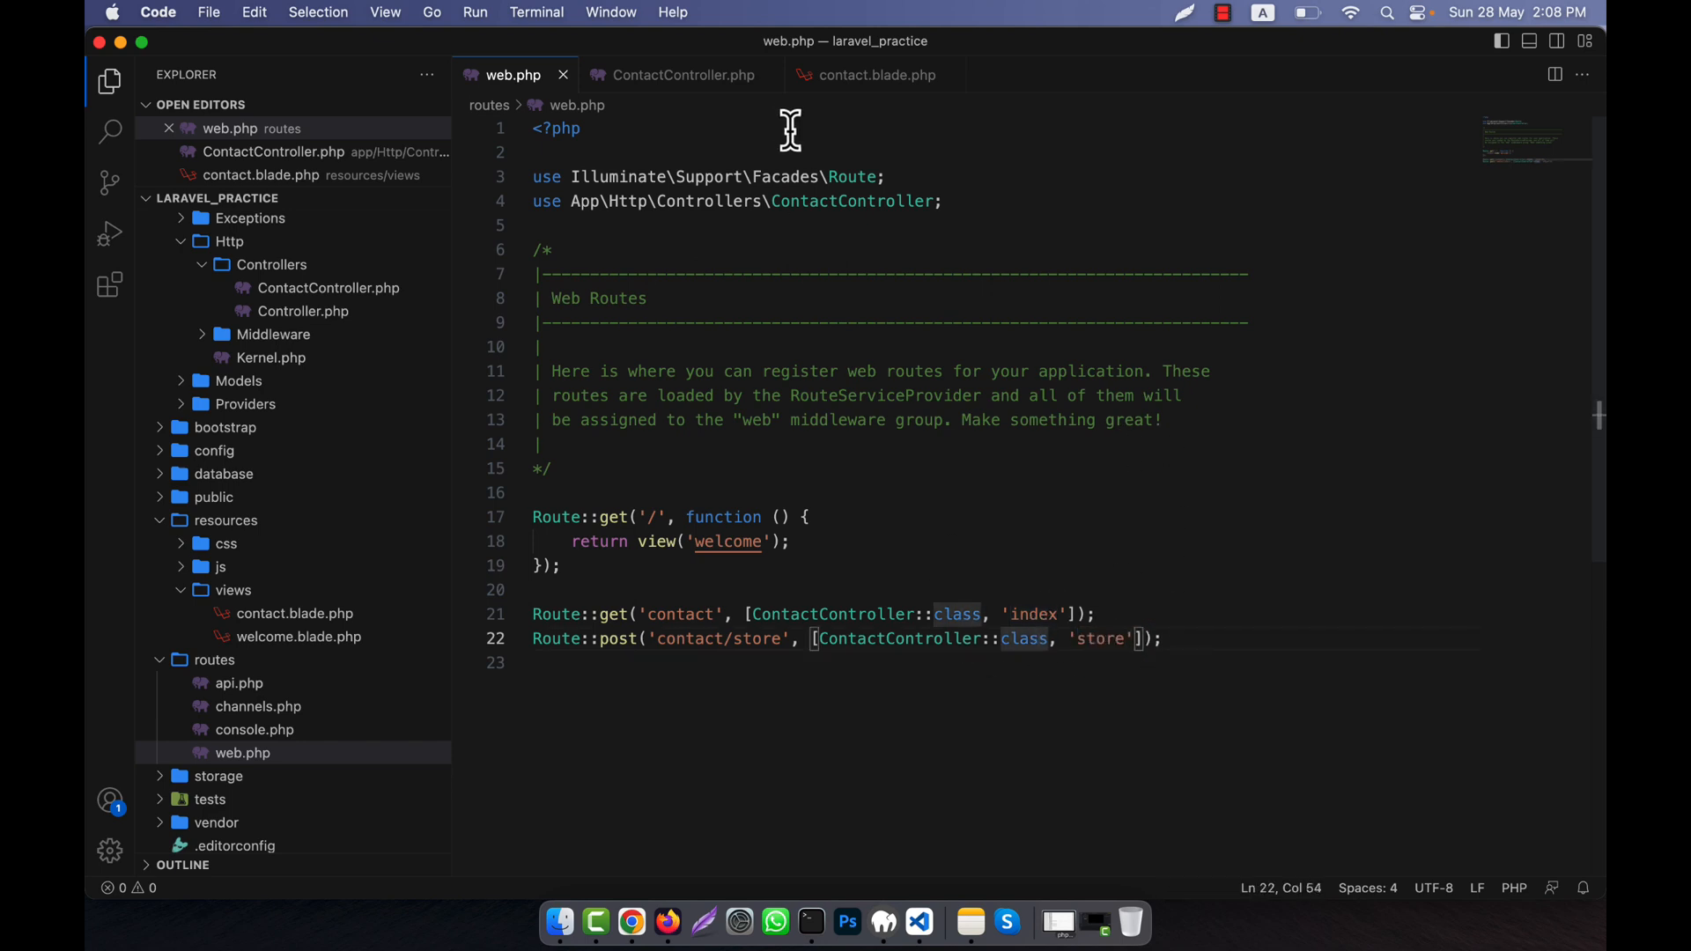
# Step: Write a store(Request $request) method in ContactController whose body is dd($request->all())
pyautogui.click(683, 76)
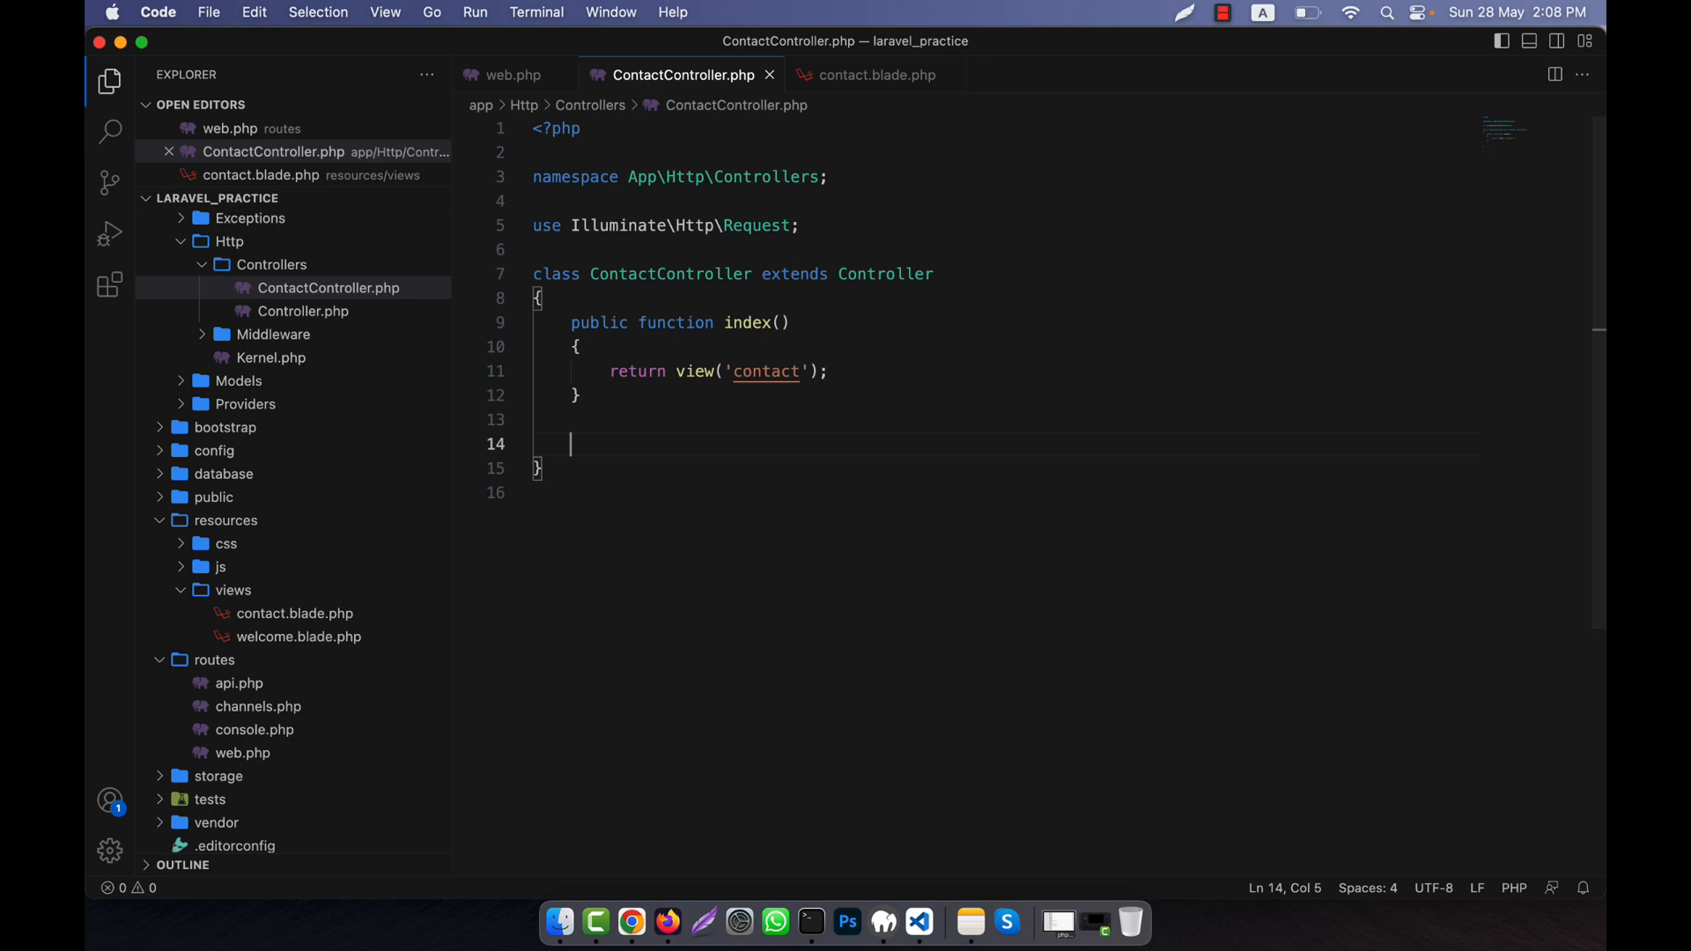
pyautogui.write('public function store(')
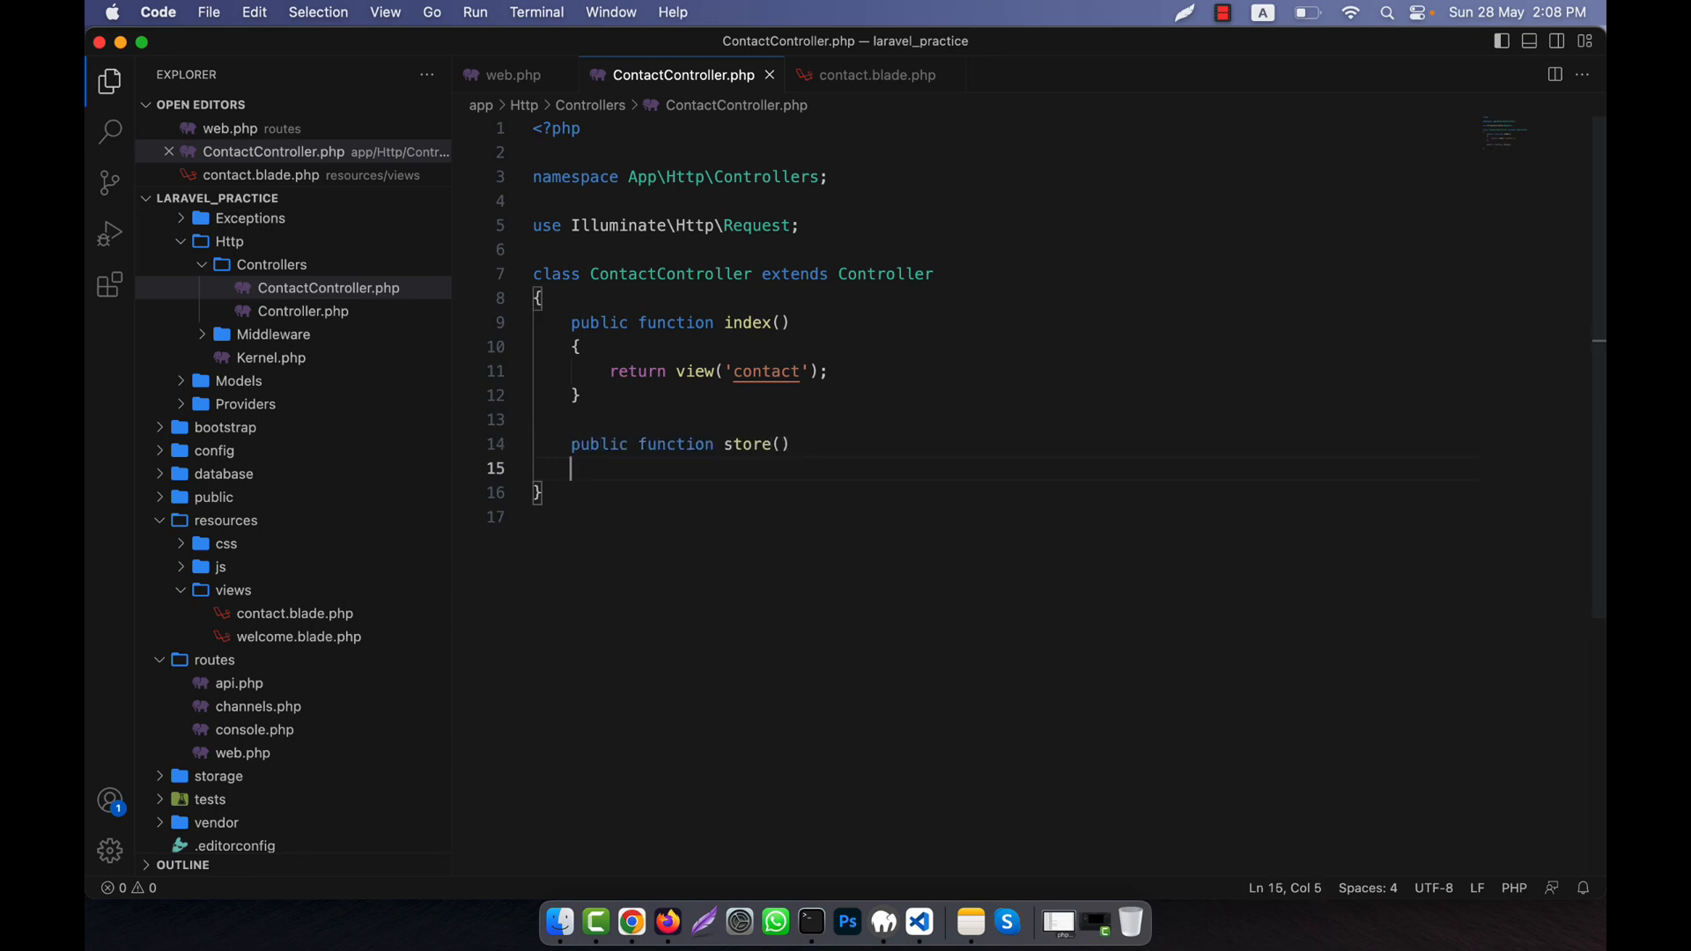
pyautogui.write('{')
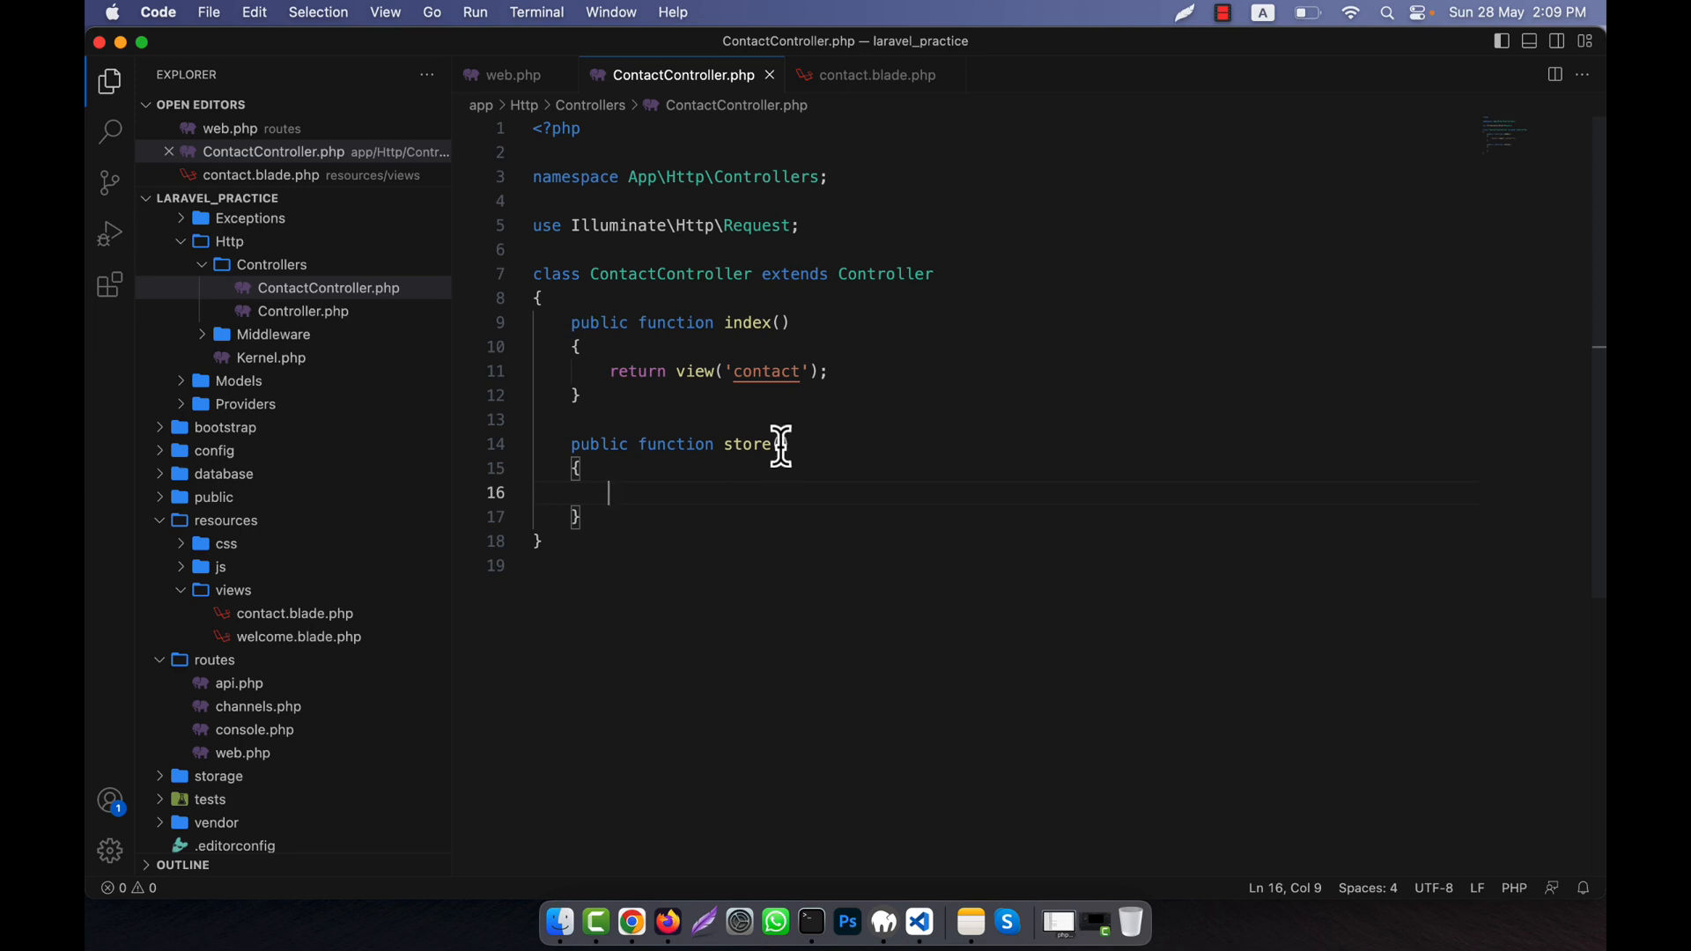
pyautogui.write('Request $request')
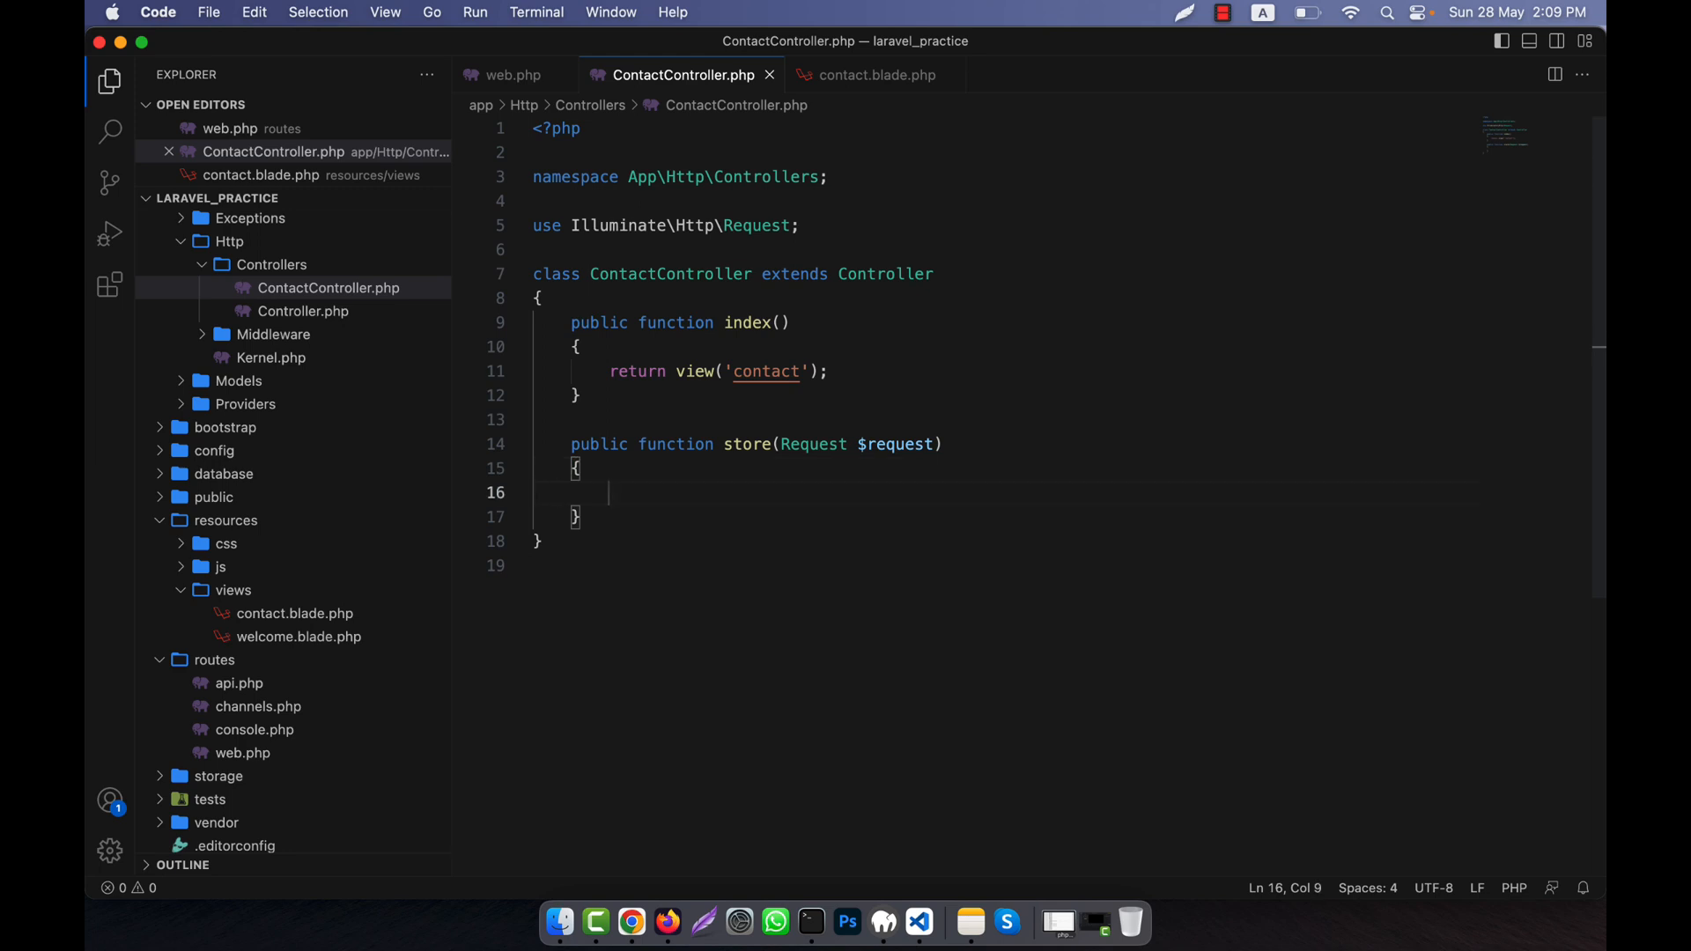
pyautogui.write('dd();')
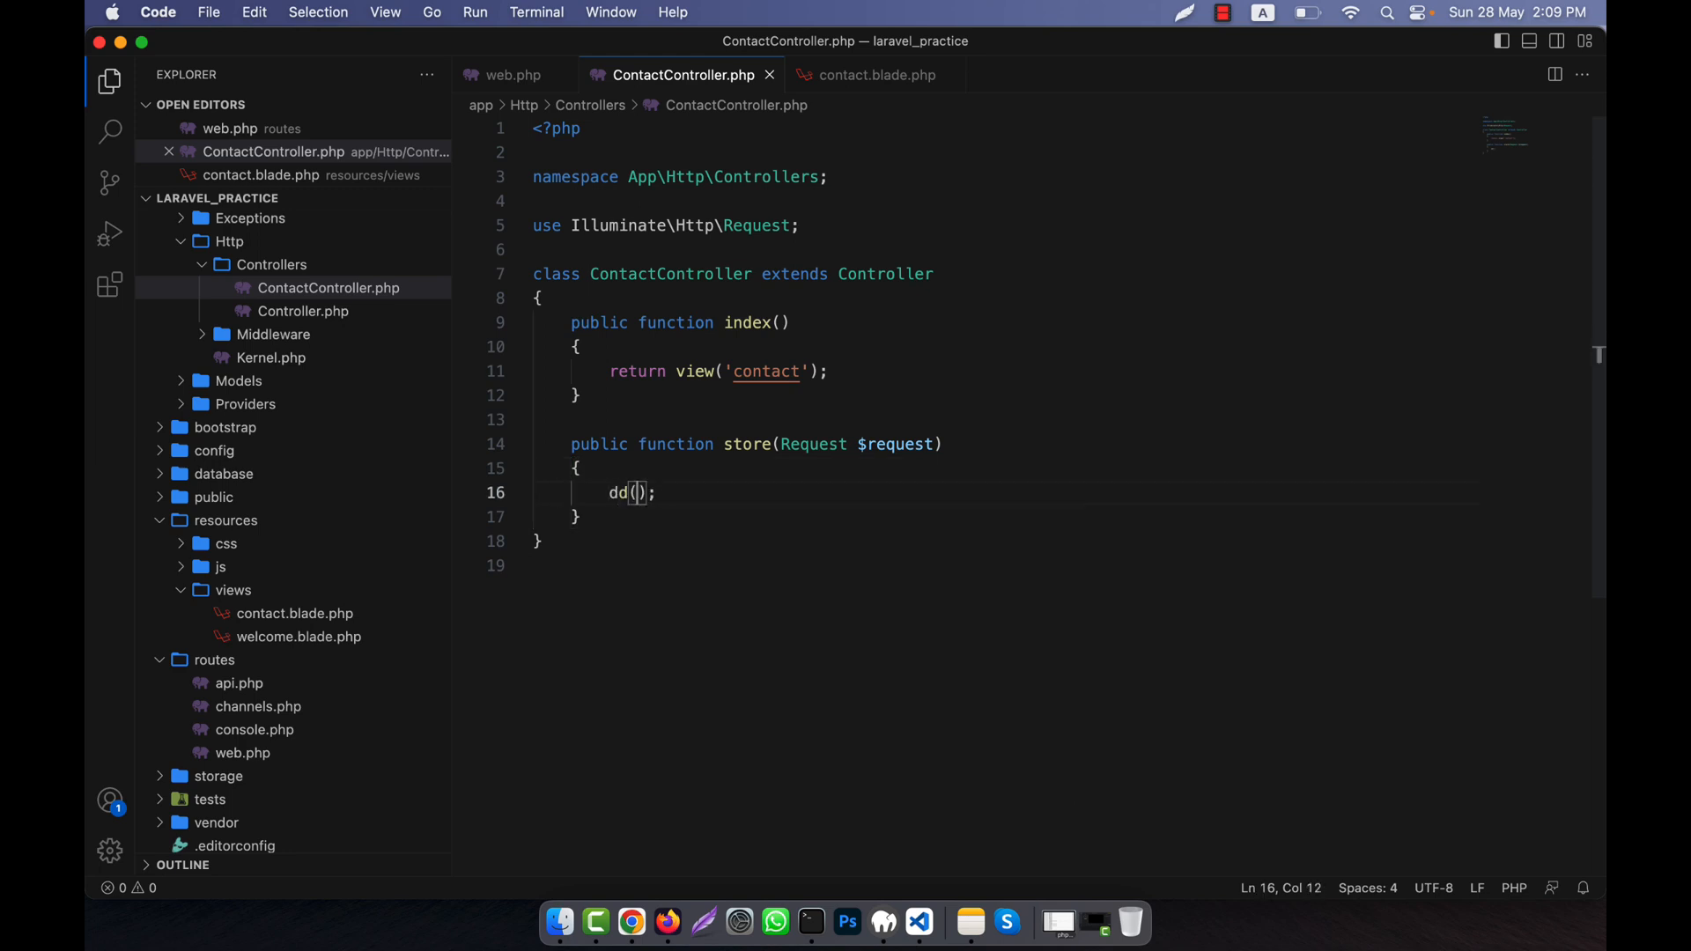
pyautogui.write('$request')
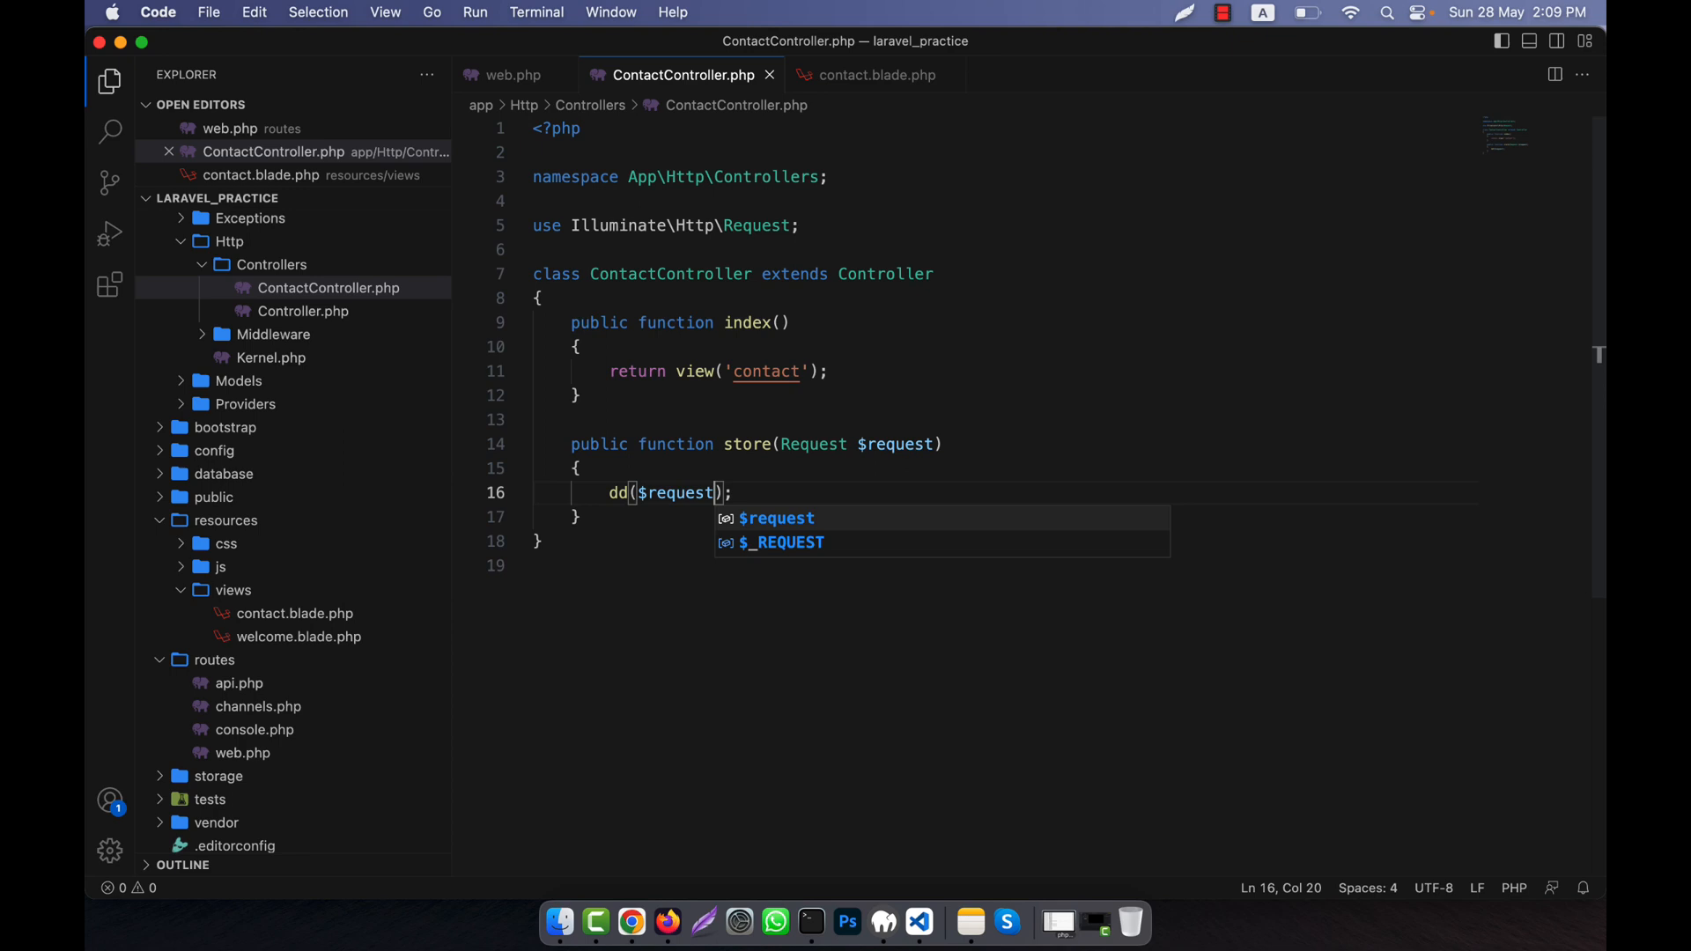
pyautogui.write('->all()')
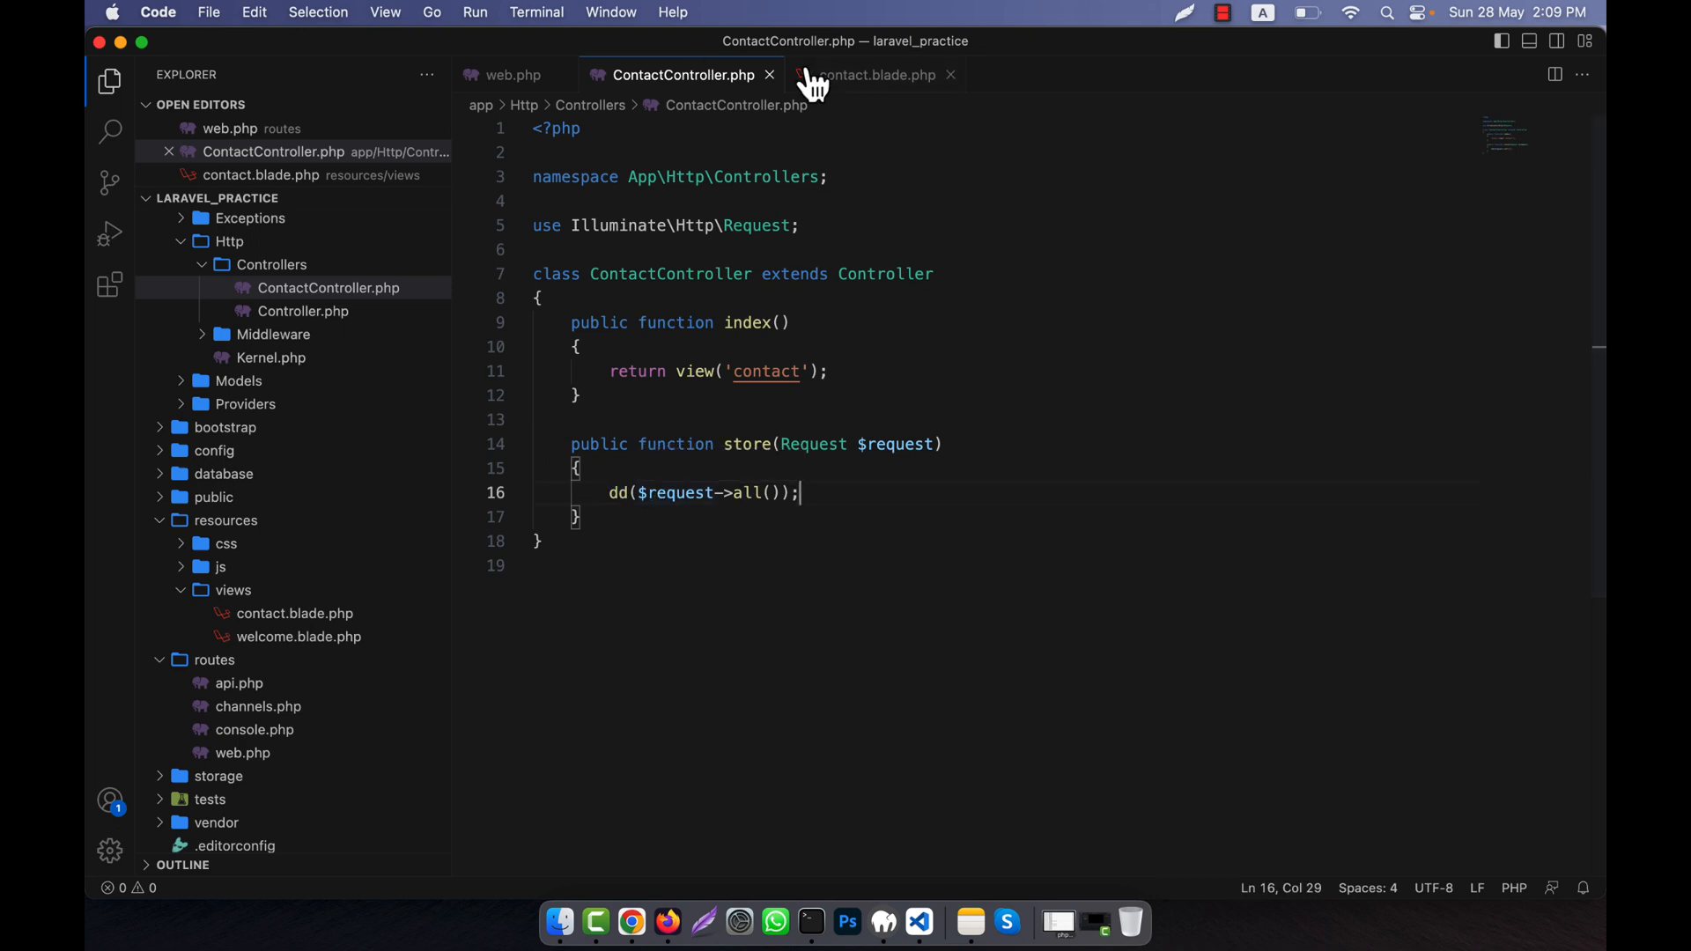
pyautogui.moveTo(668, 922)
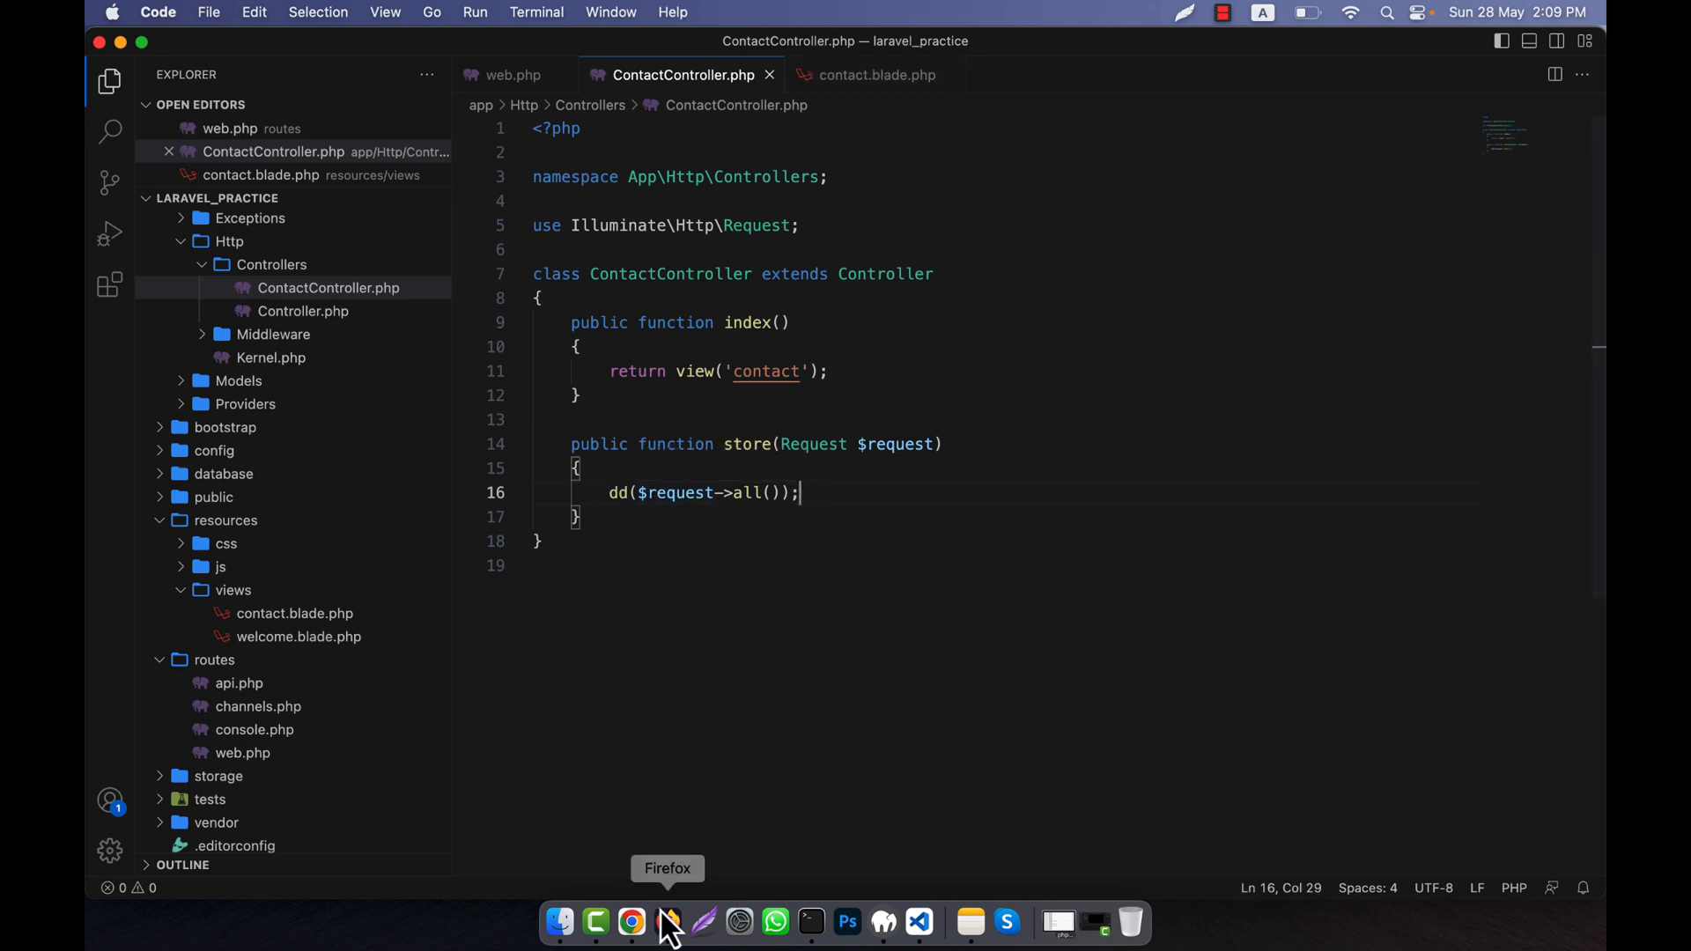
pyautogui.click(666, 922)
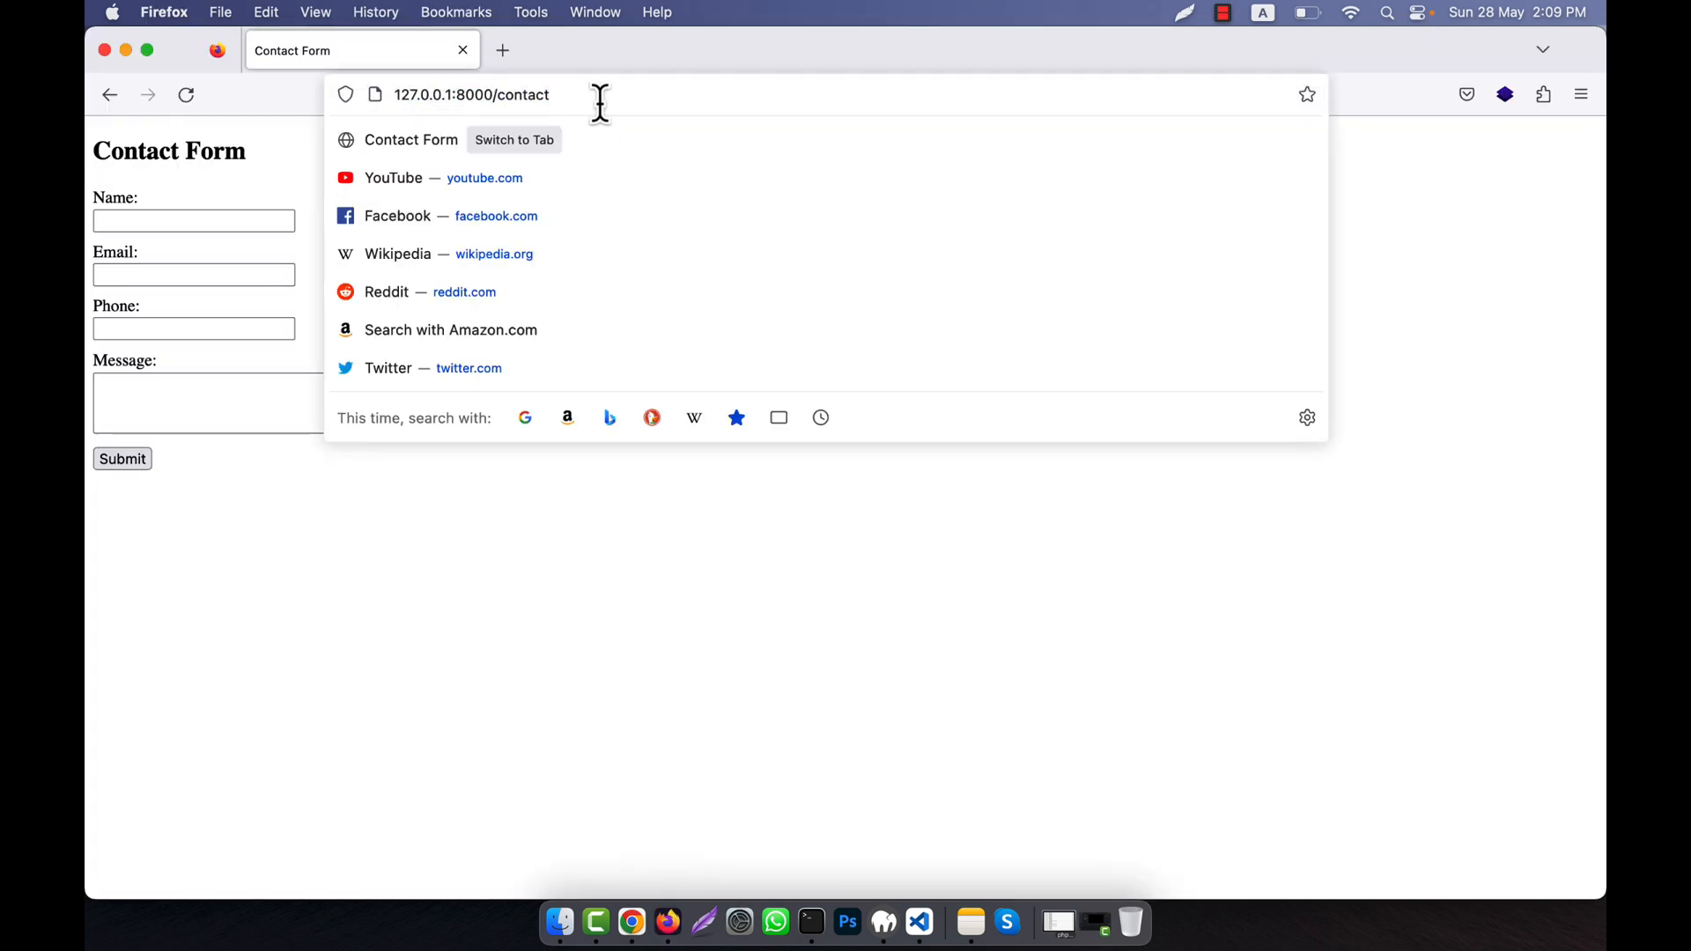
pyautogui.press('Return')
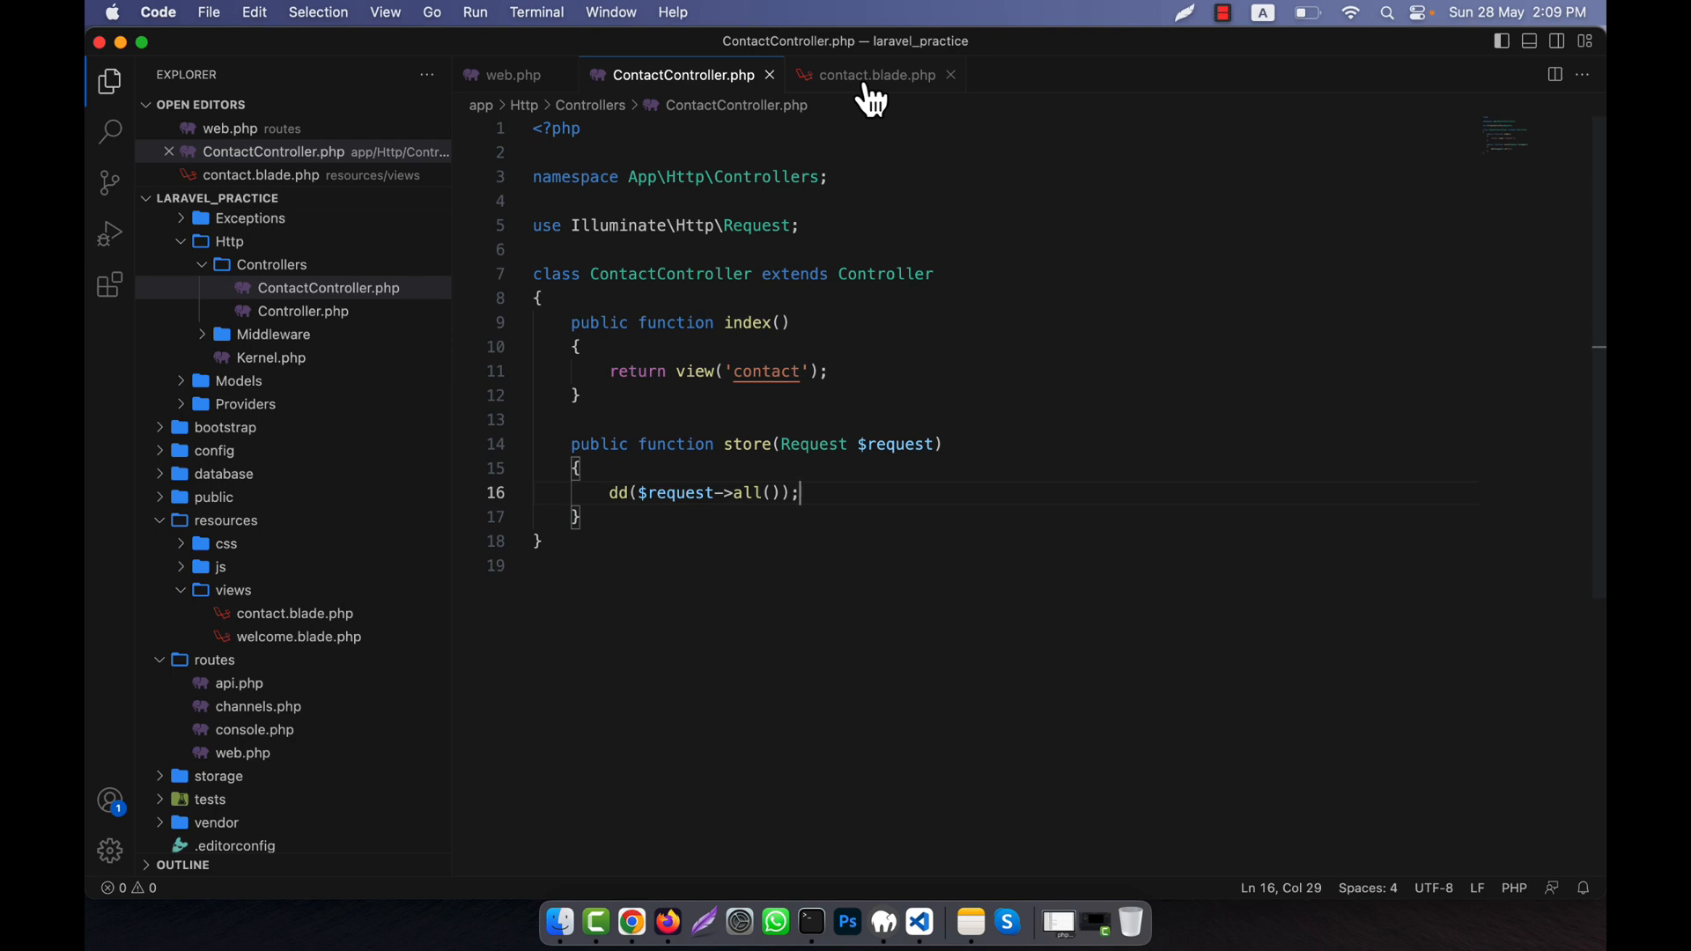
# Step: Append ->name('store') to the Route::post('contact/store') line in web.php
pyautogui.click(876, 74)
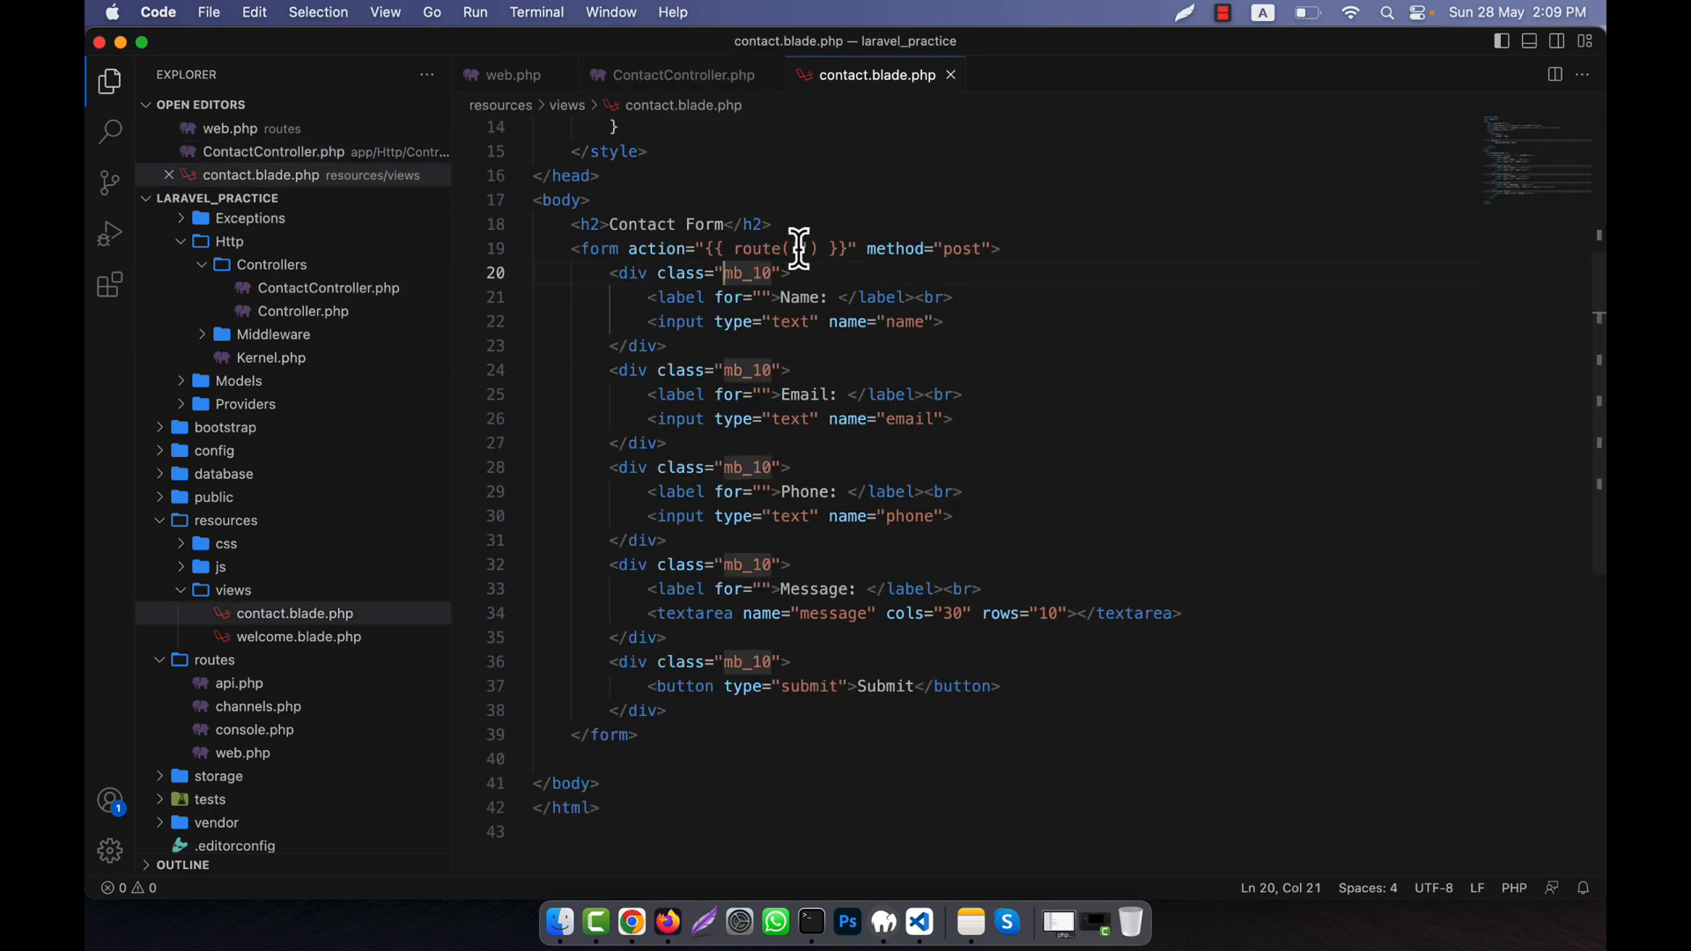
pyautogui.write("'store']);")
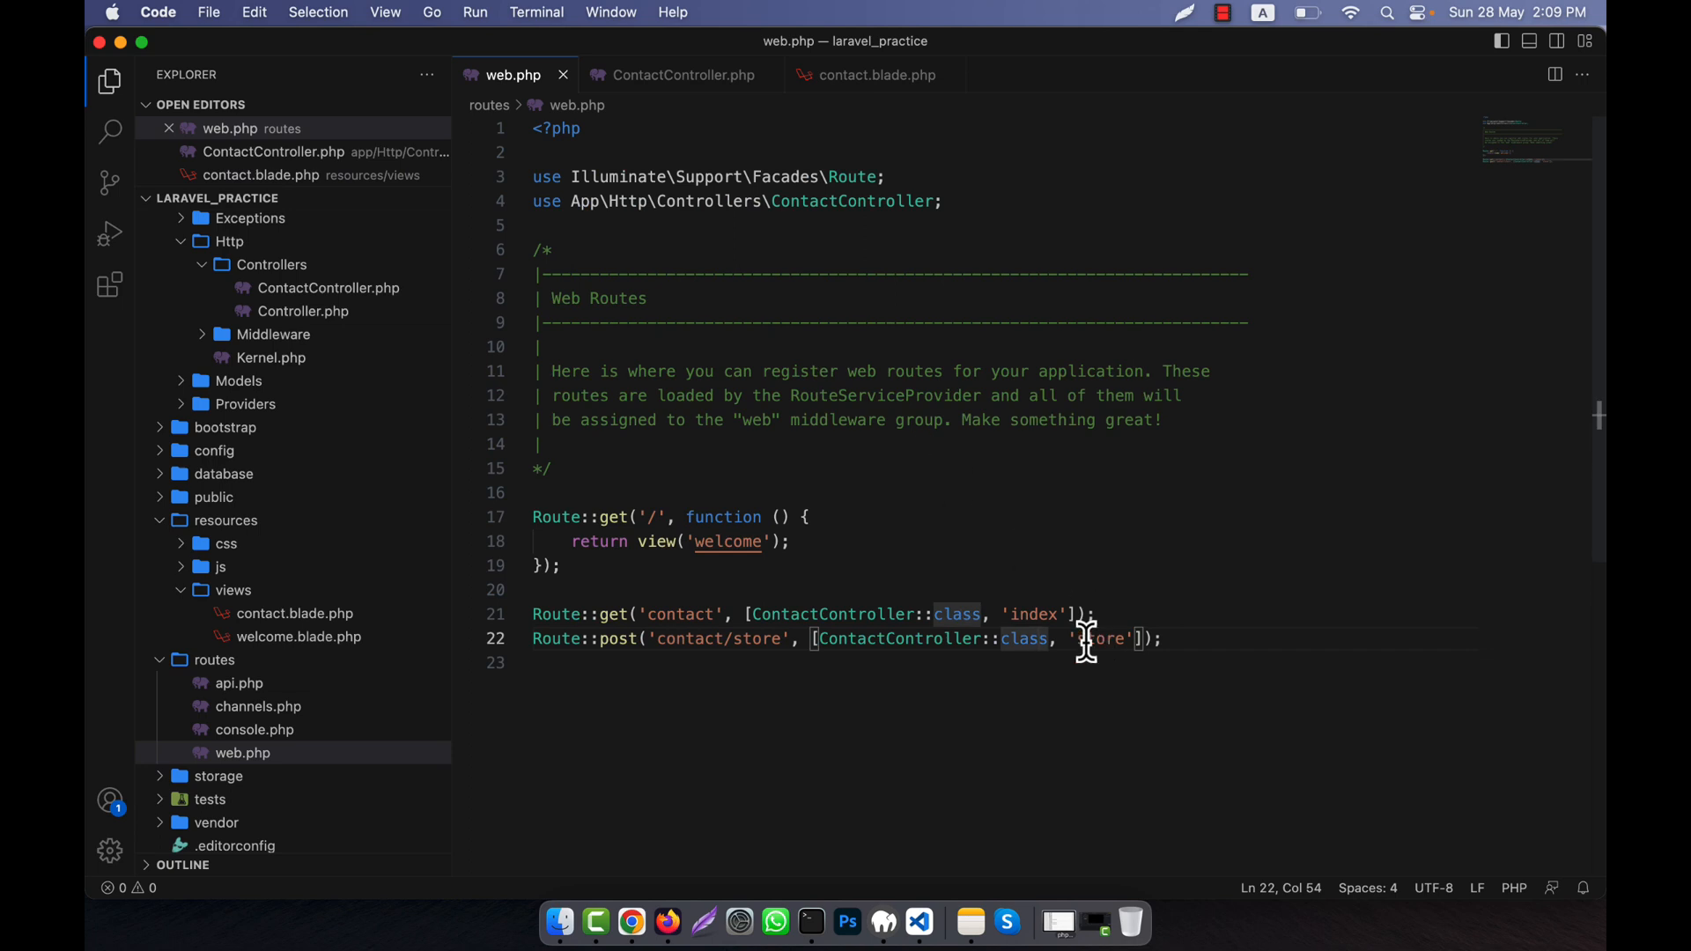
pyautogui.write("->name('")
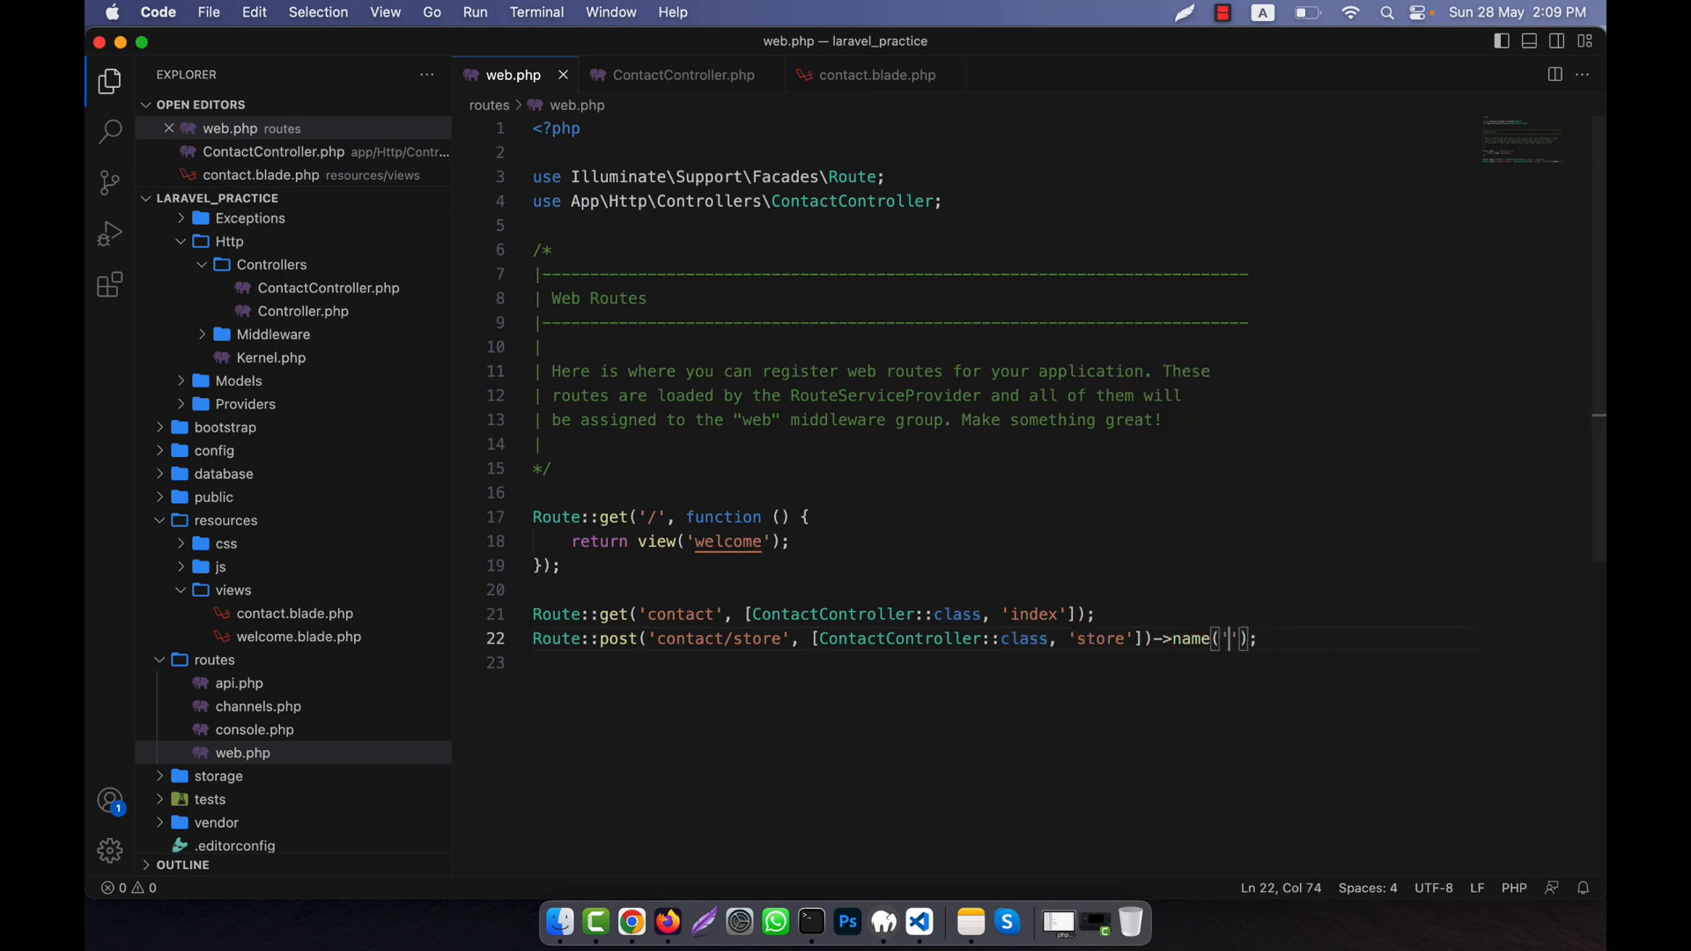
pyautogui.write('store')
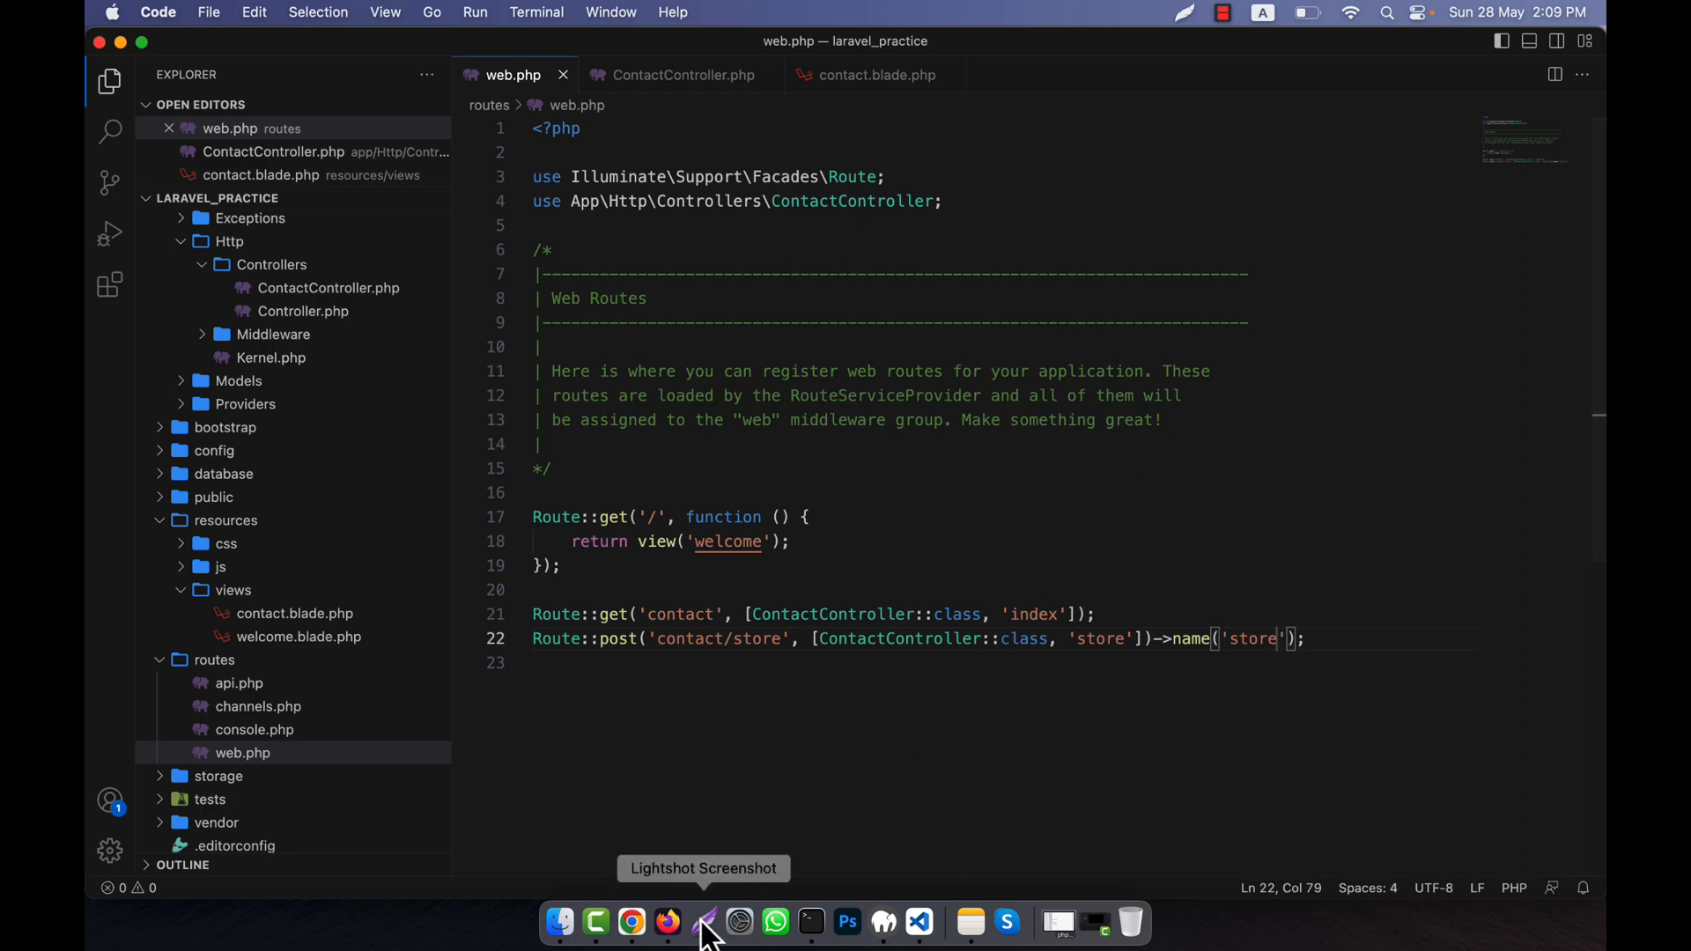
pyautogui.click(630, 922)
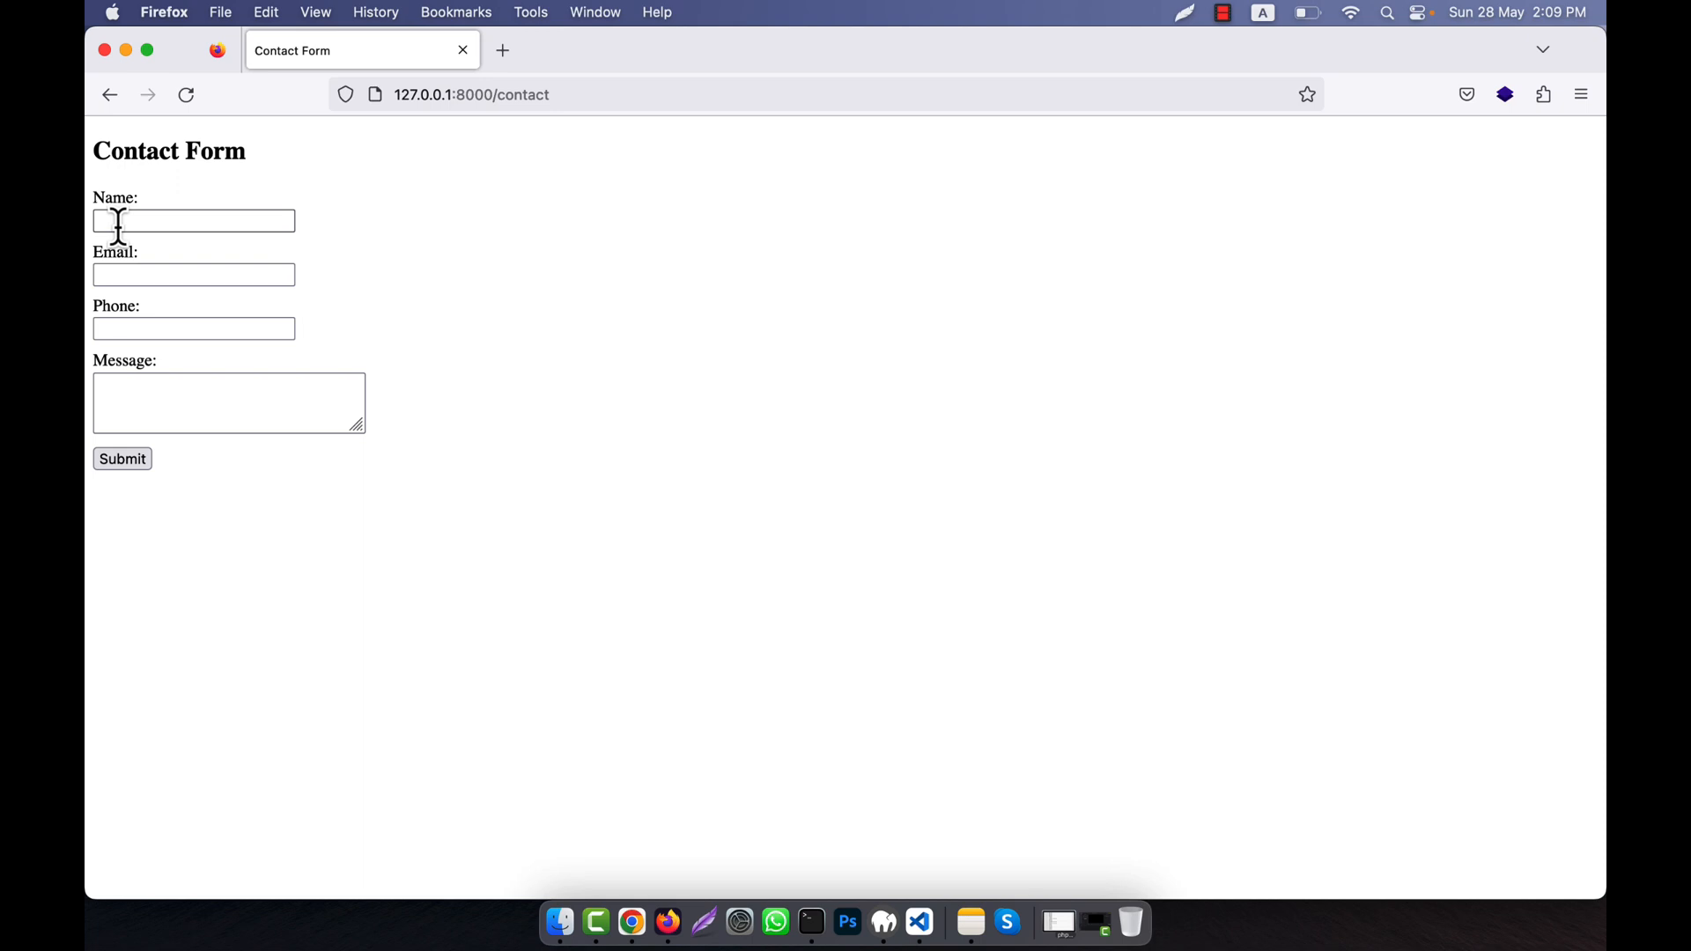
pyautogui.click(193, 328)
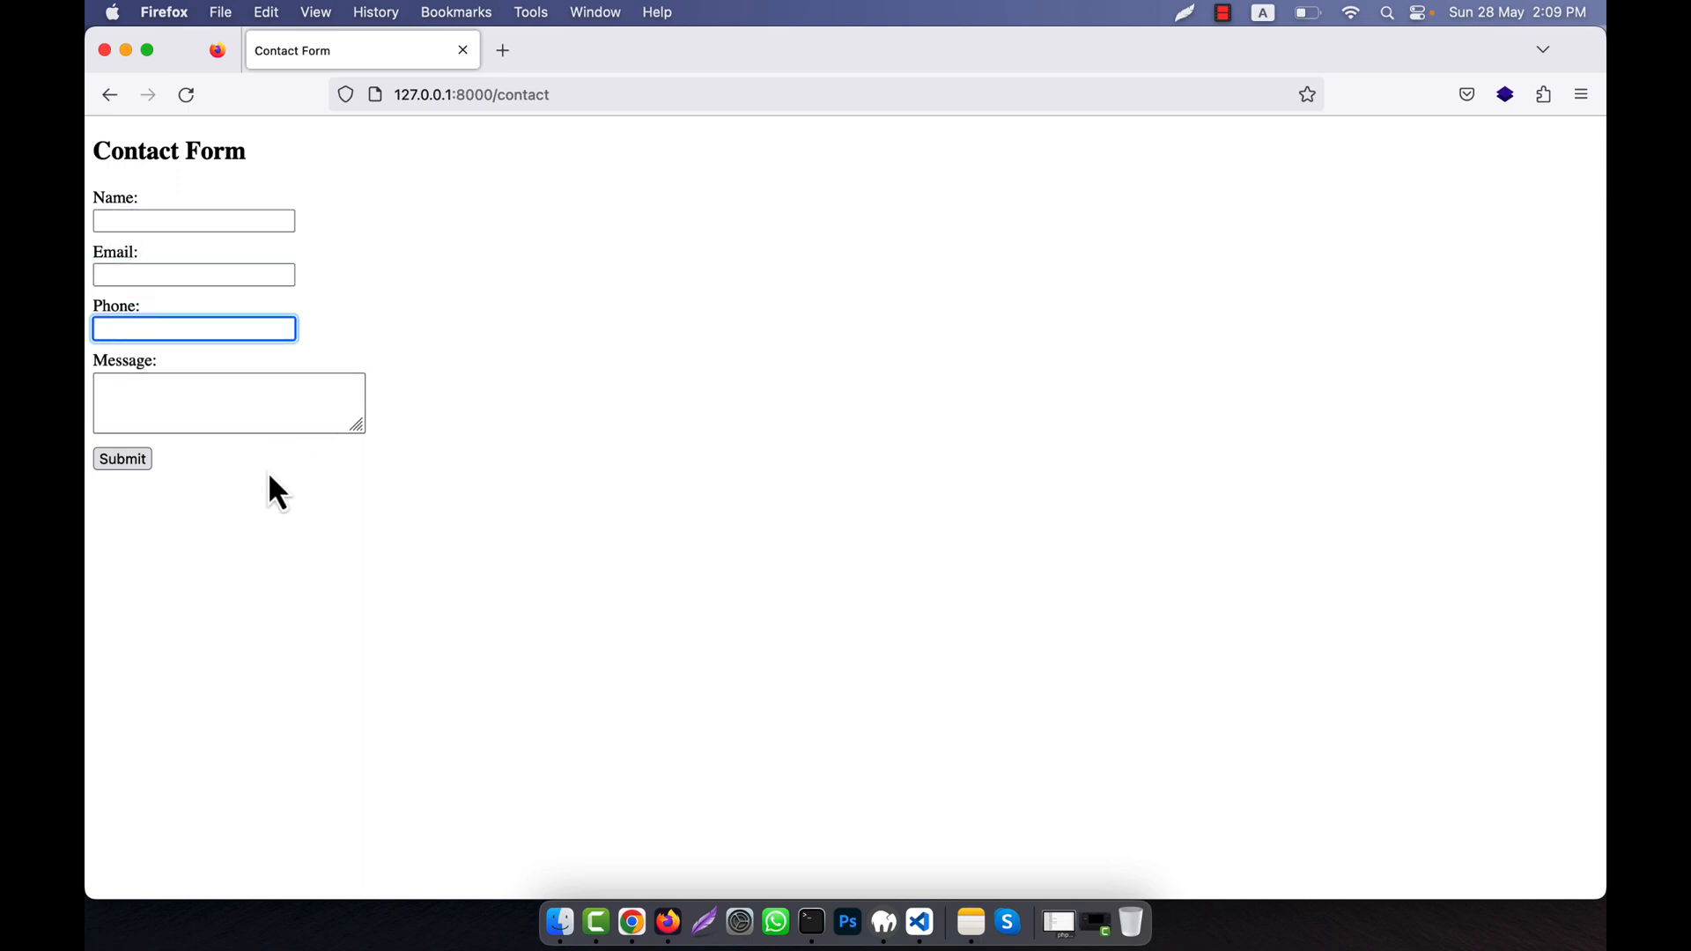
pyautogui.click(193, 221)
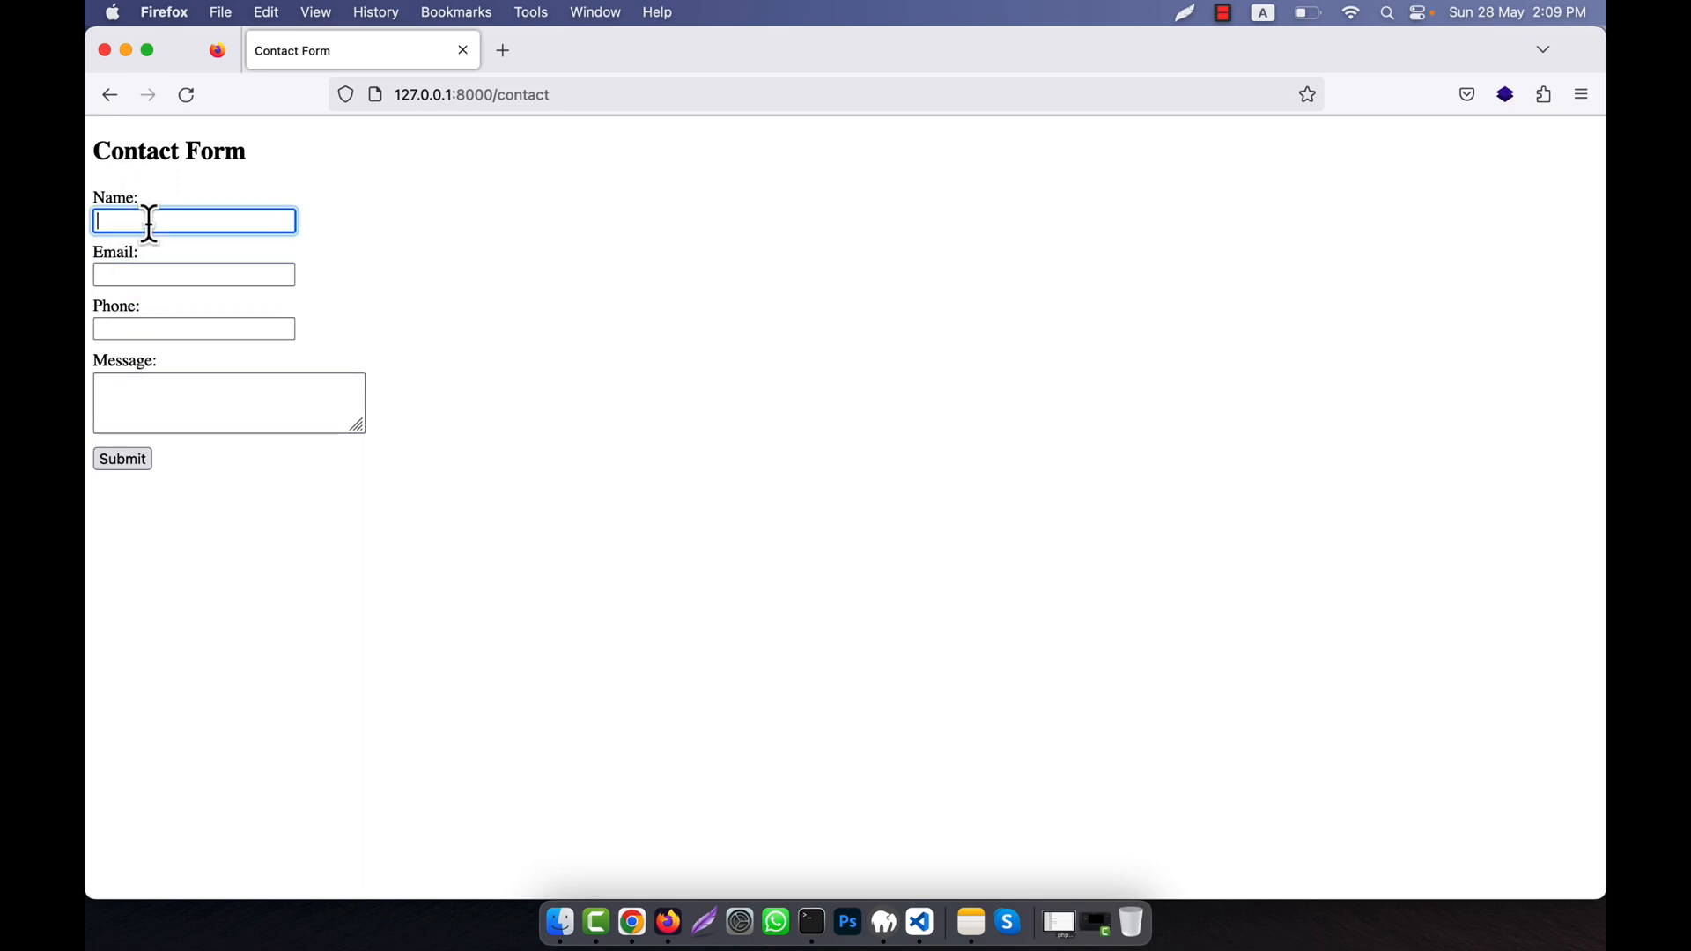
pyautogui.write('arefin')
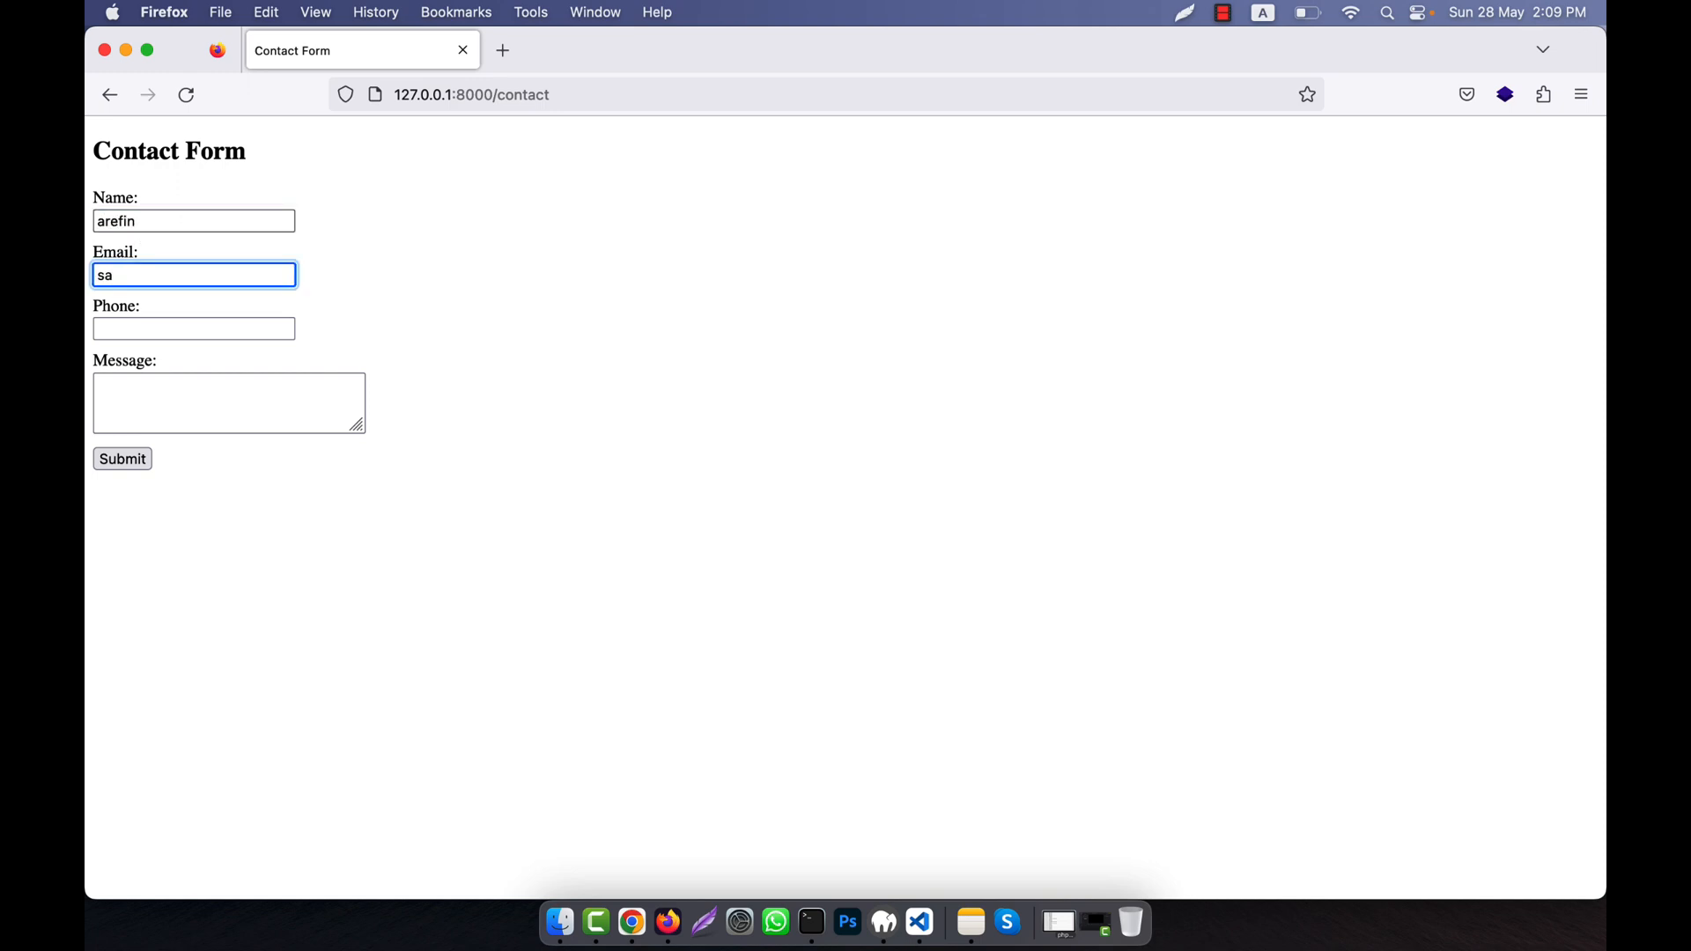
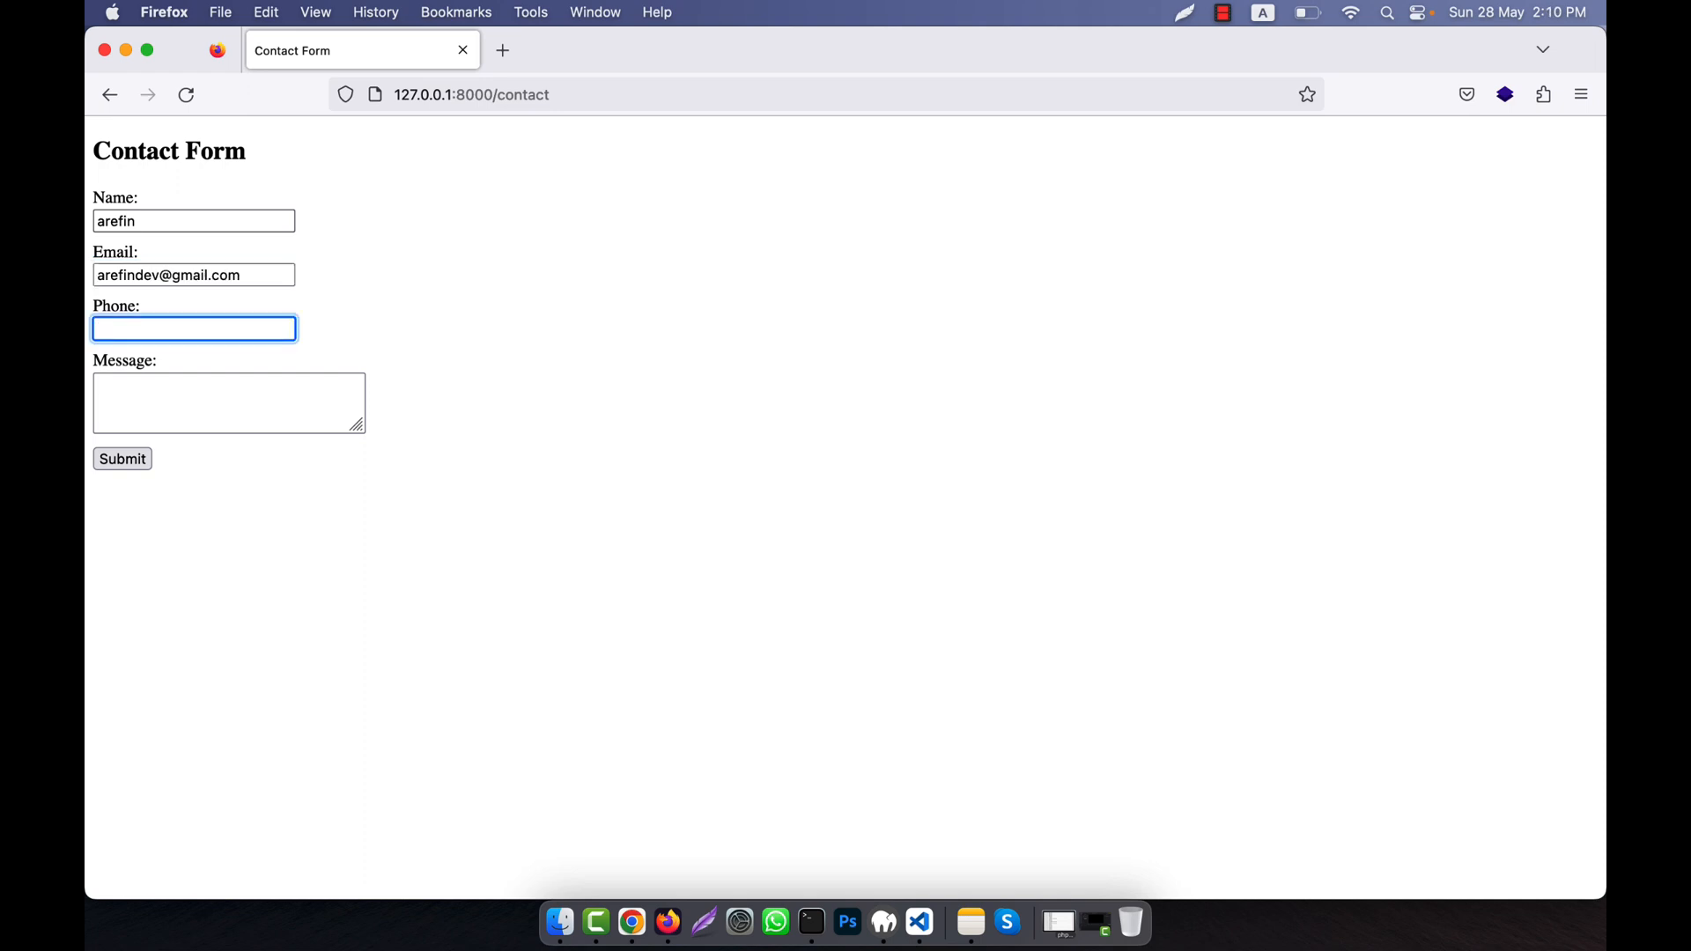
pyautogui.write('01912')
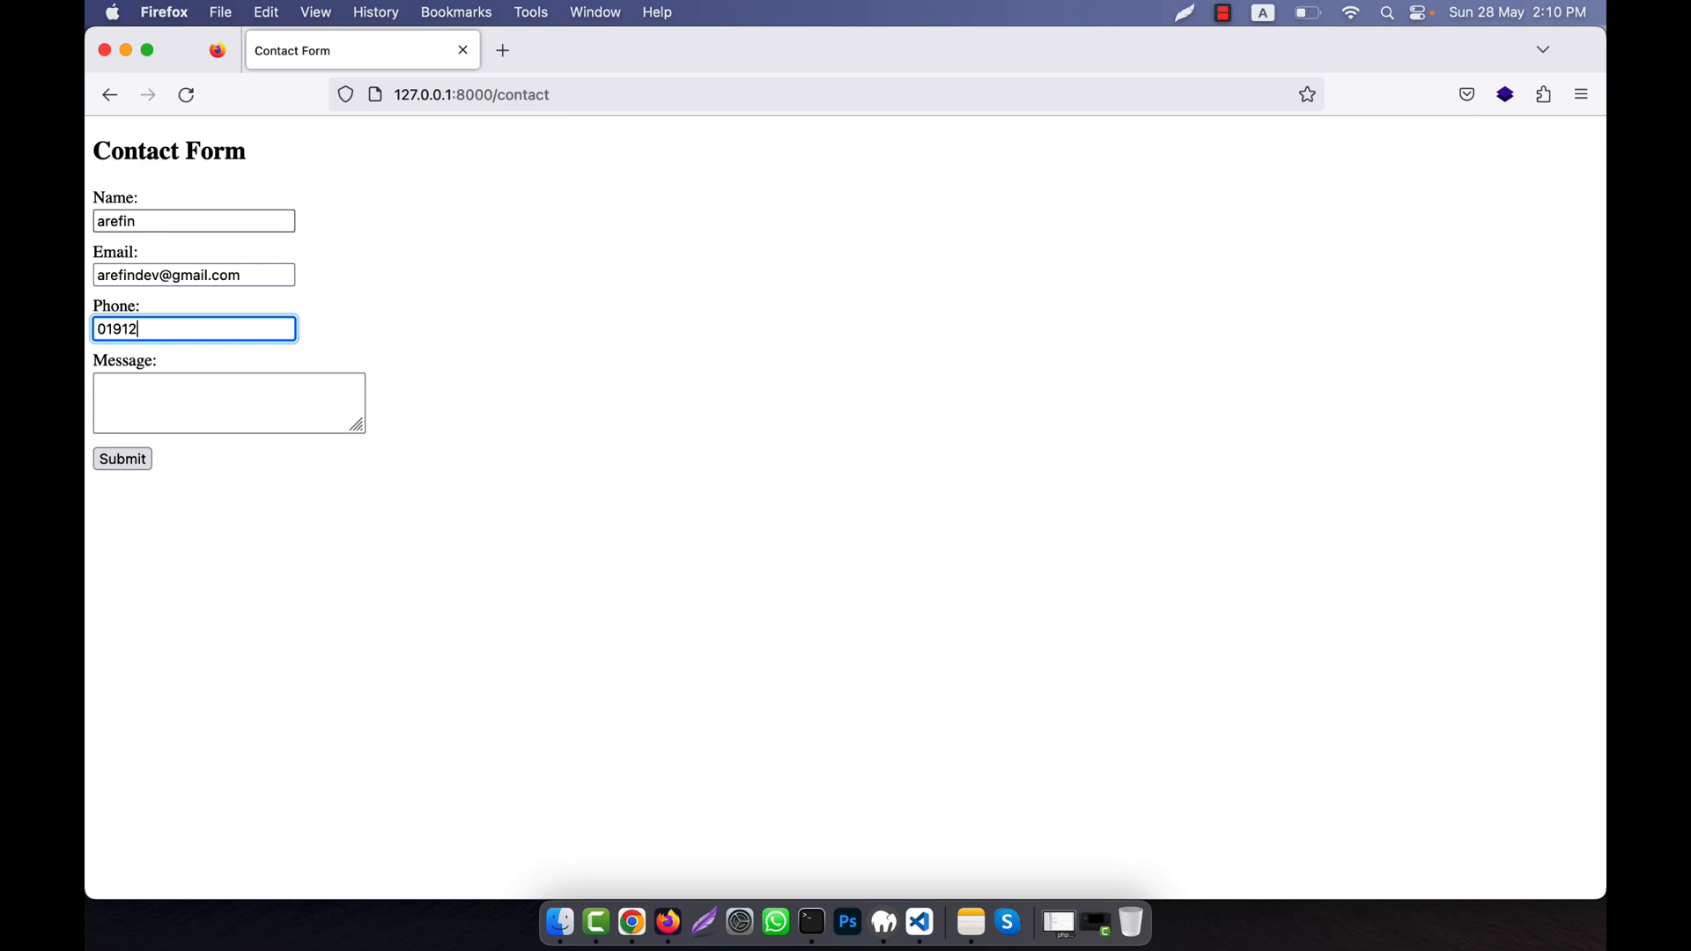
pyautogui.write('0111111')
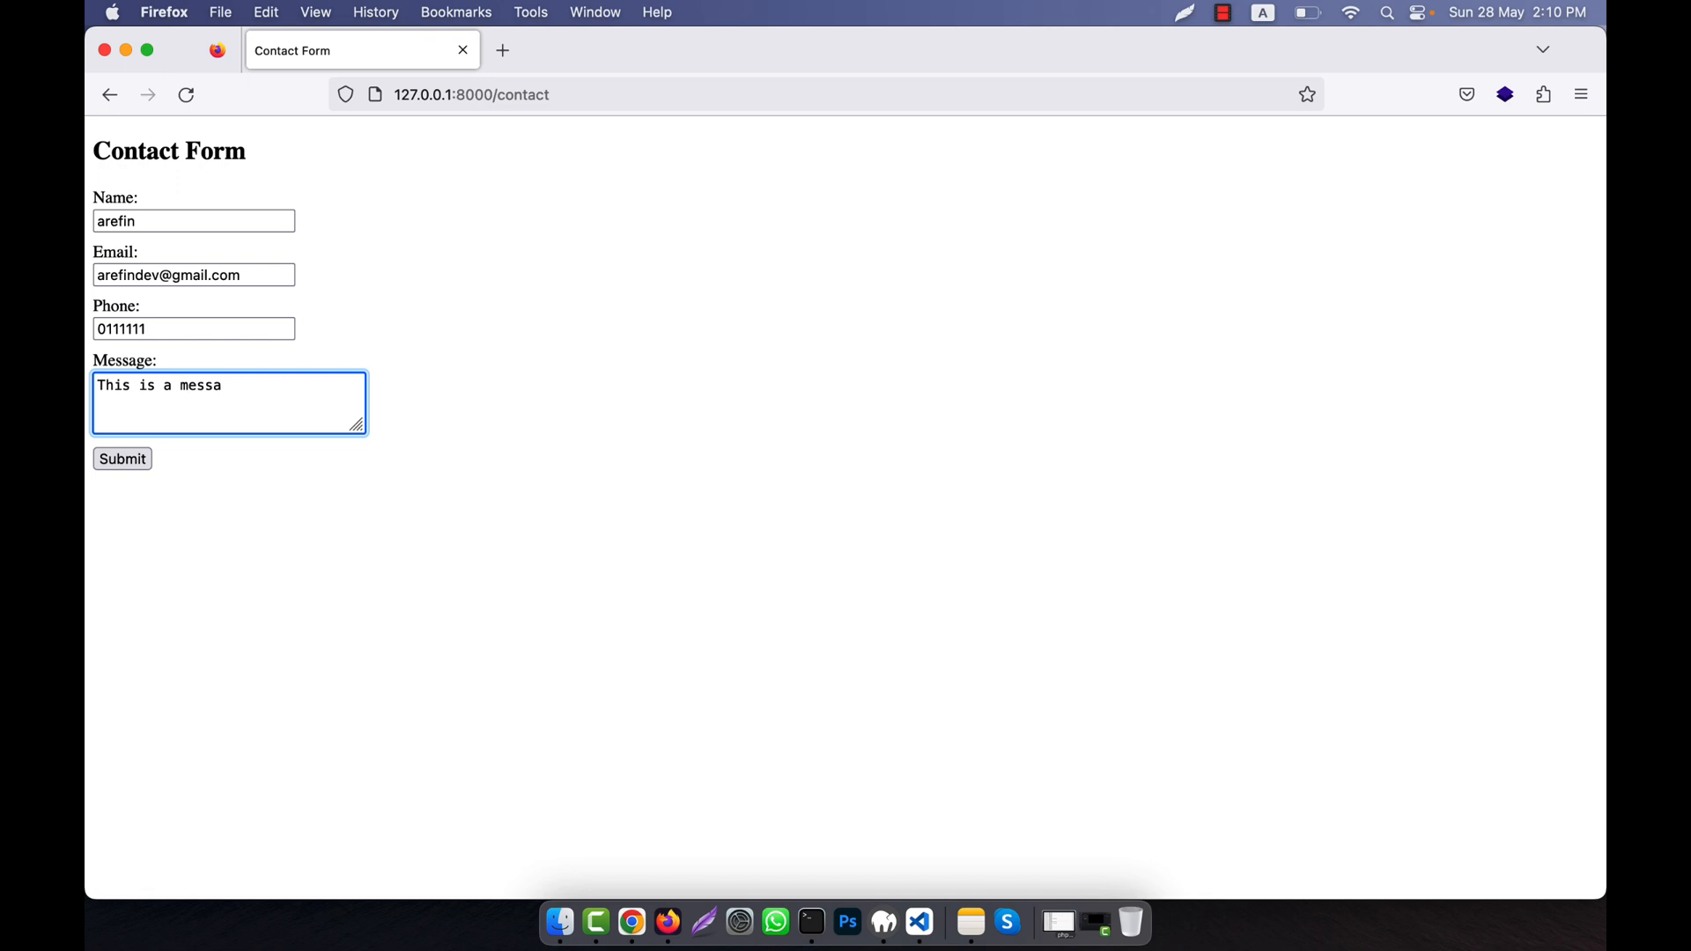
# Step: Submit the form, see the 419 Page Expired error, and reopen contact.blade.php in the editor
pyautogui.click(122, 458)
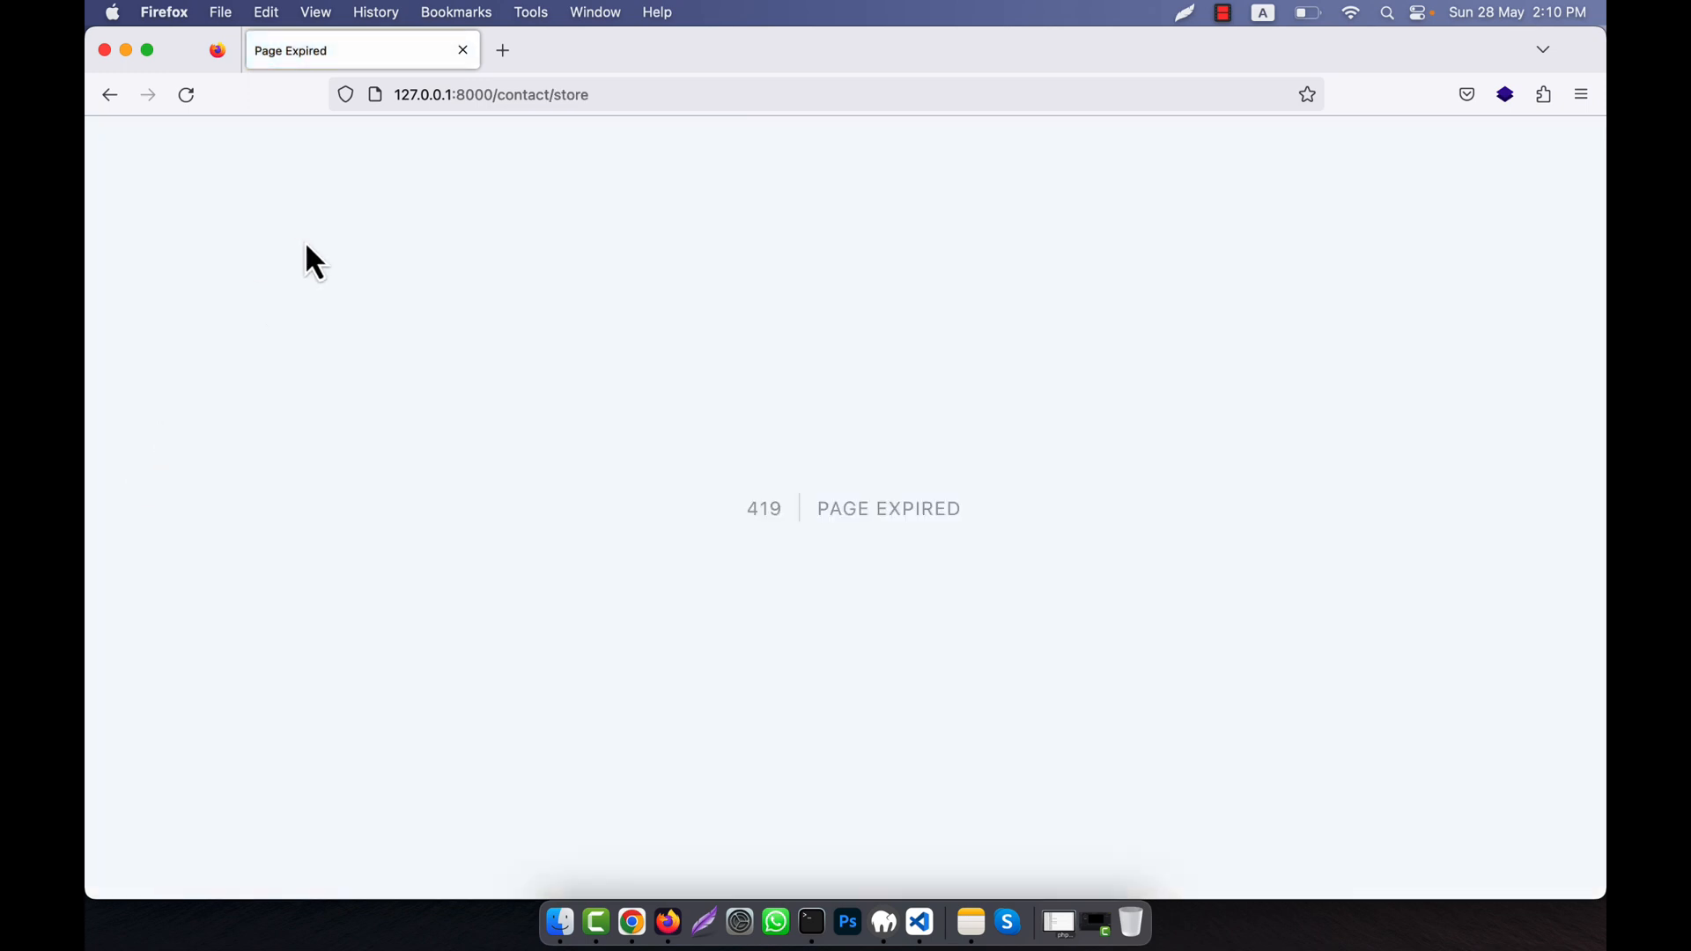
pyautogui.moveTo(523, 99)
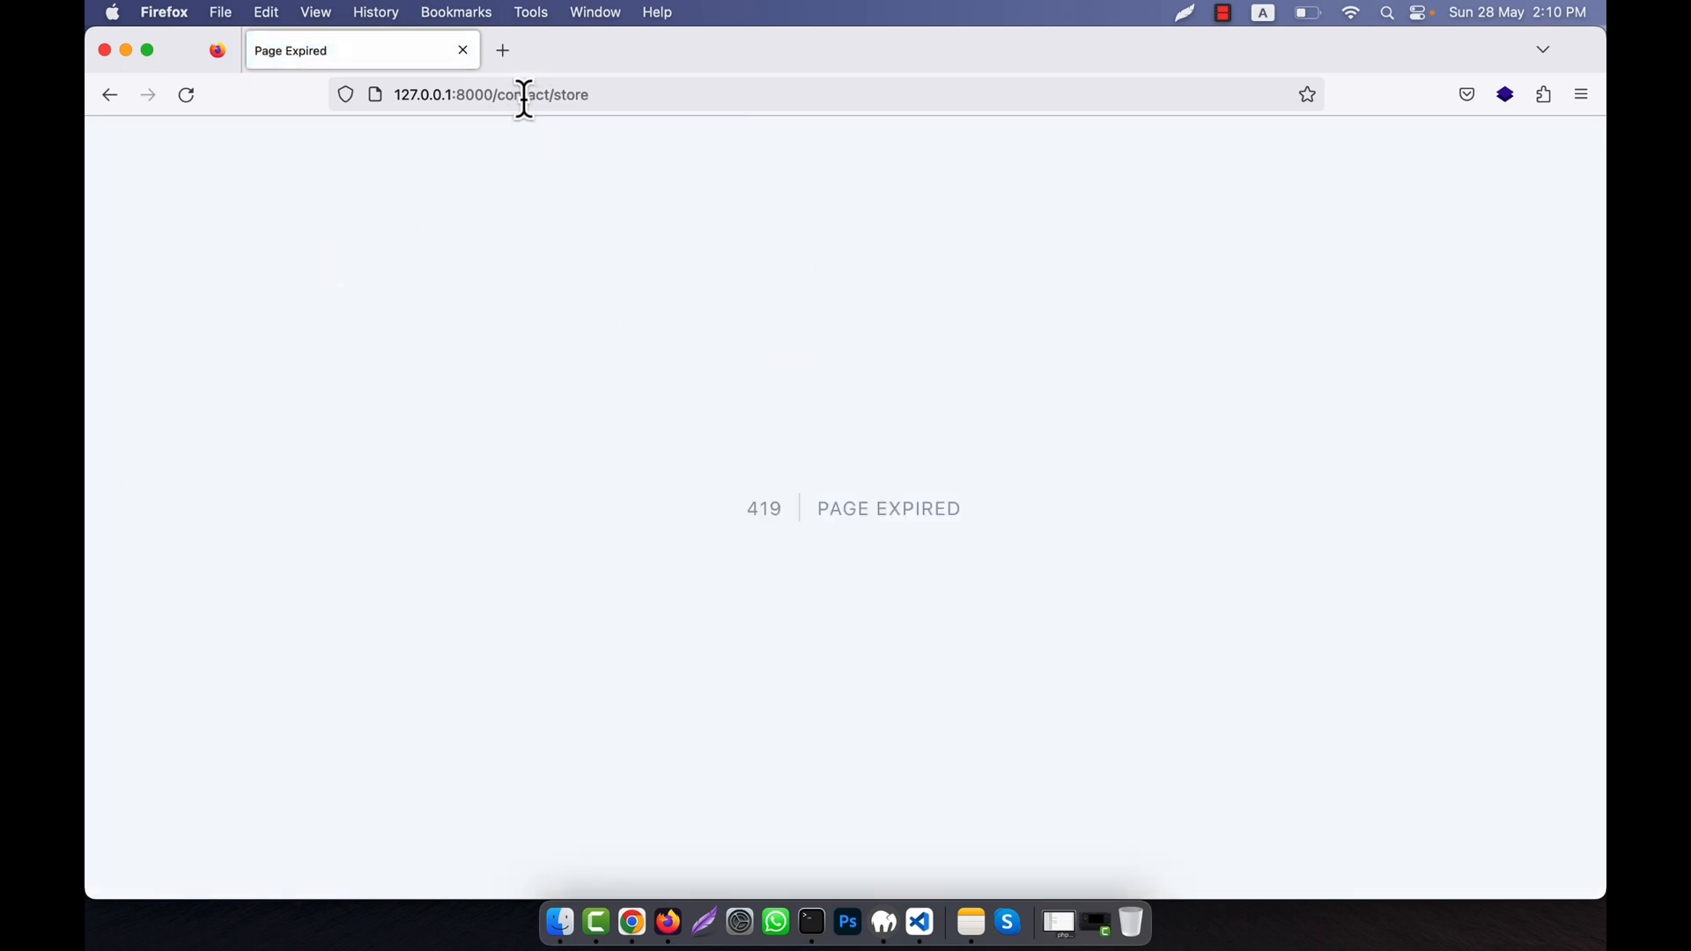
pyautogui.click(918, 923)
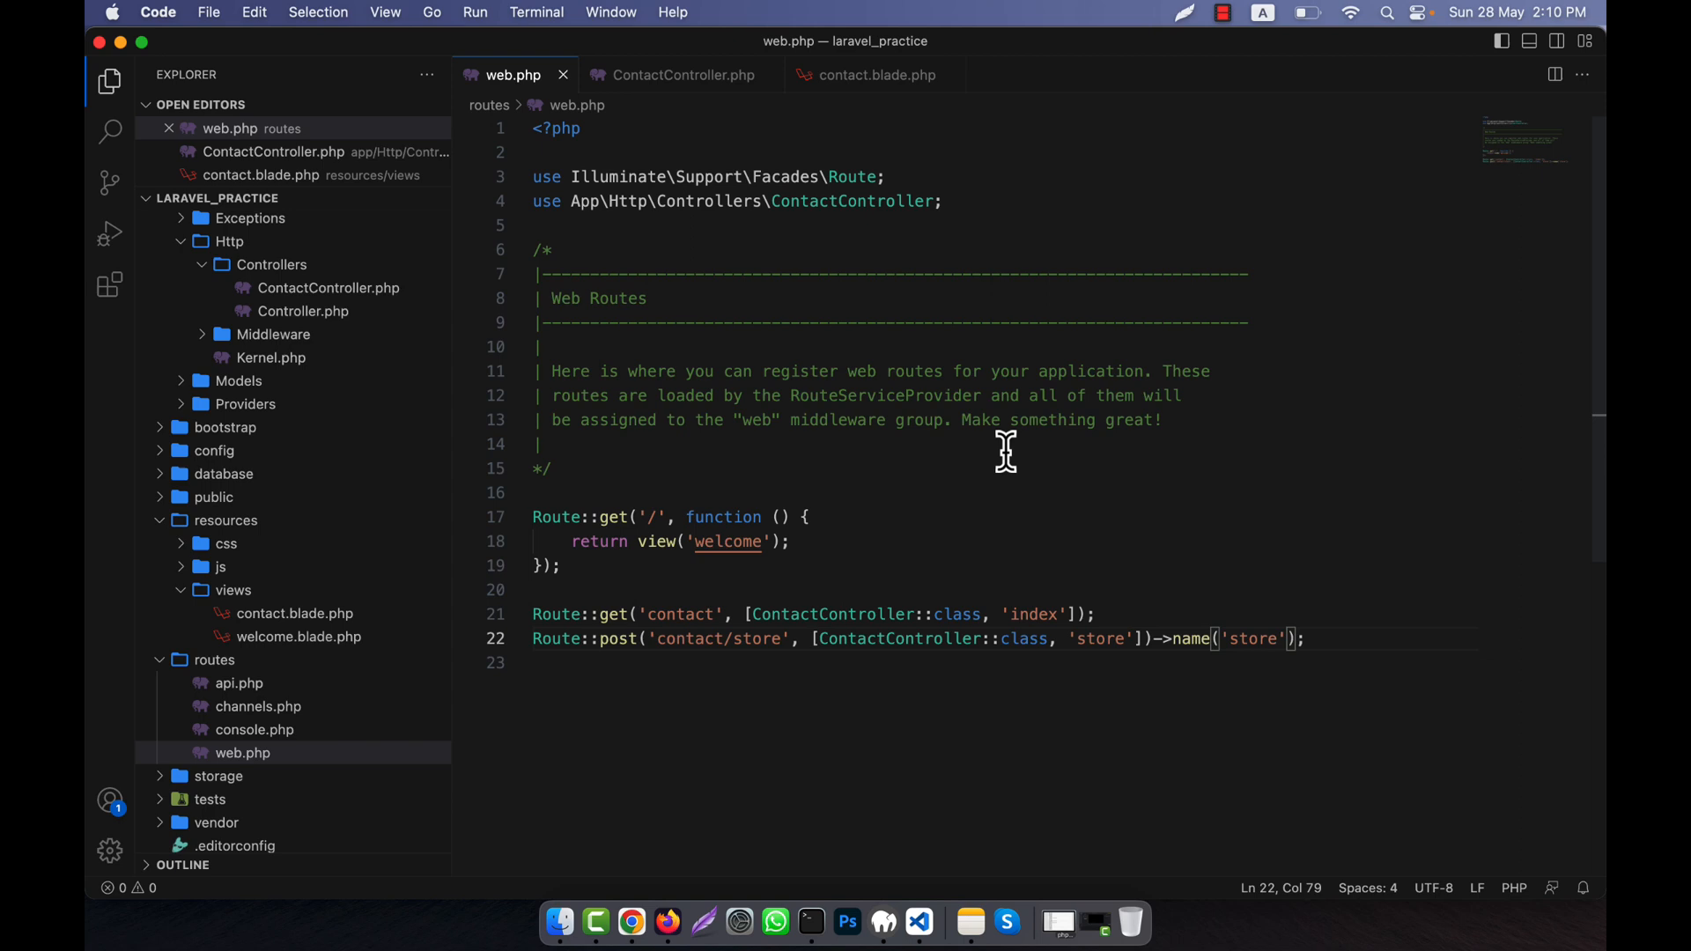
pyautogui.click(687, 74)
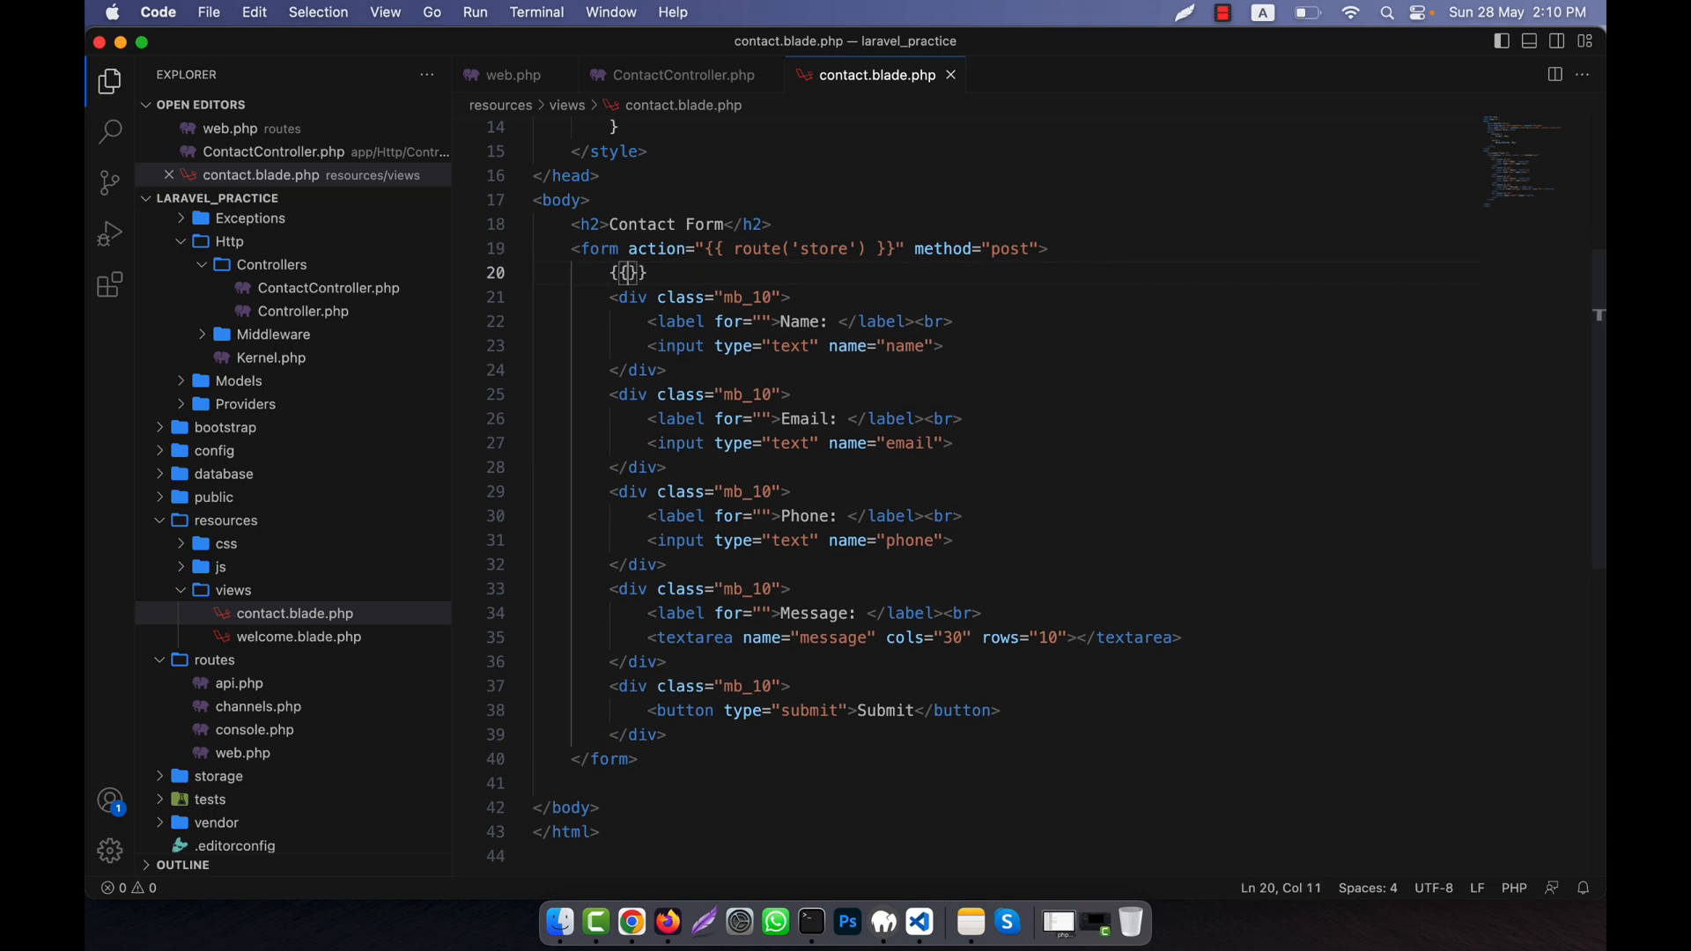
pyautogui.write('csrf')
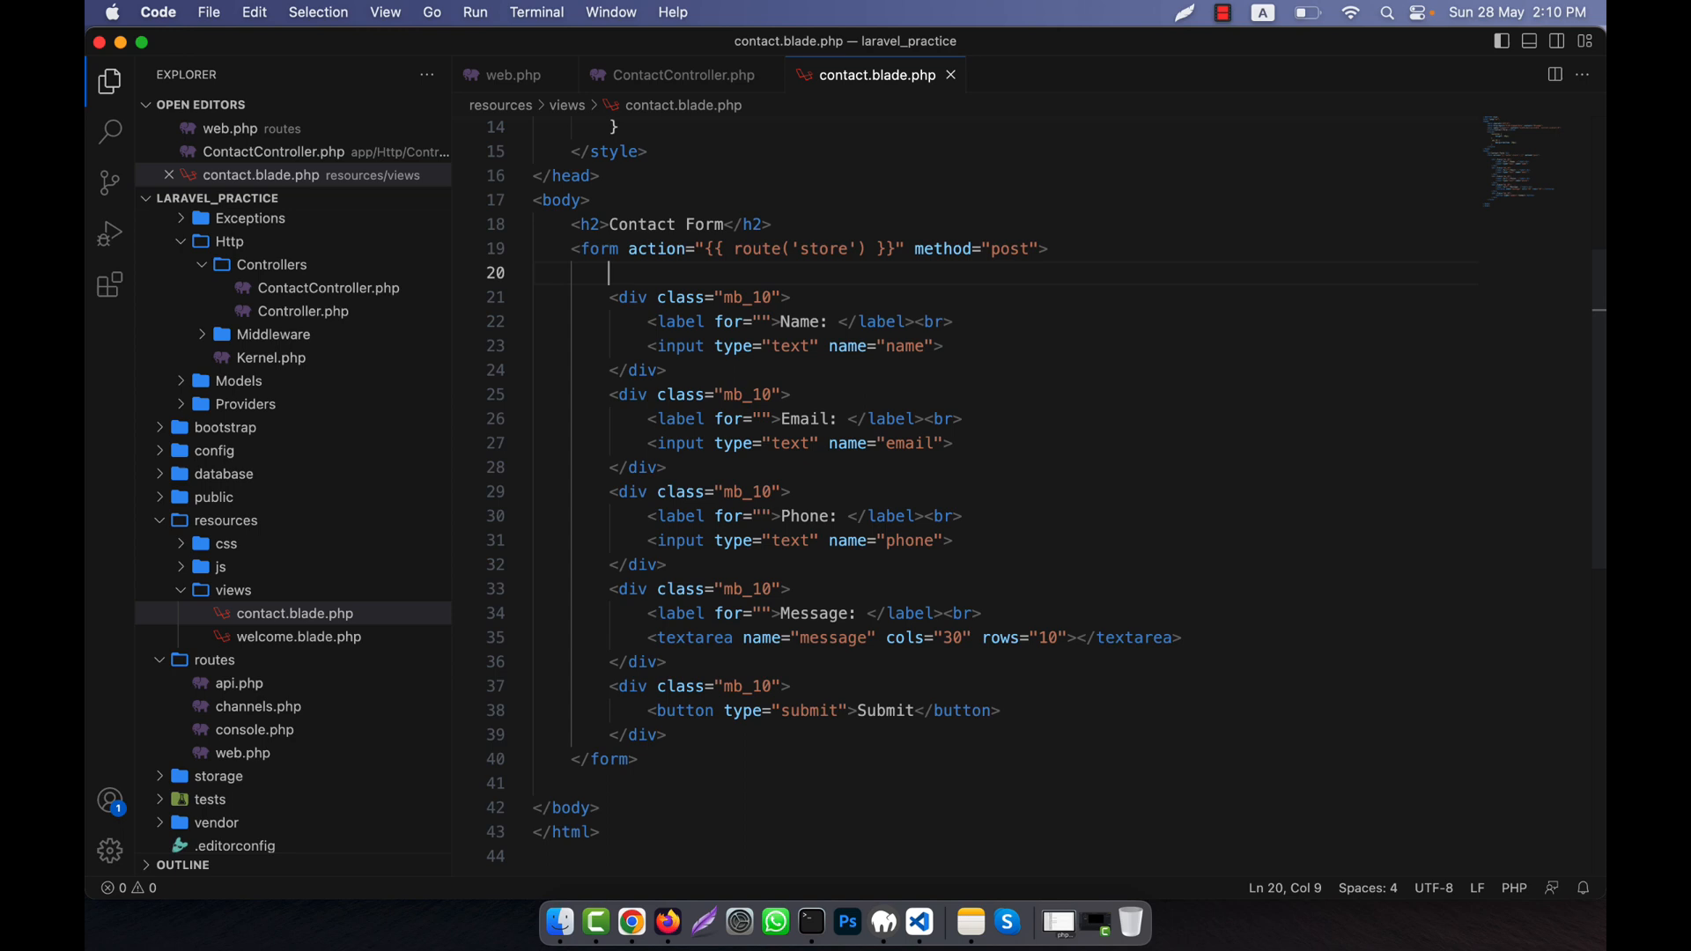
pyautogui.write('@csrf')
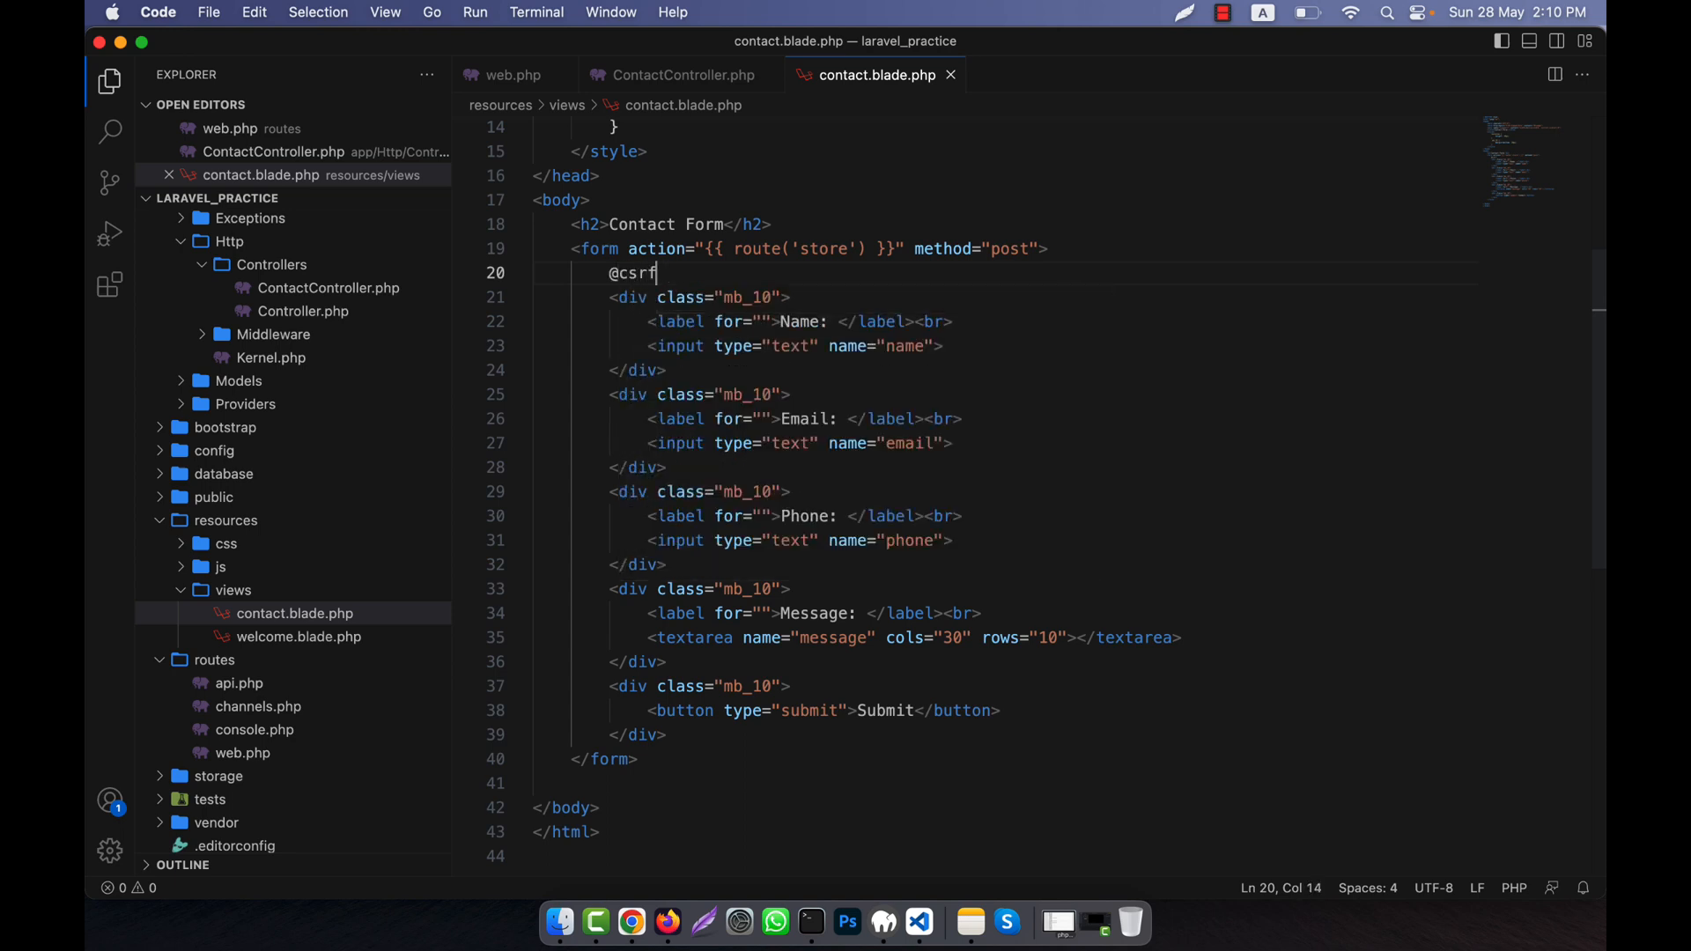
pyautogui.moveTo(1038, 119)
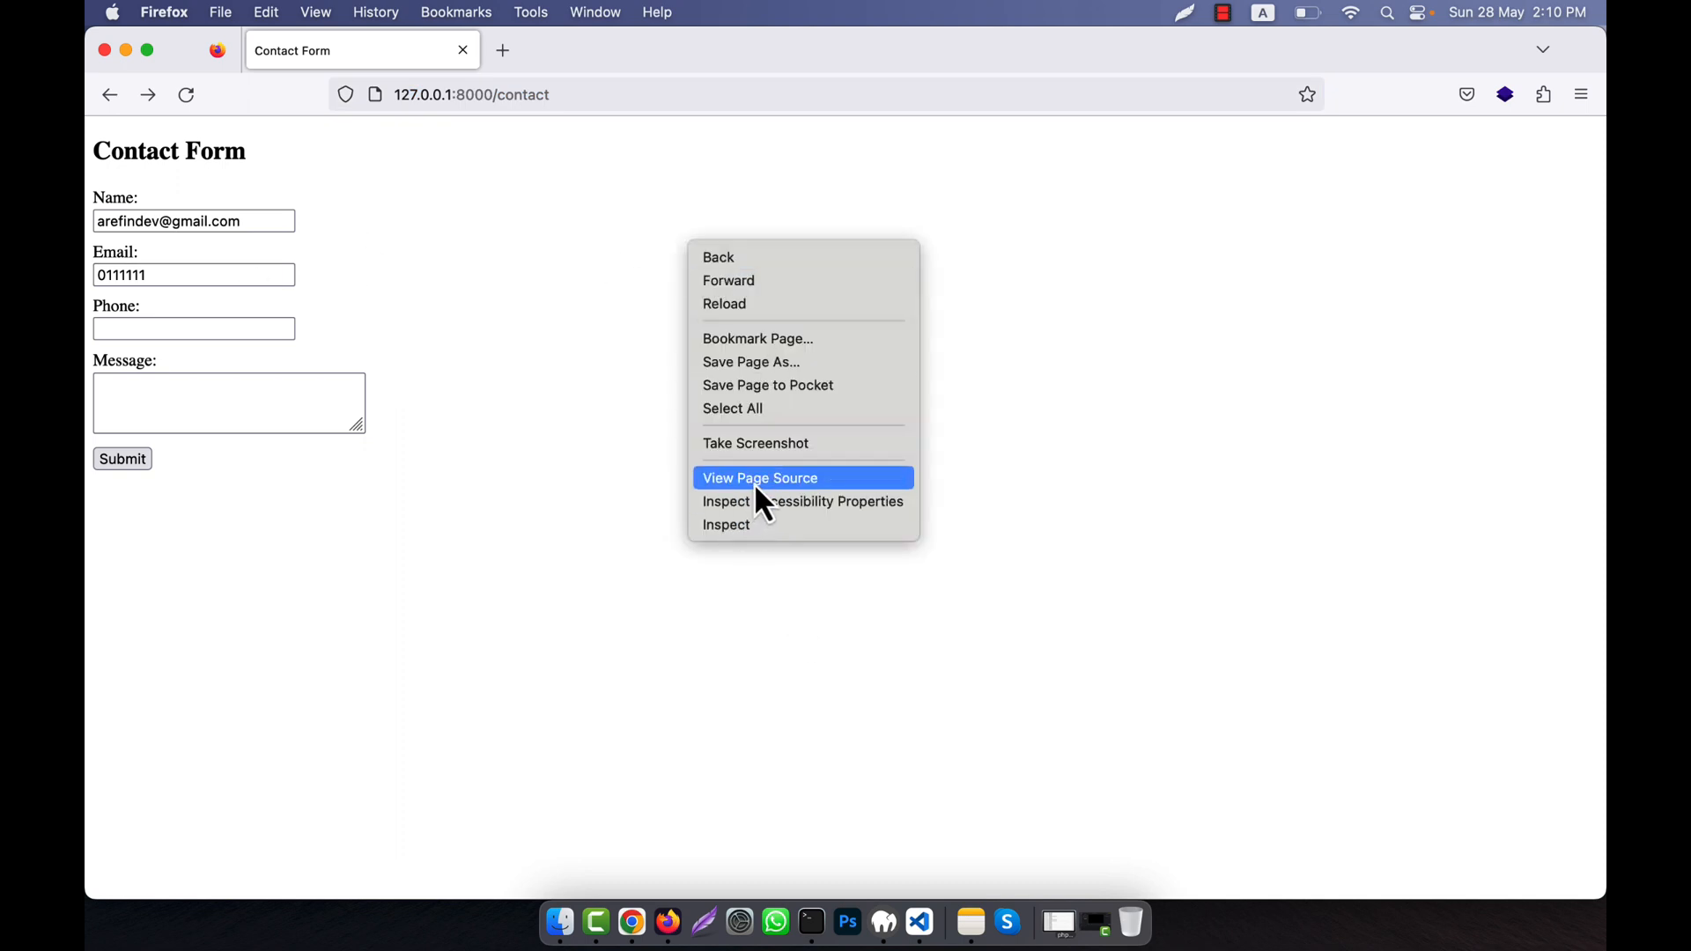
pyautogui.moveTo(765, 530)
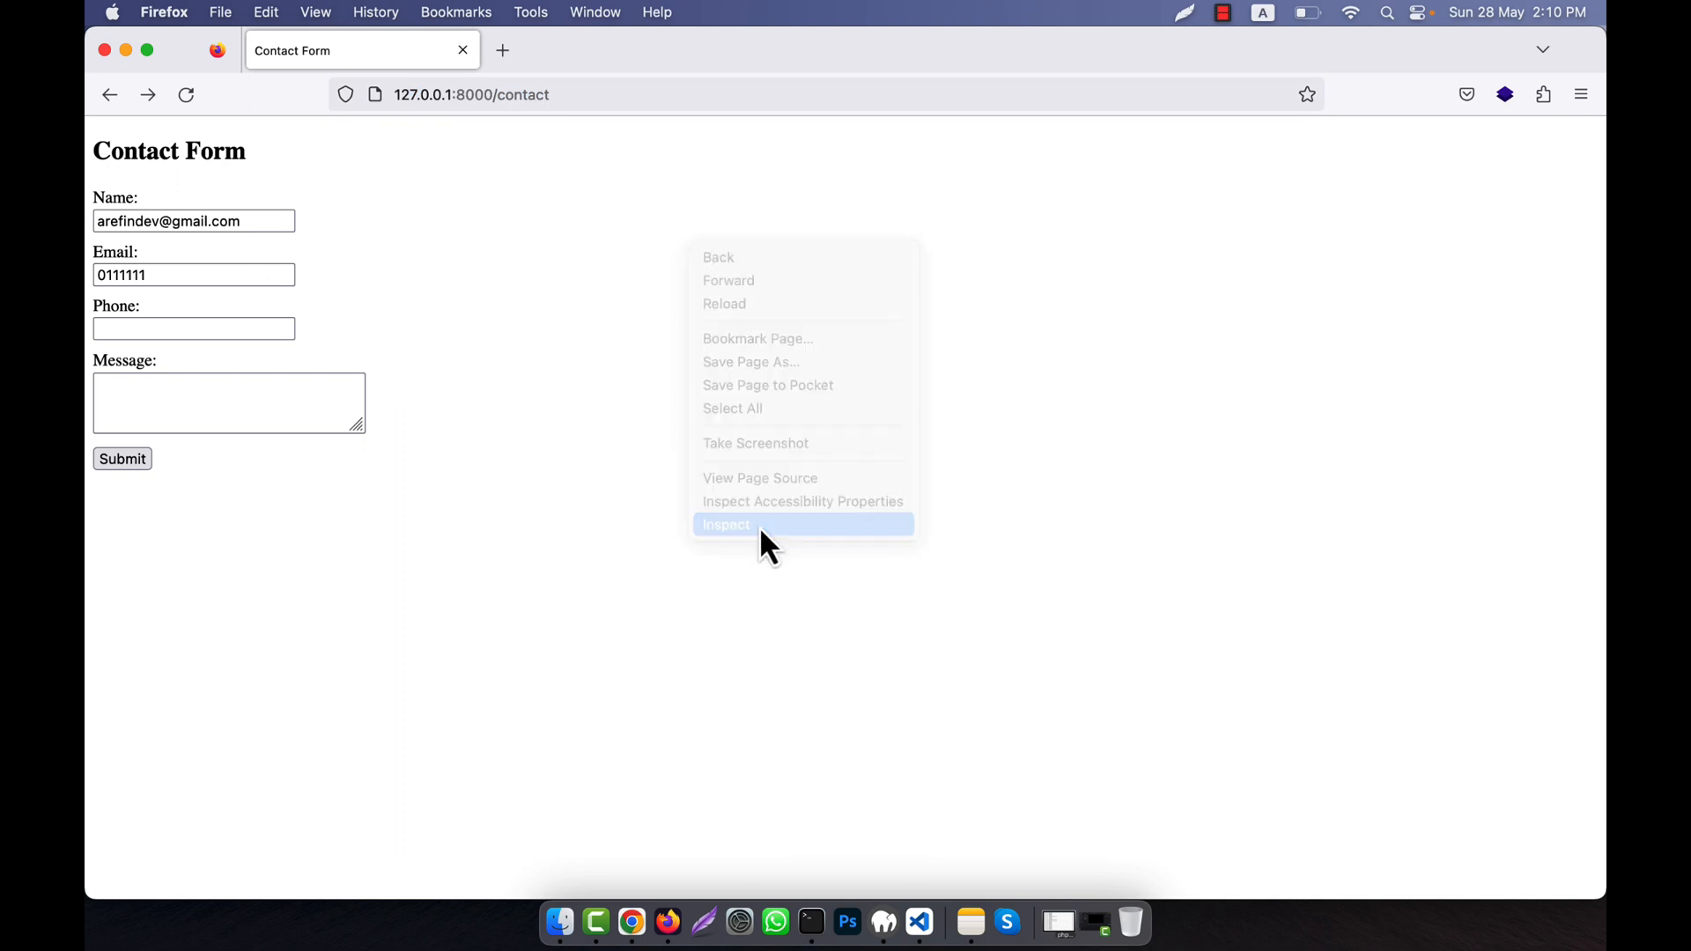
# Step: Inspect the reloaded contact page to find the hidden _token input
pyautogui.click(725, 524)
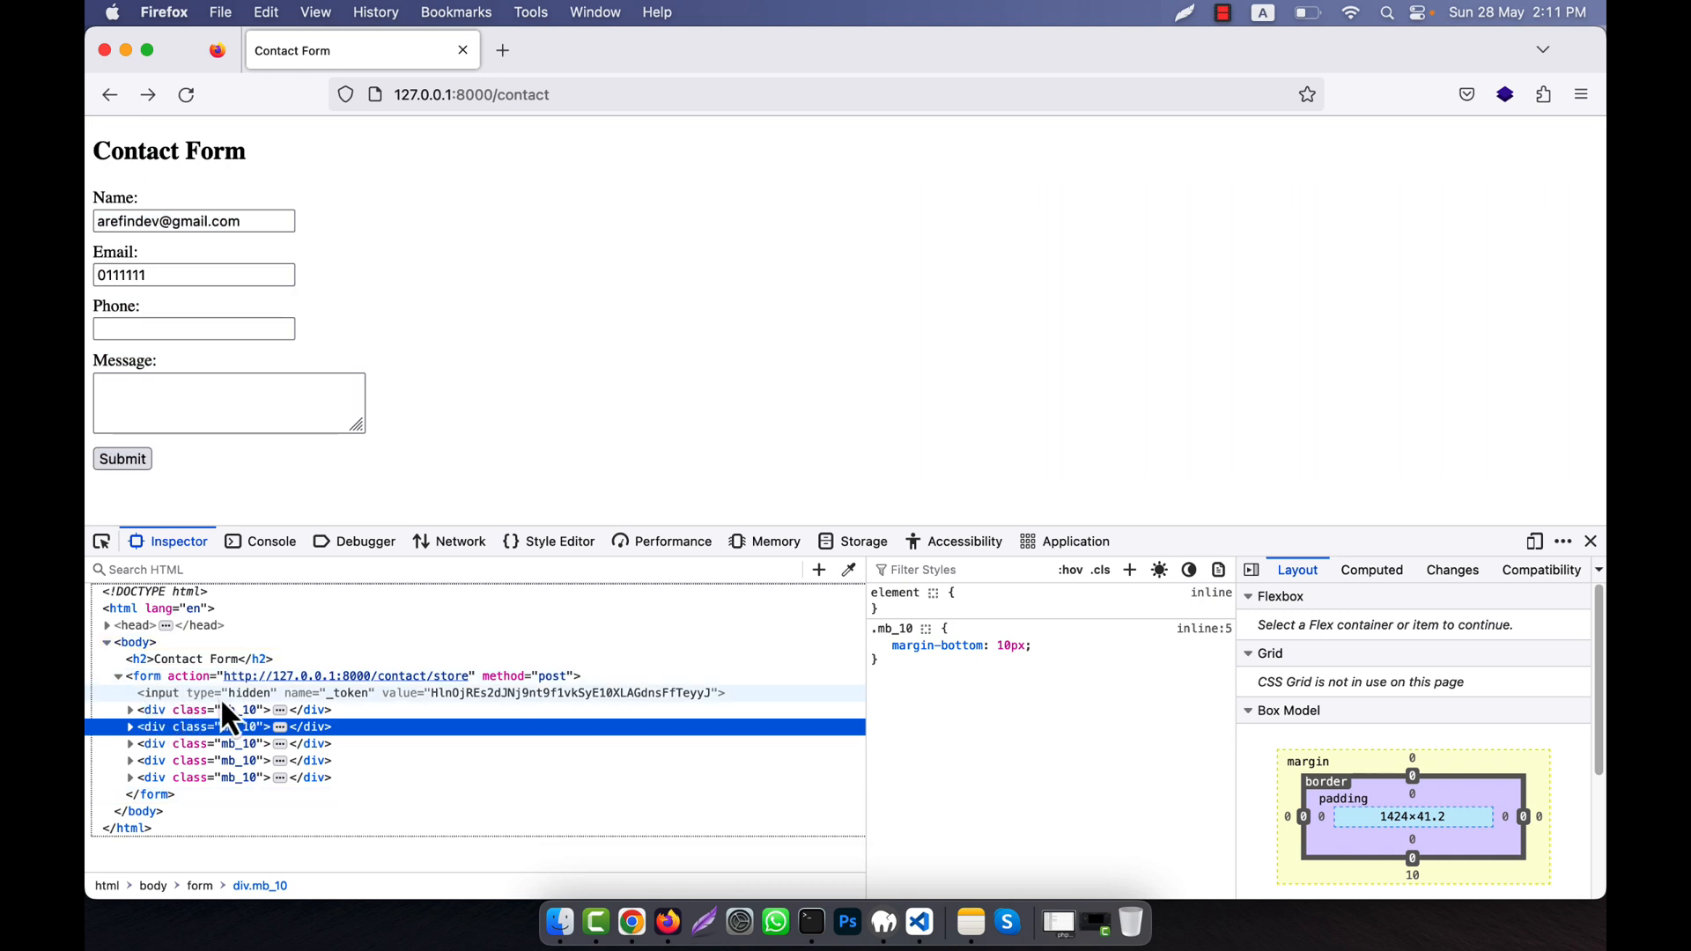
pyautogui.moveTo(345, 712)
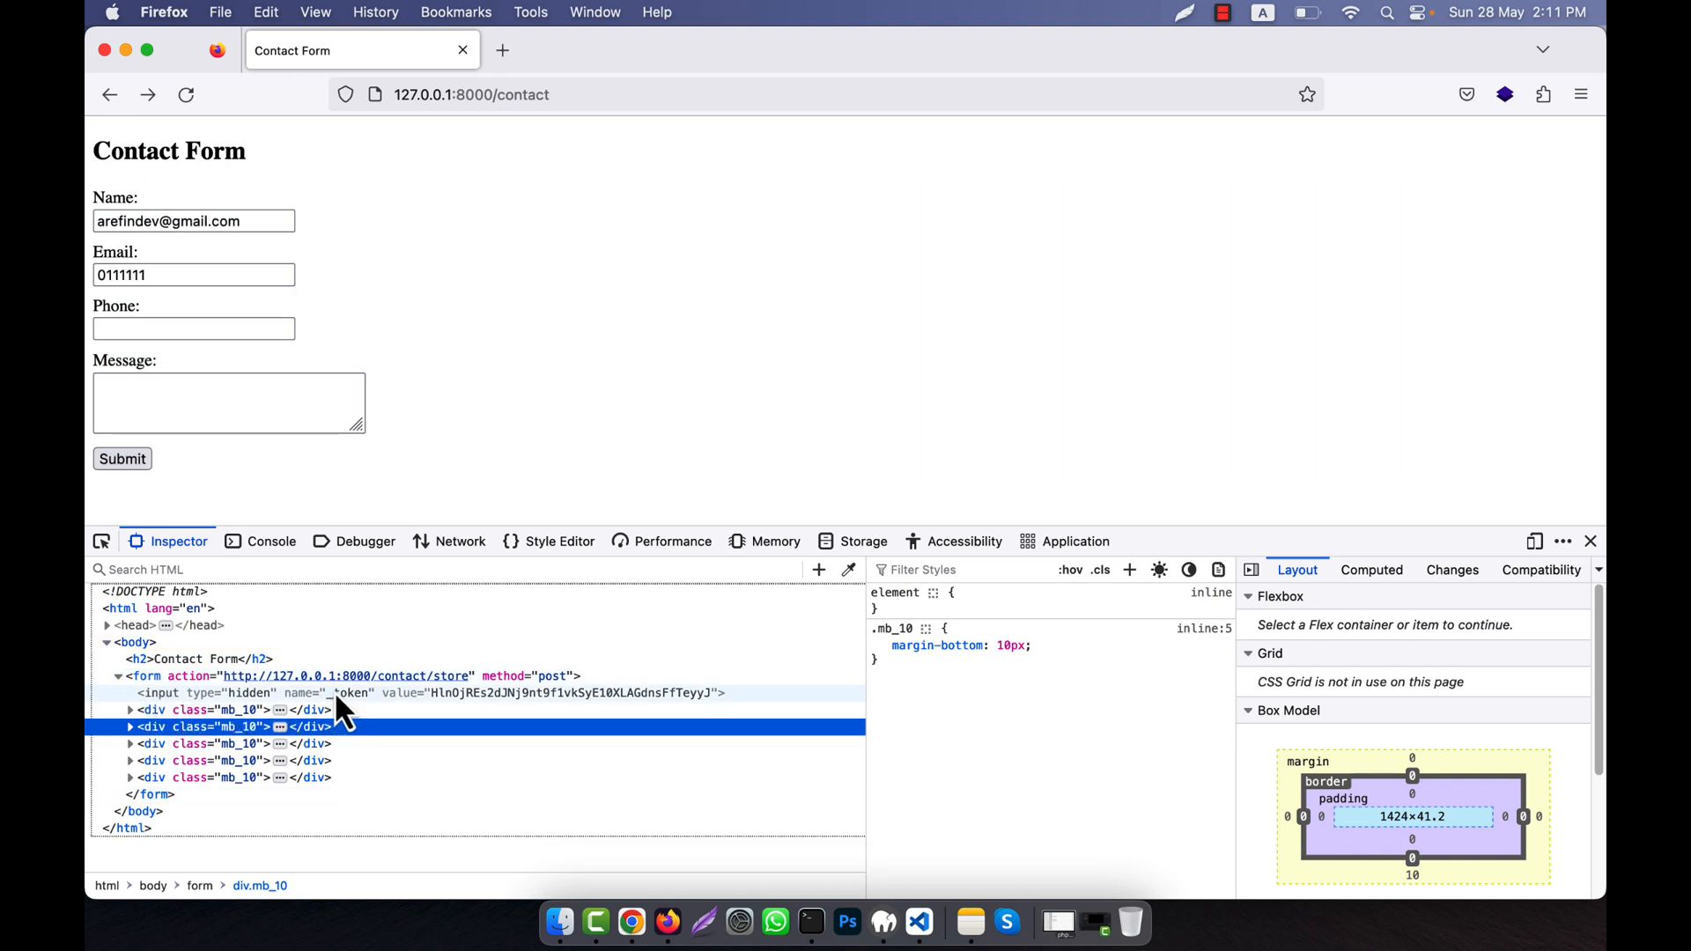
pyautogui.moveTo(658, 717)
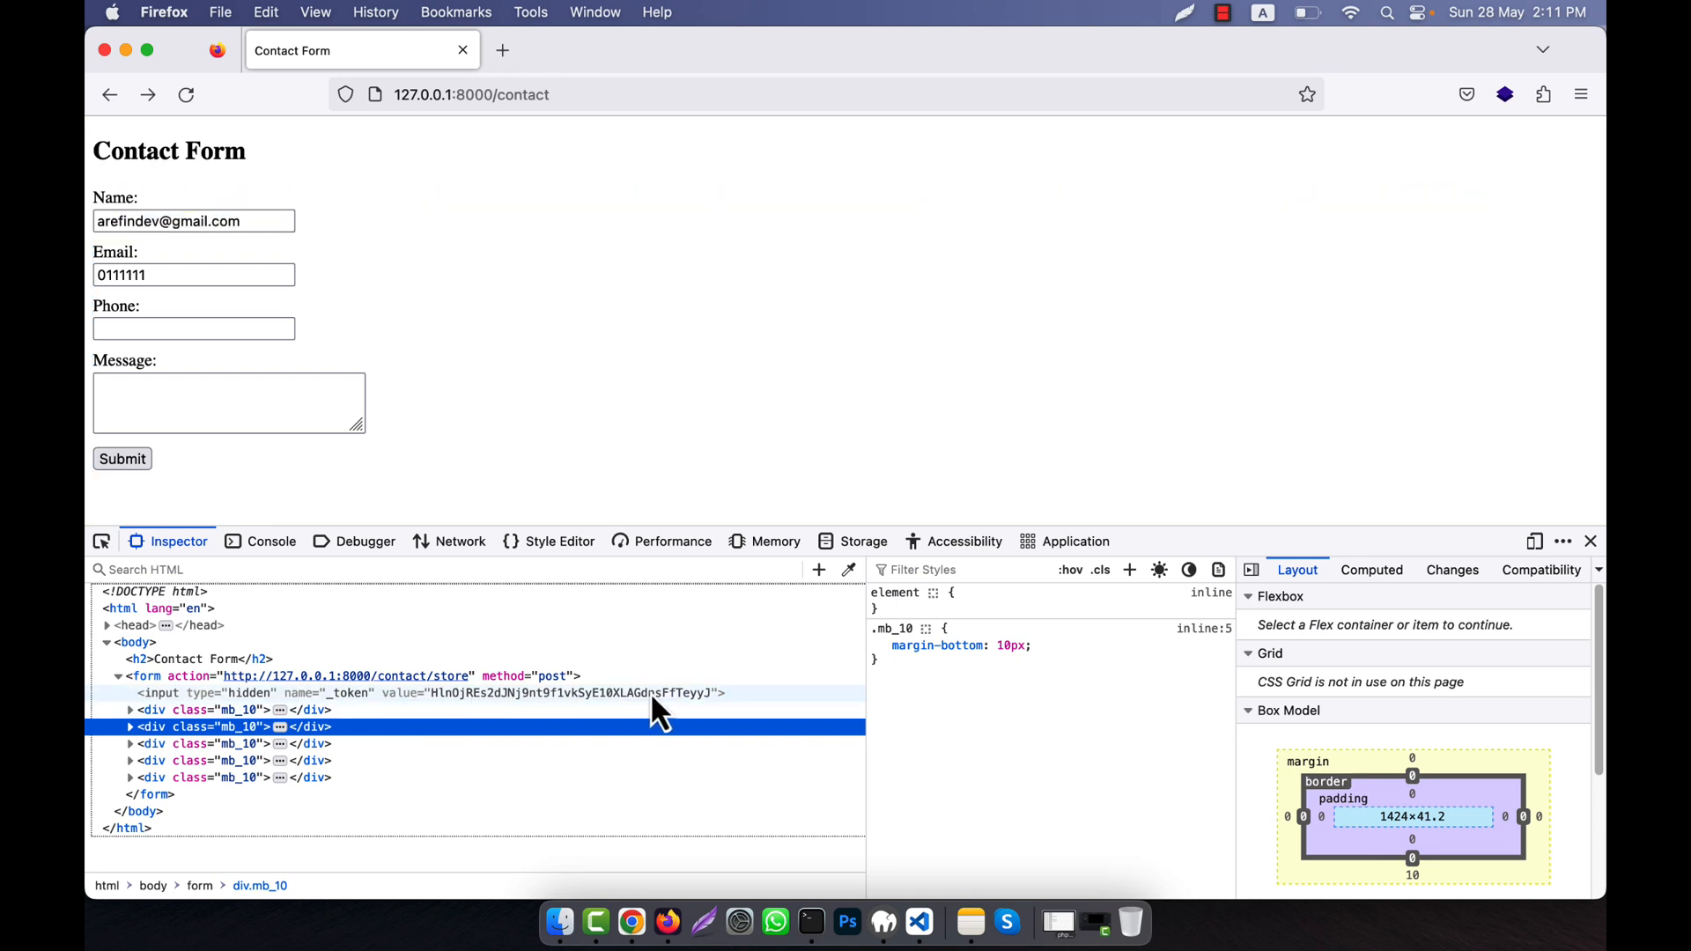
pyautogui.moveTo(705, 710)
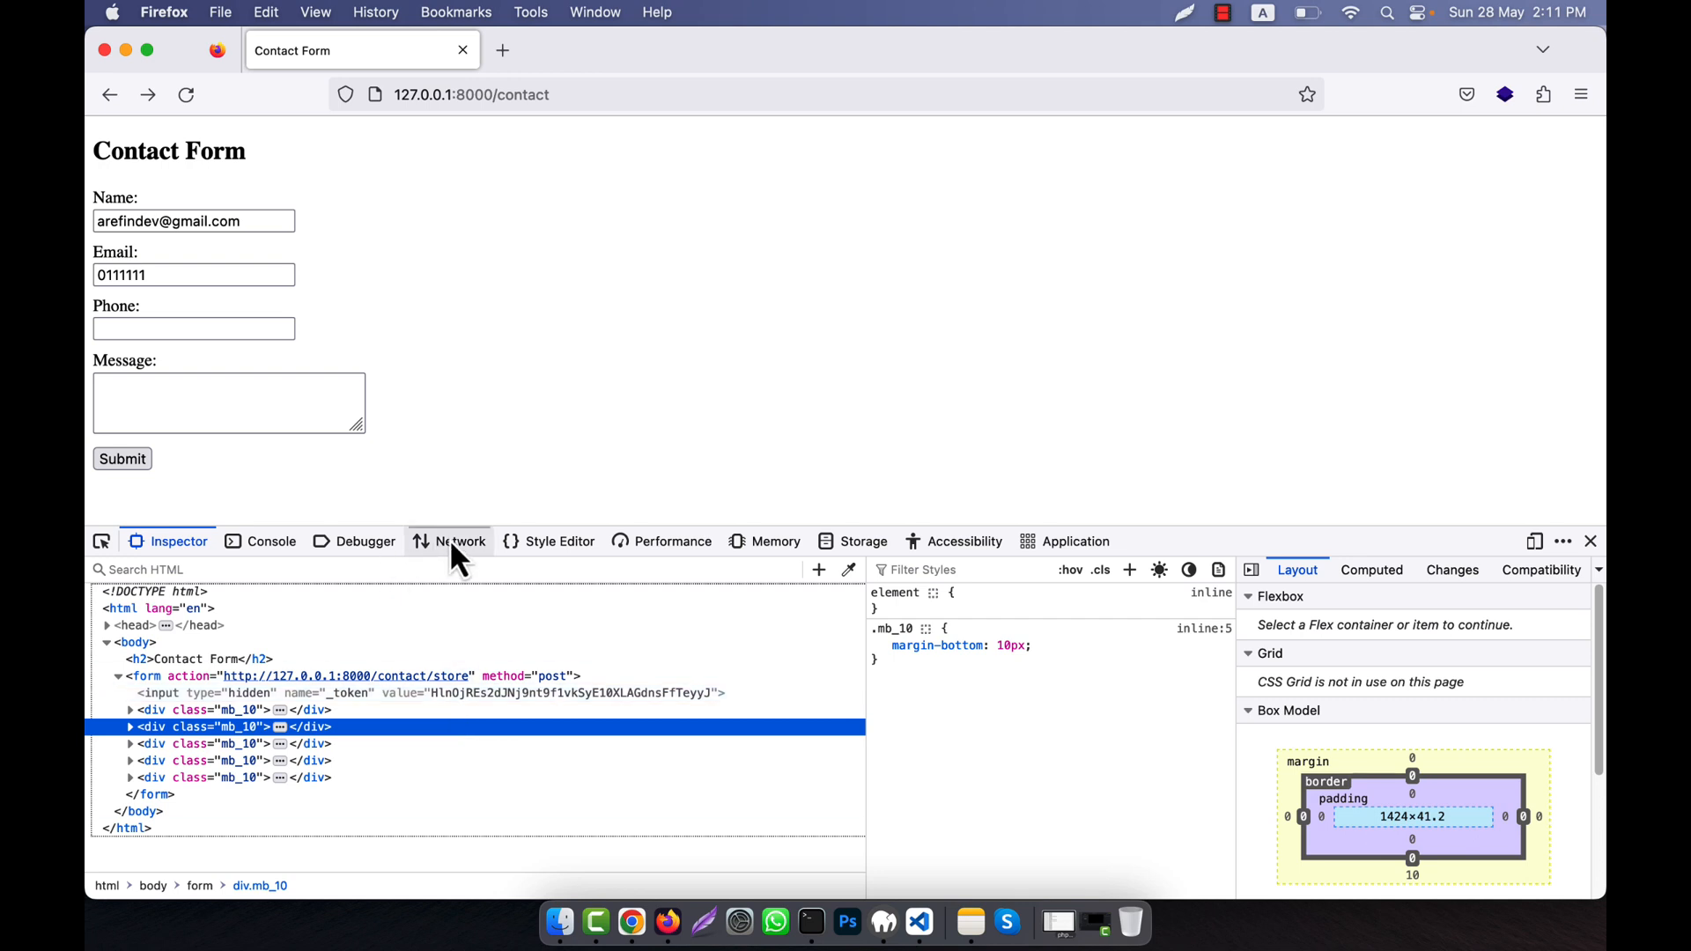
pyautogui.moveTo(1483, 550)
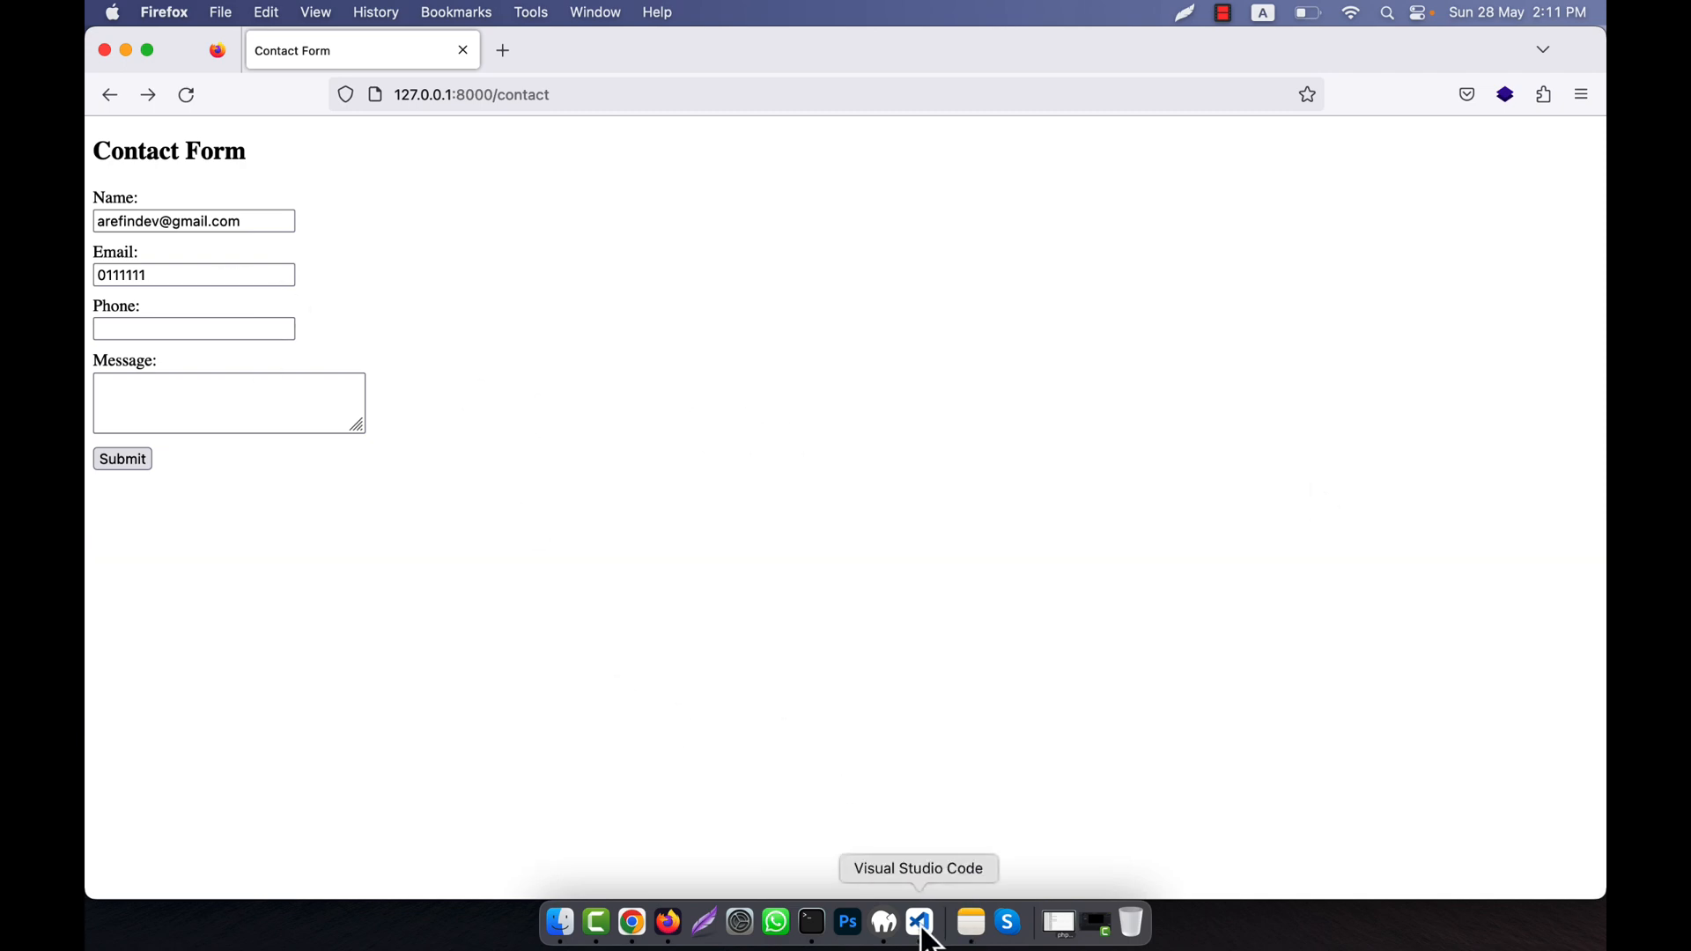
# Step: Open Kernel.php and look through its middleware list for VerifyCsrfToken
pyautogui.click(918, 922)
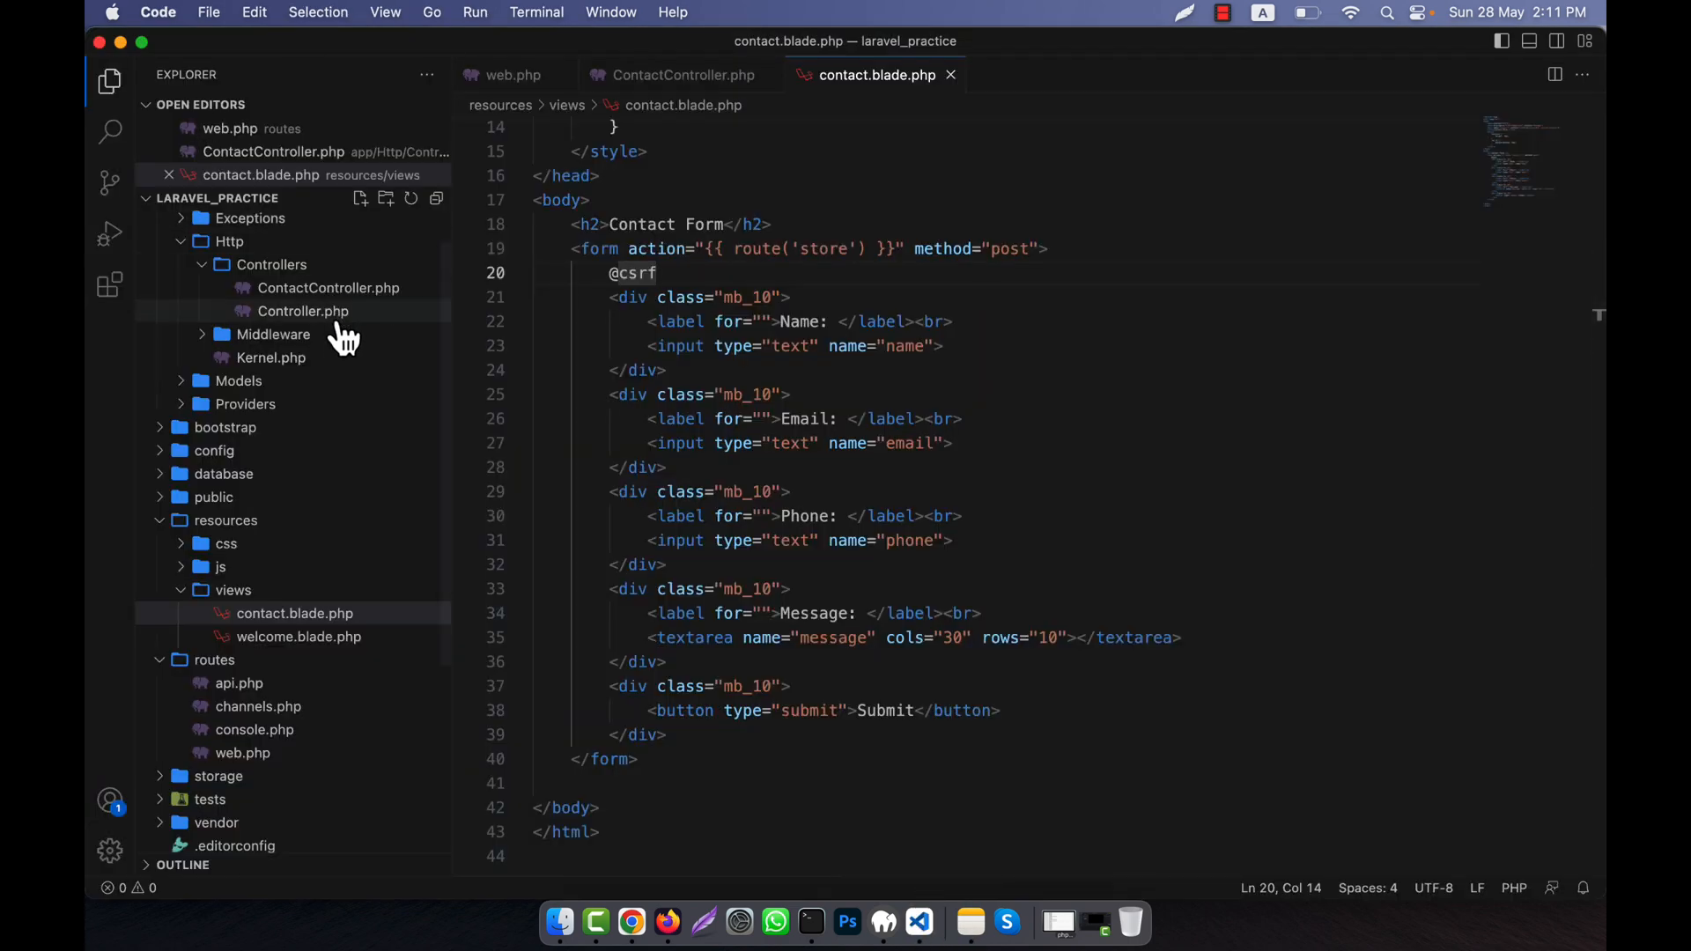
pyautogui.click(271, 357)
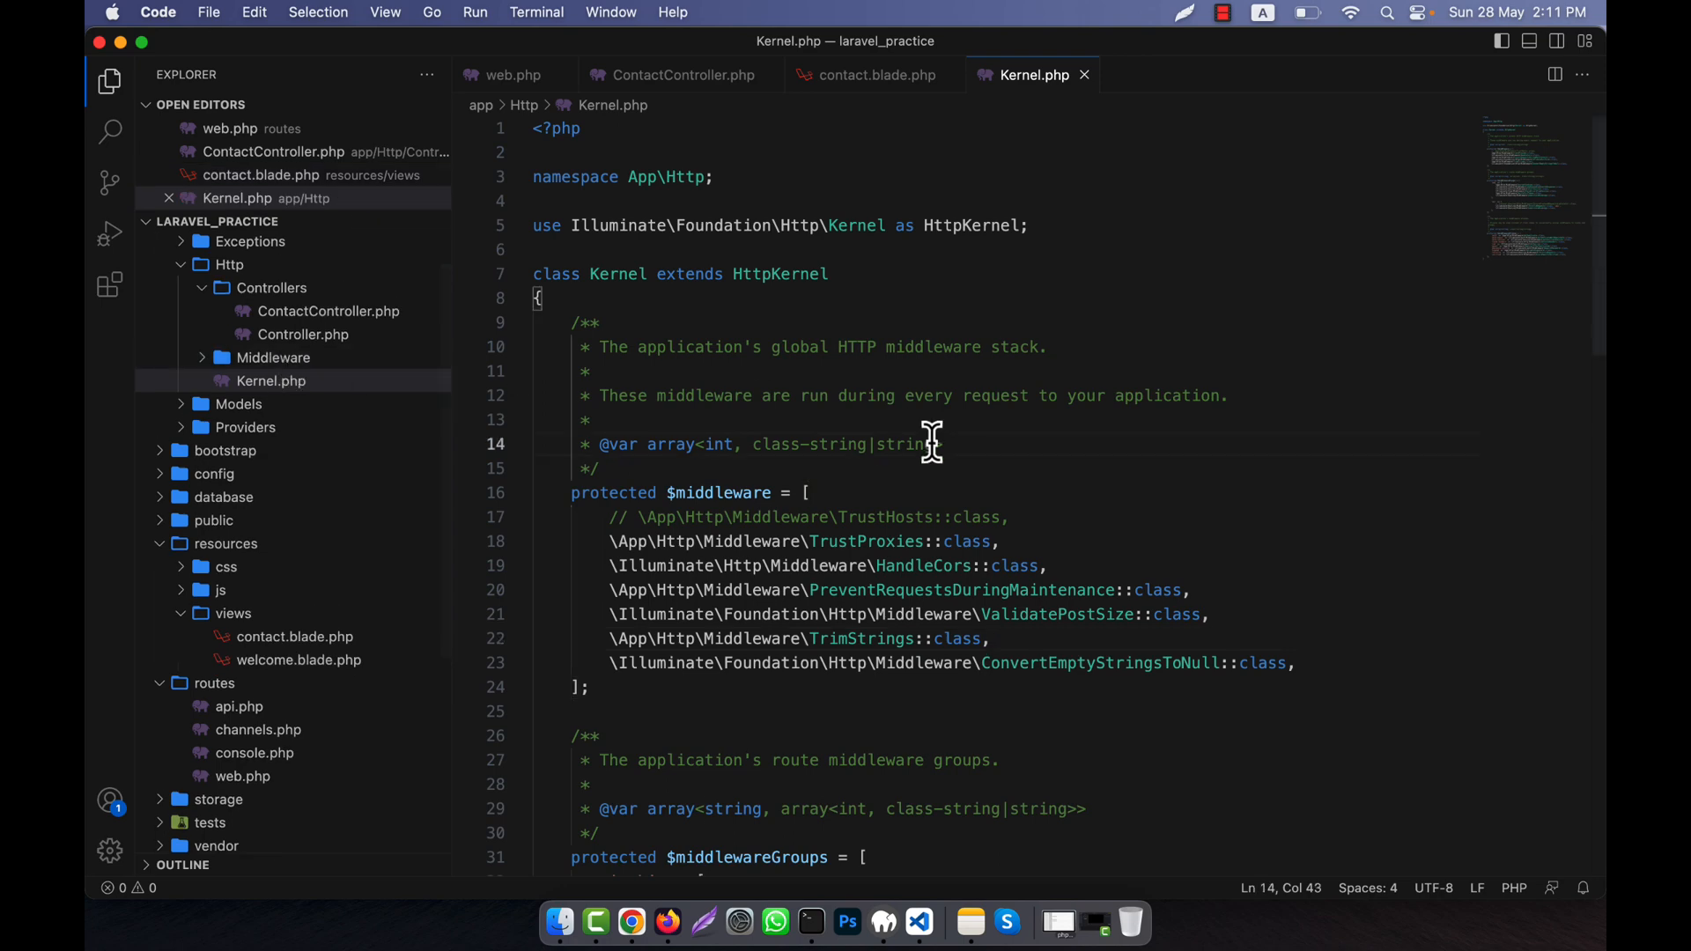
pyautogui.scroll(-3)
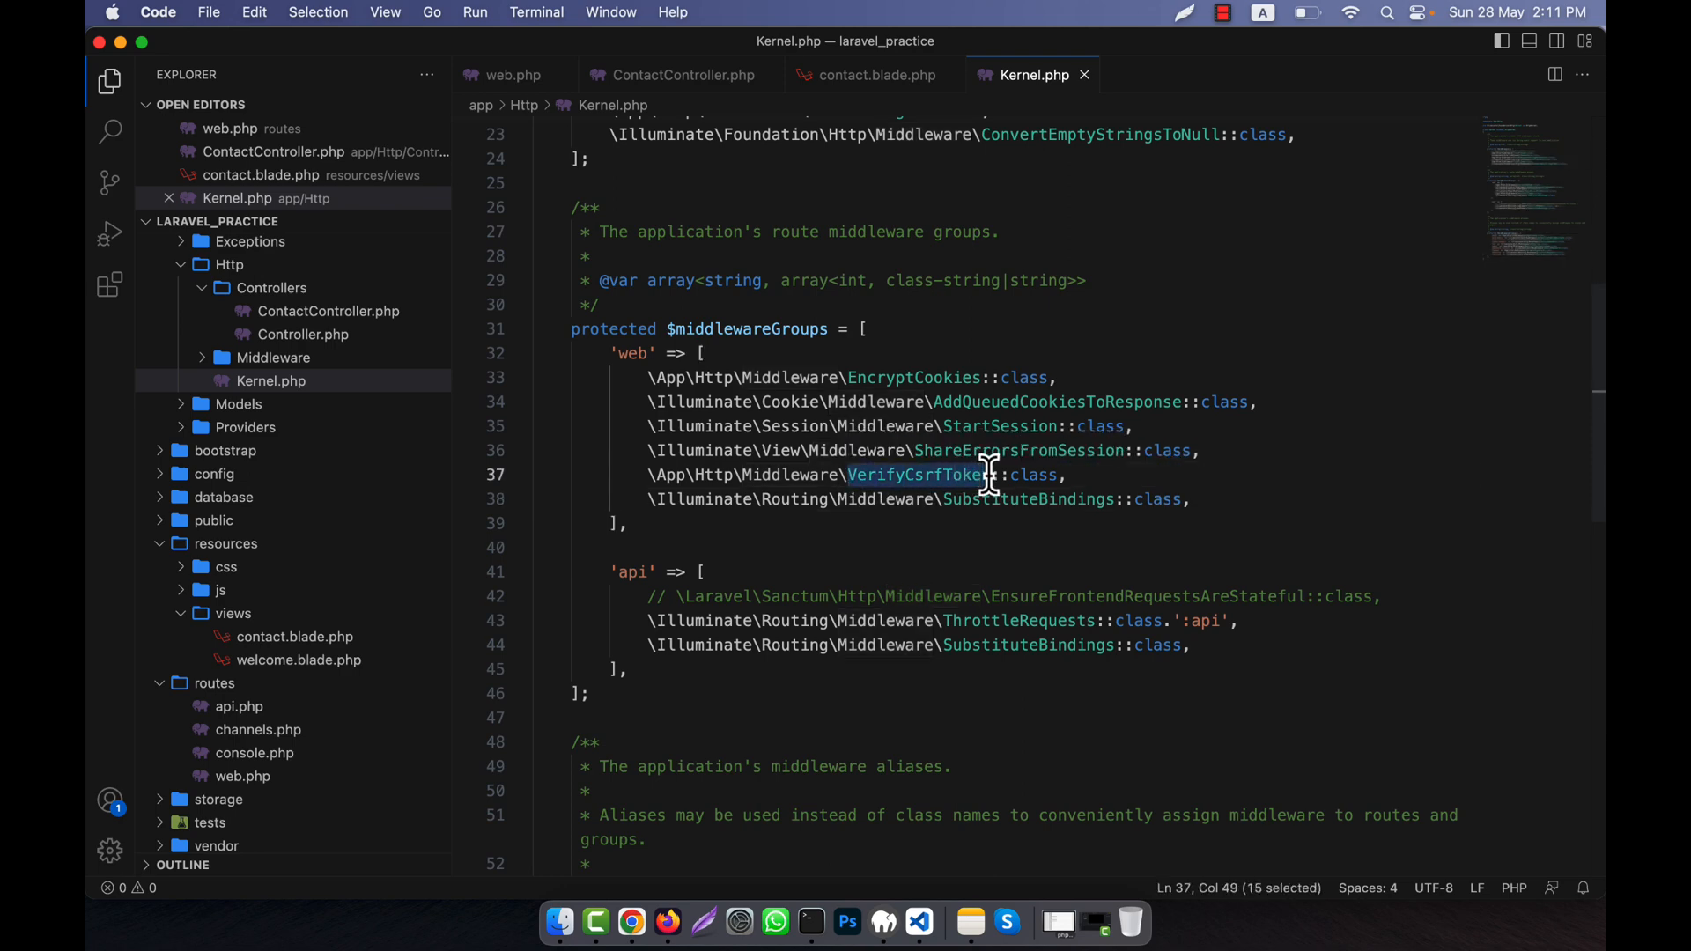
pyautogui.moveTo(928, 475)
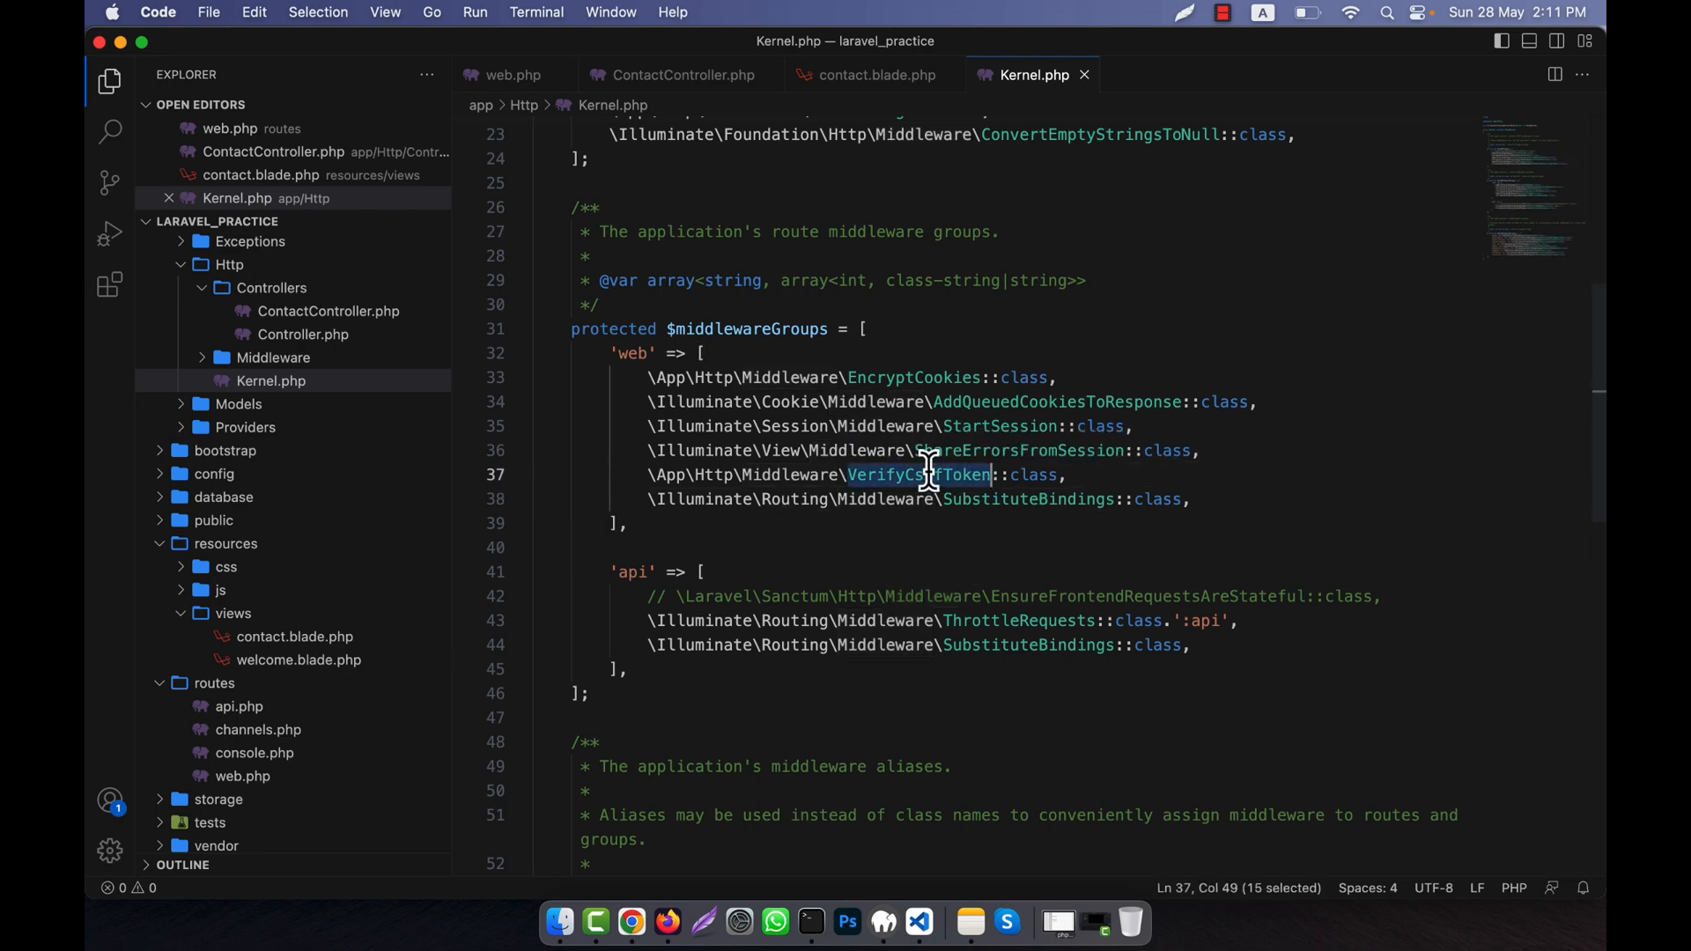
pyautogui.scroll(-3)
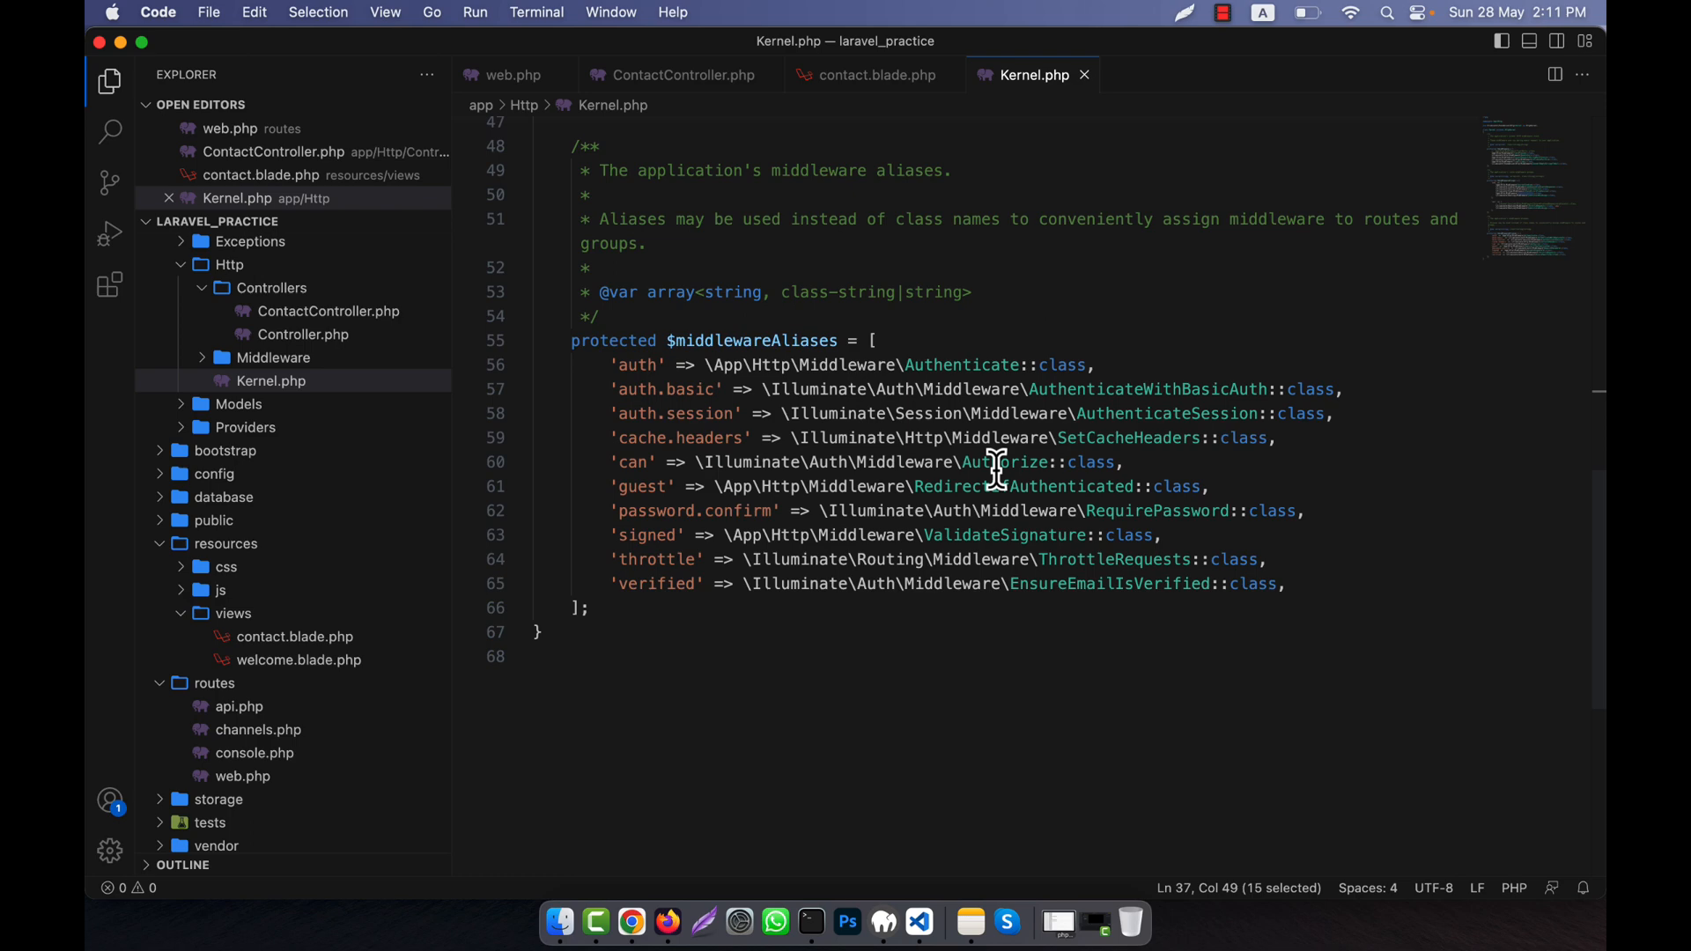
pyautogui.scroll(3)
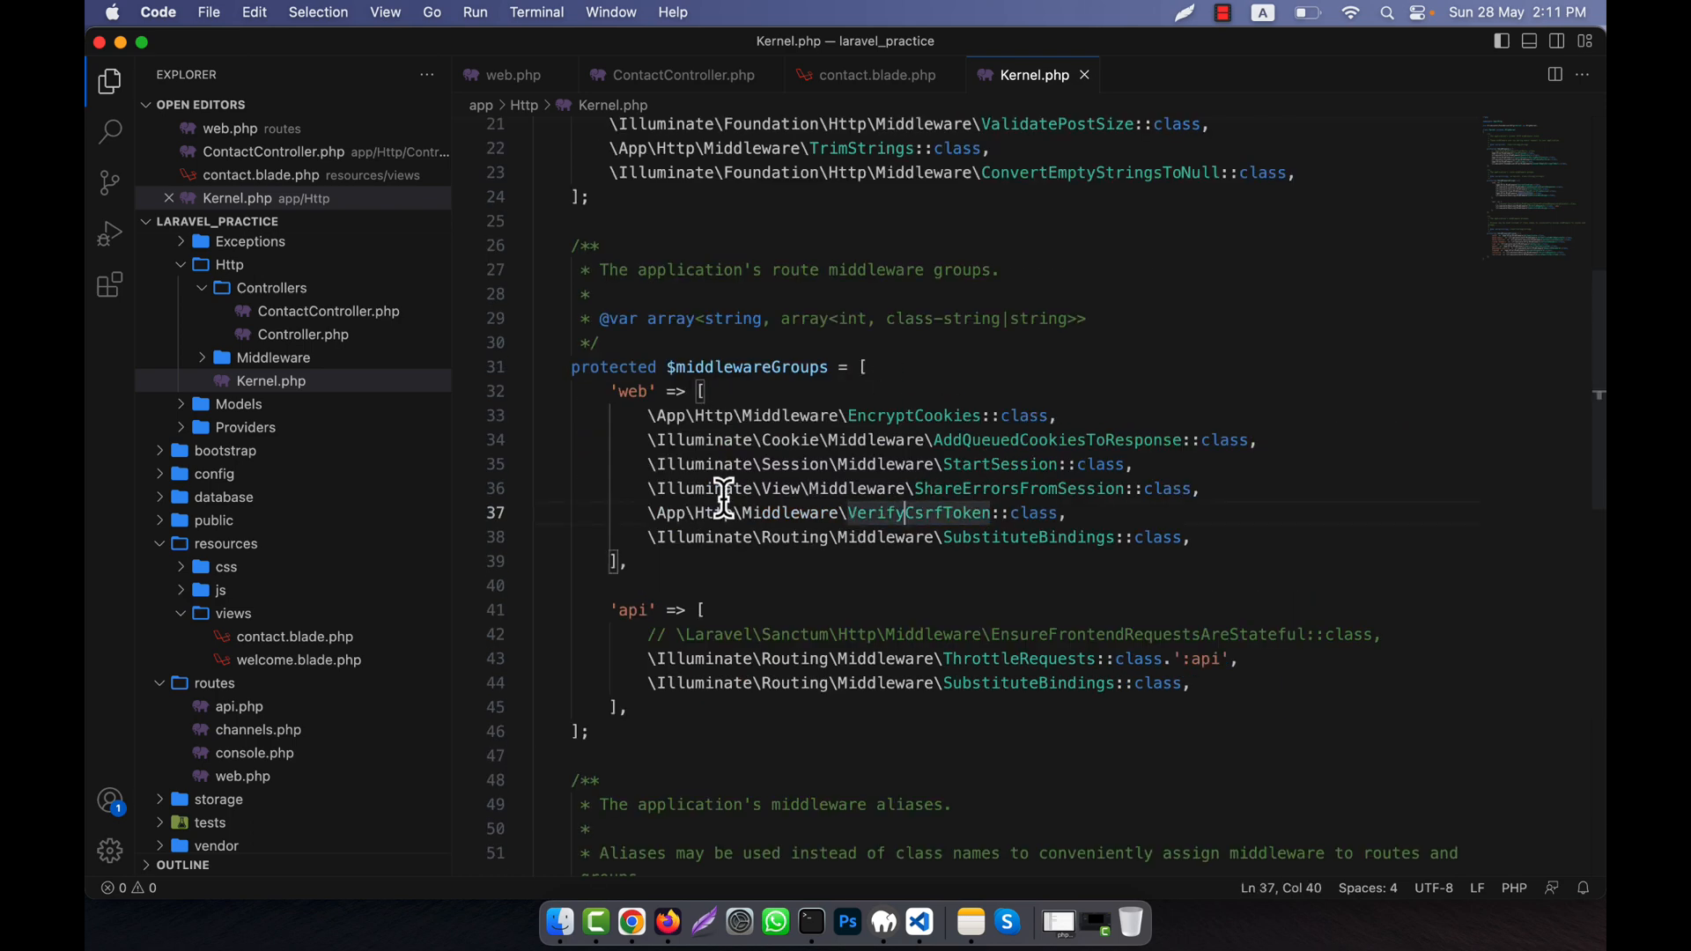
pyautogui.scroll(3)
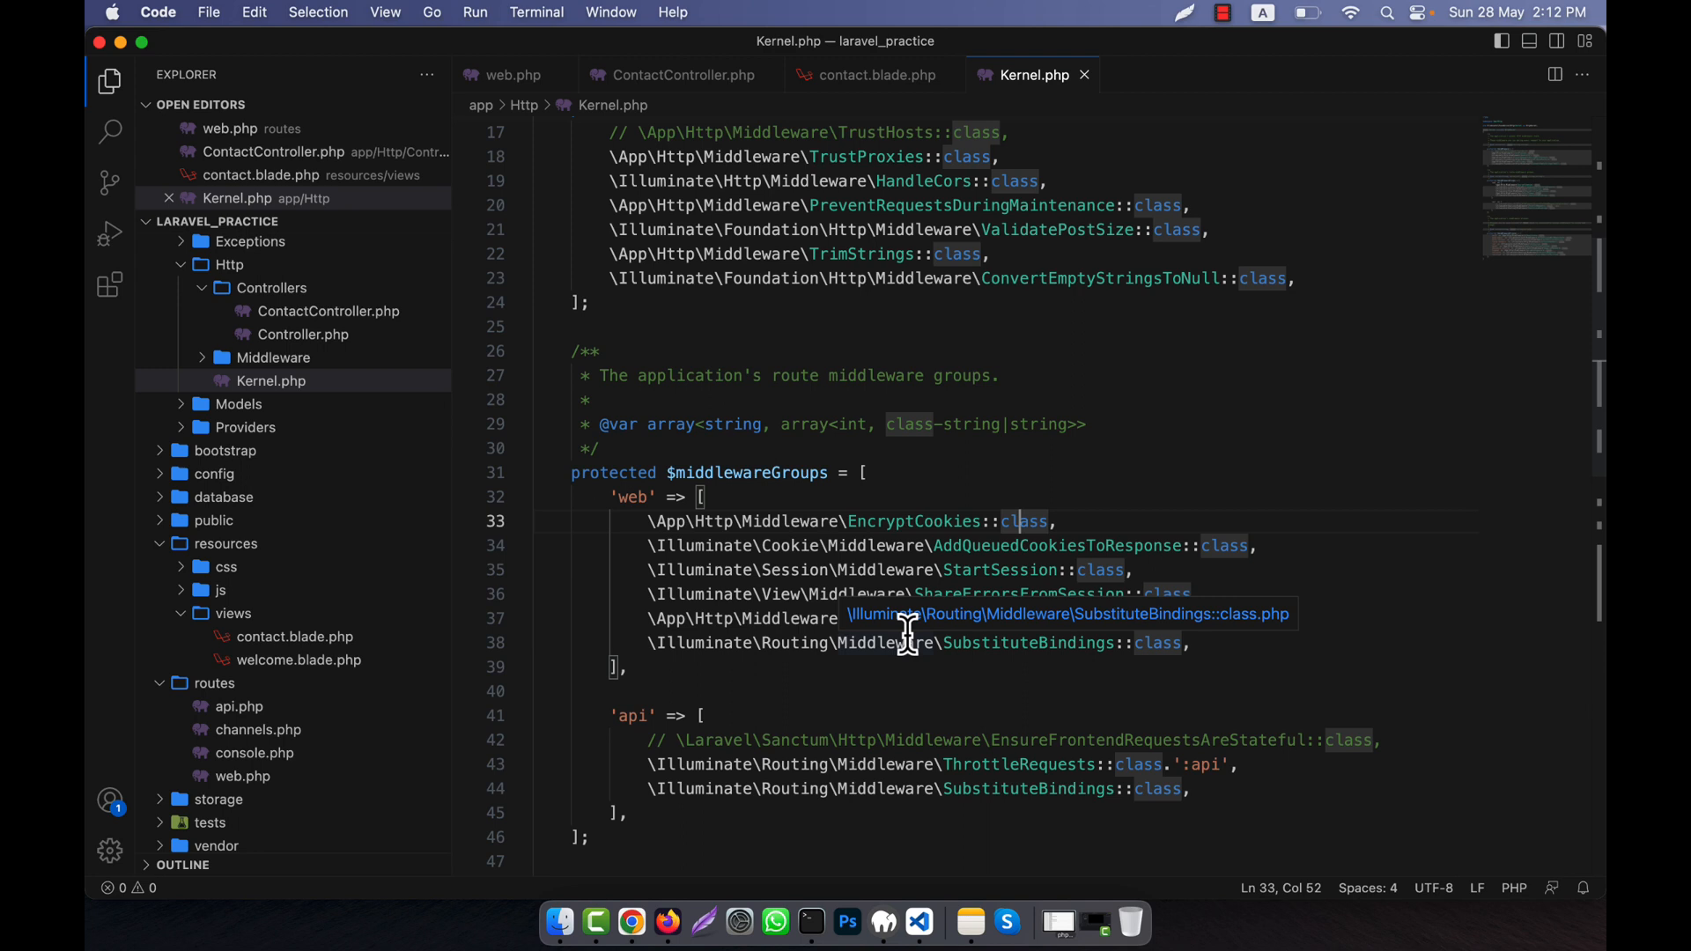
pyautogui.moveTo(895, 620)
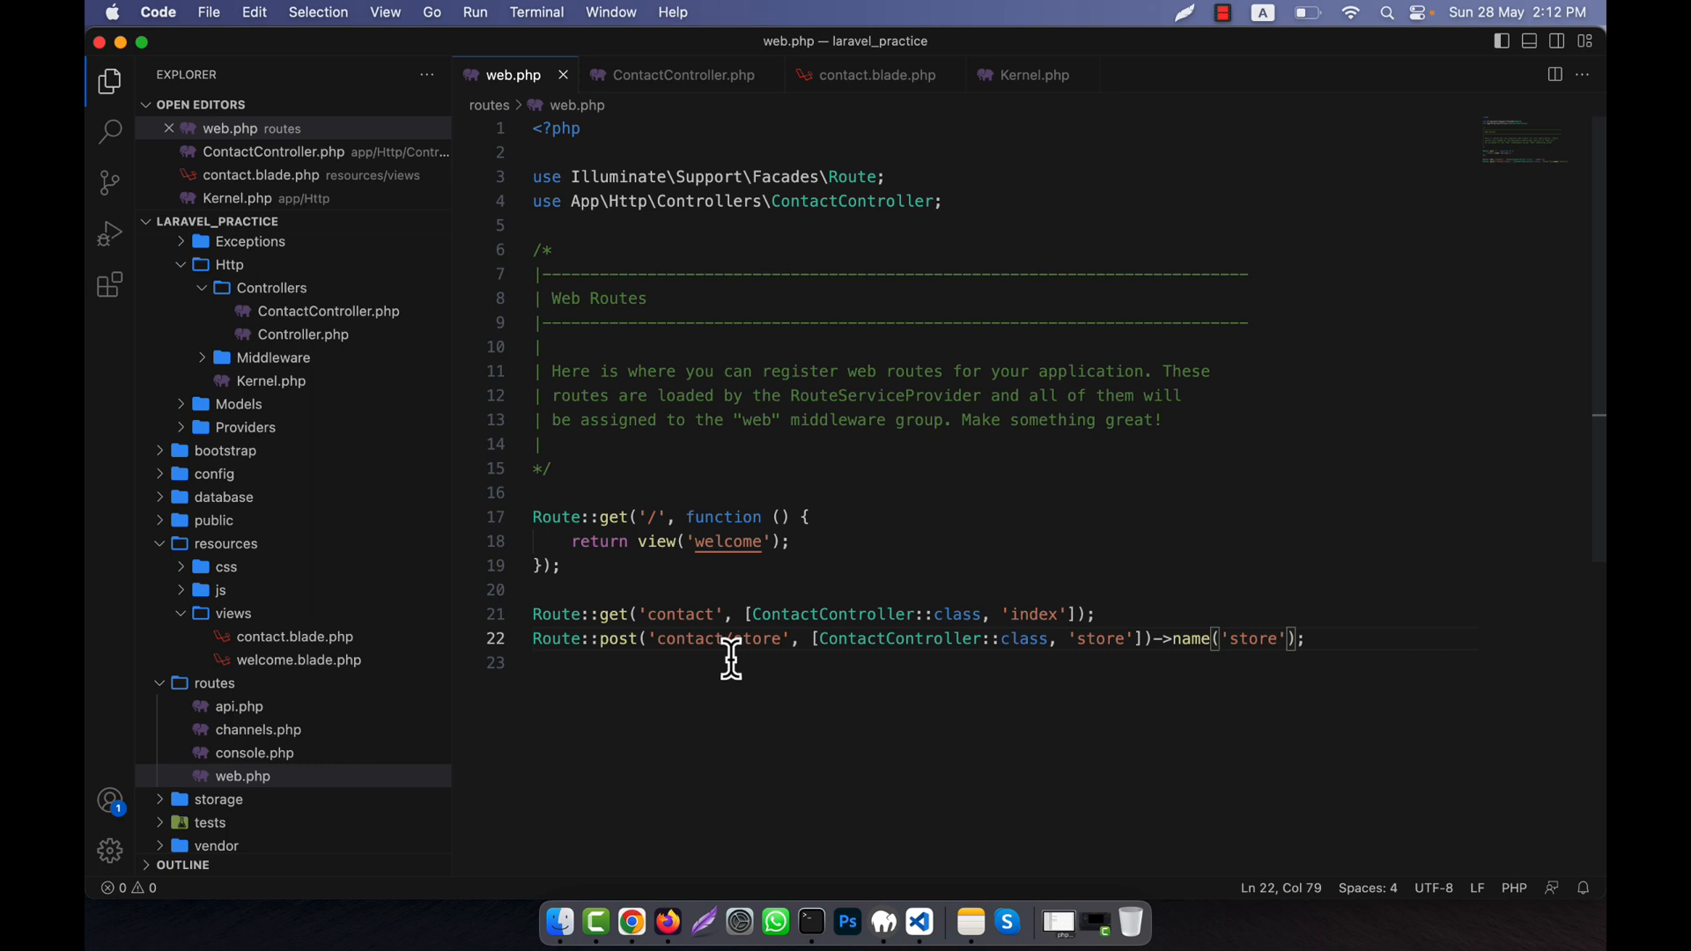
# Step: Check VerifyCsrfToken in the Middleware folder, close those tabs, and return to contact.blade.php
pyautogui.click(1033, 74)
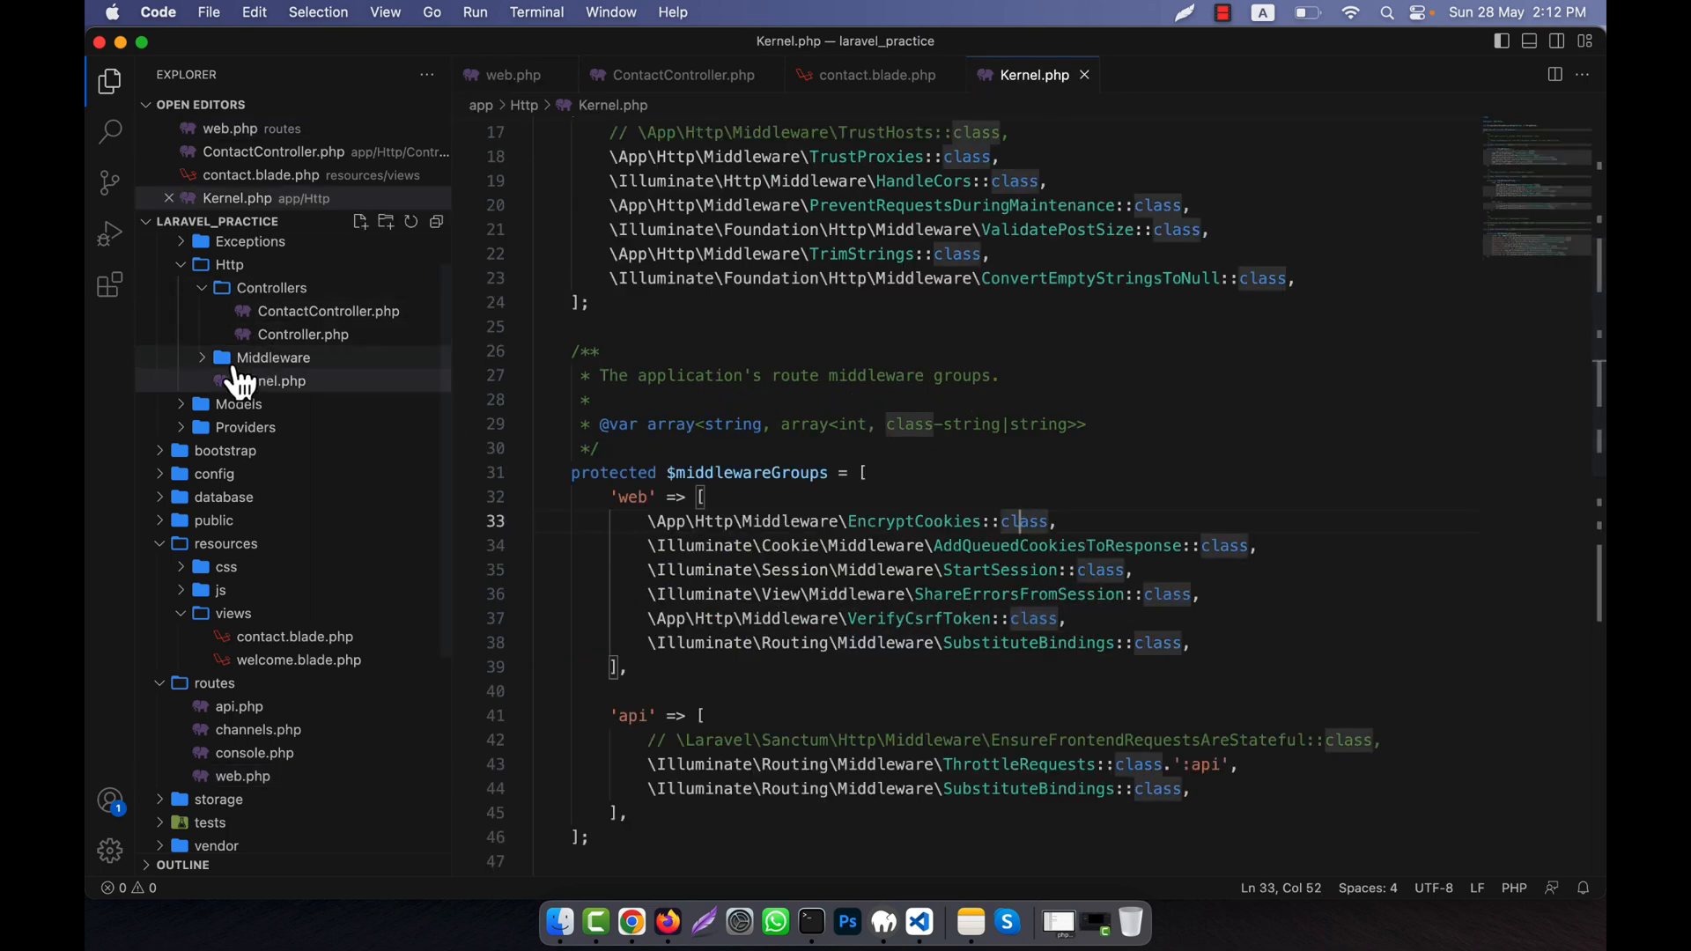
pyautogui.click(273, 357)
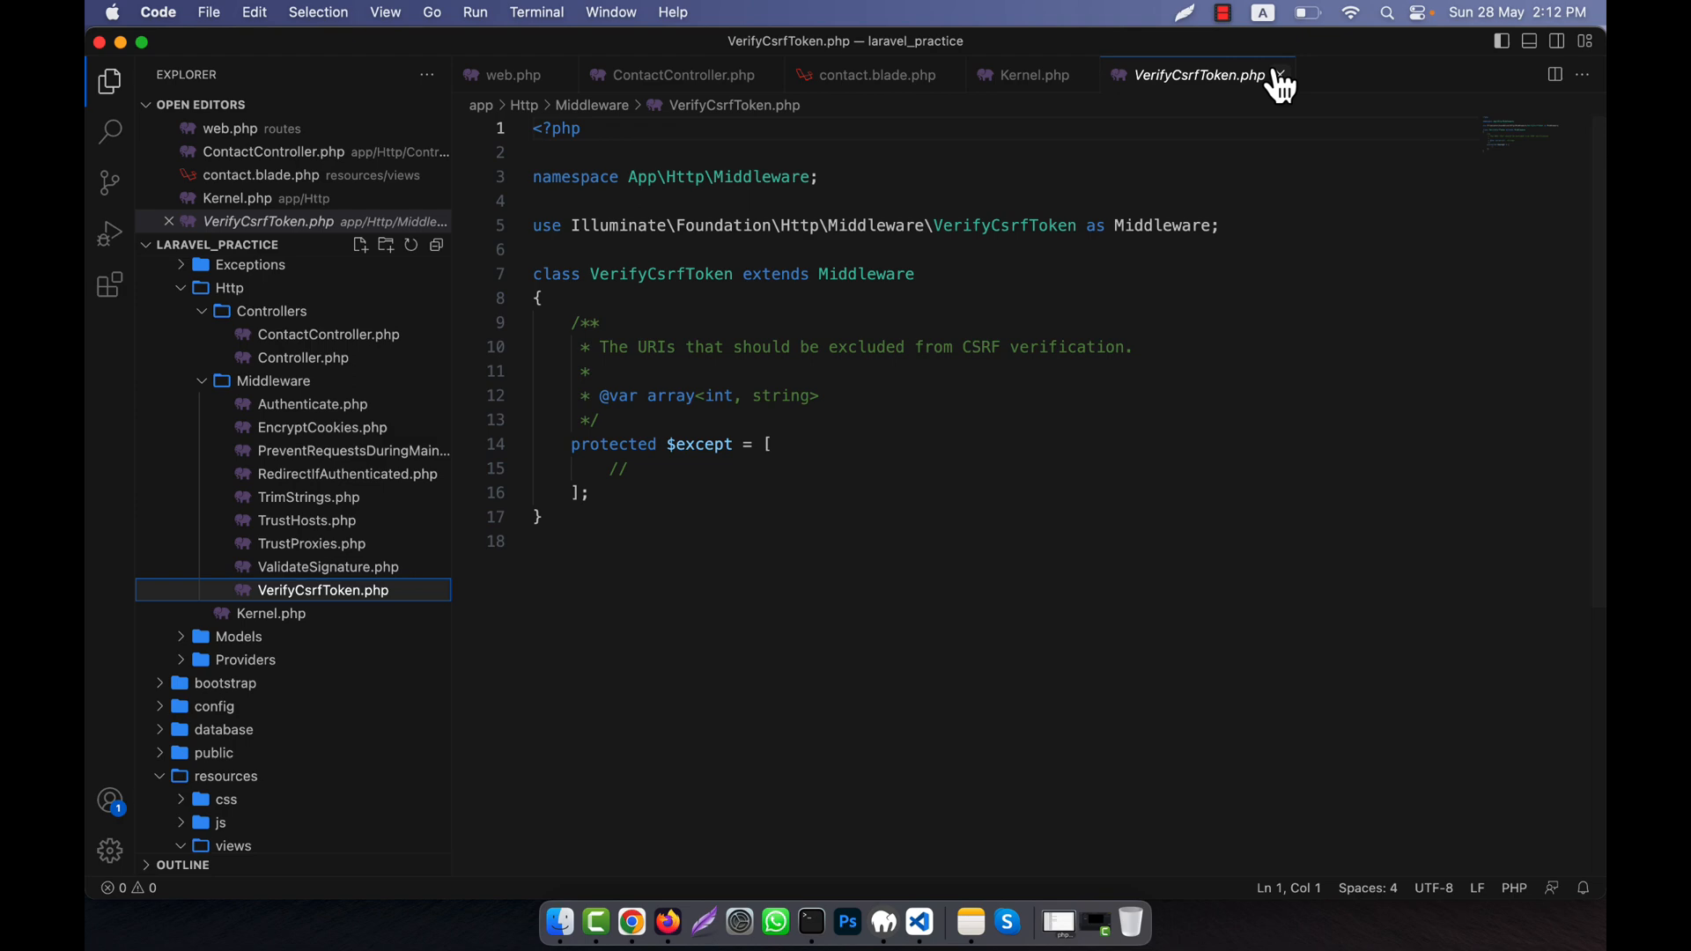
pyautogui.click(513, 74)
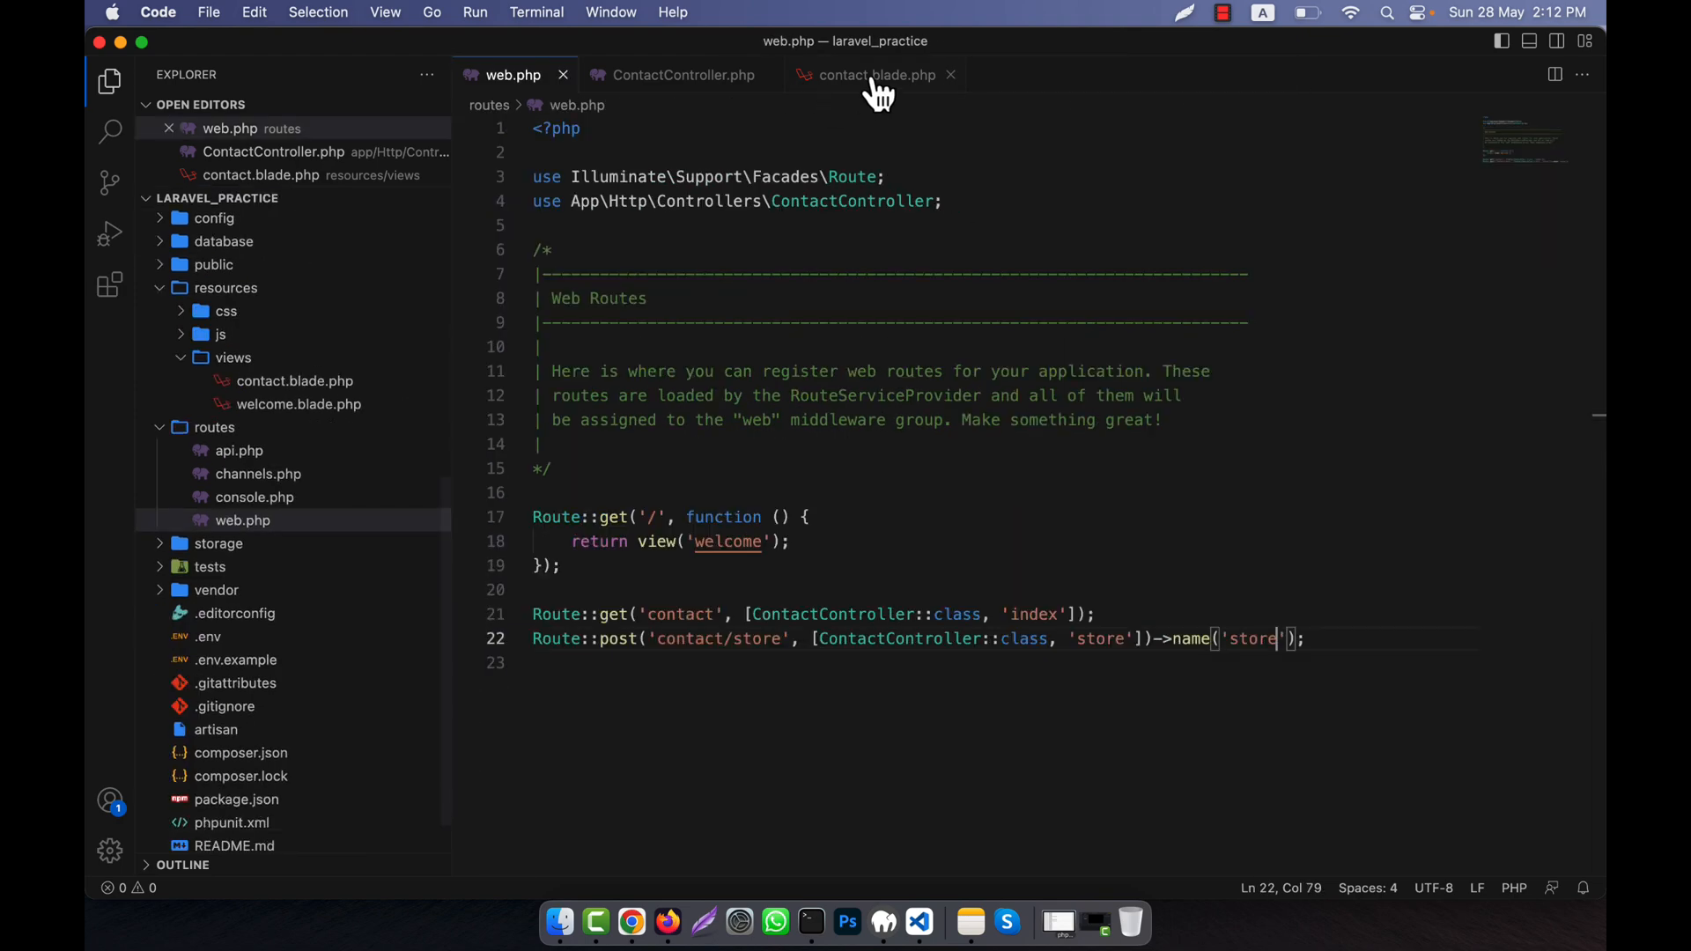
pyautogui.click(876, 74)
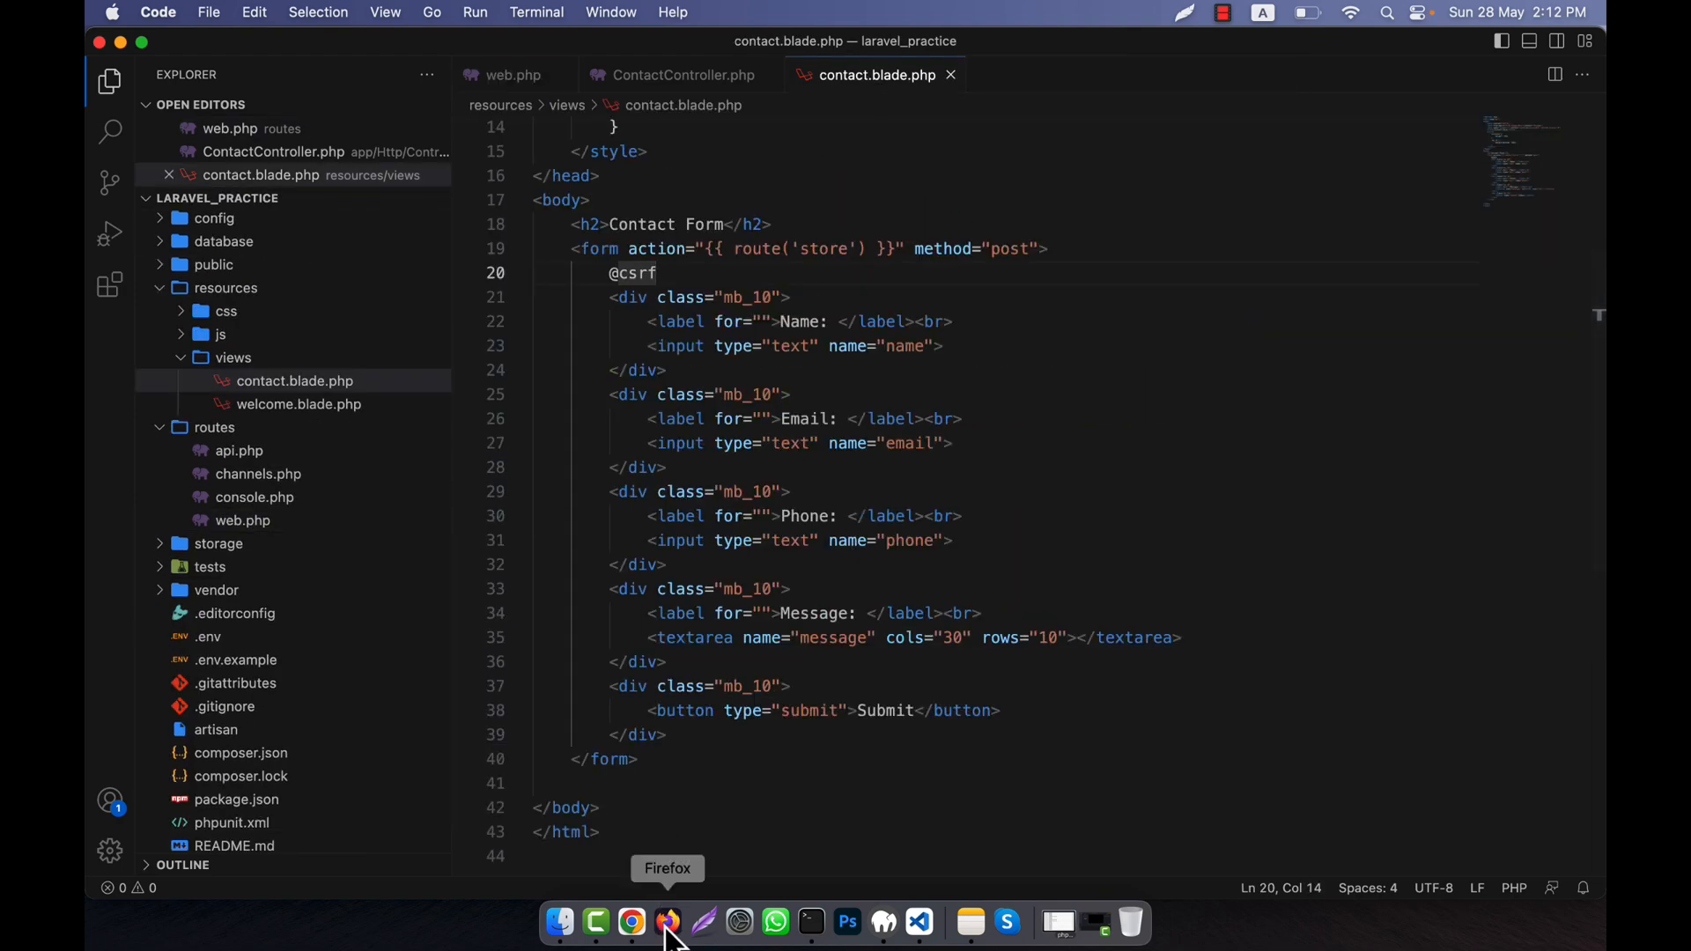
# Step: Refill the Name field from the autocomplete suggestion and resubmit the contact form to see the dump
pyautogui.click(666, 922)
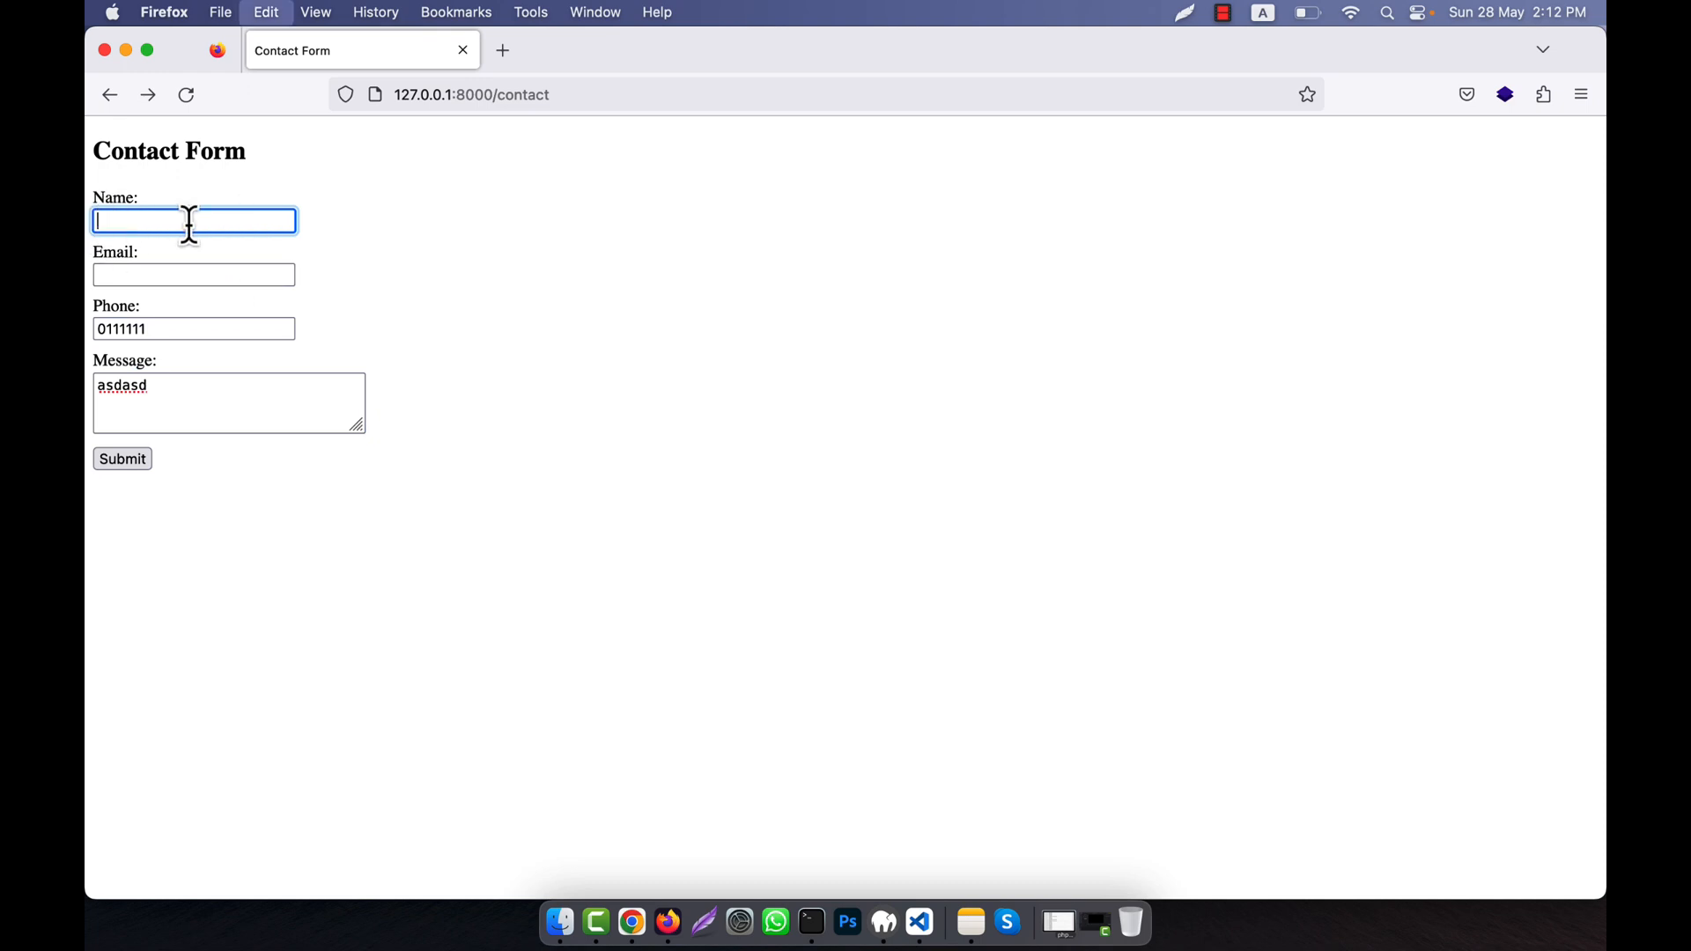
pyautogui.write('are')
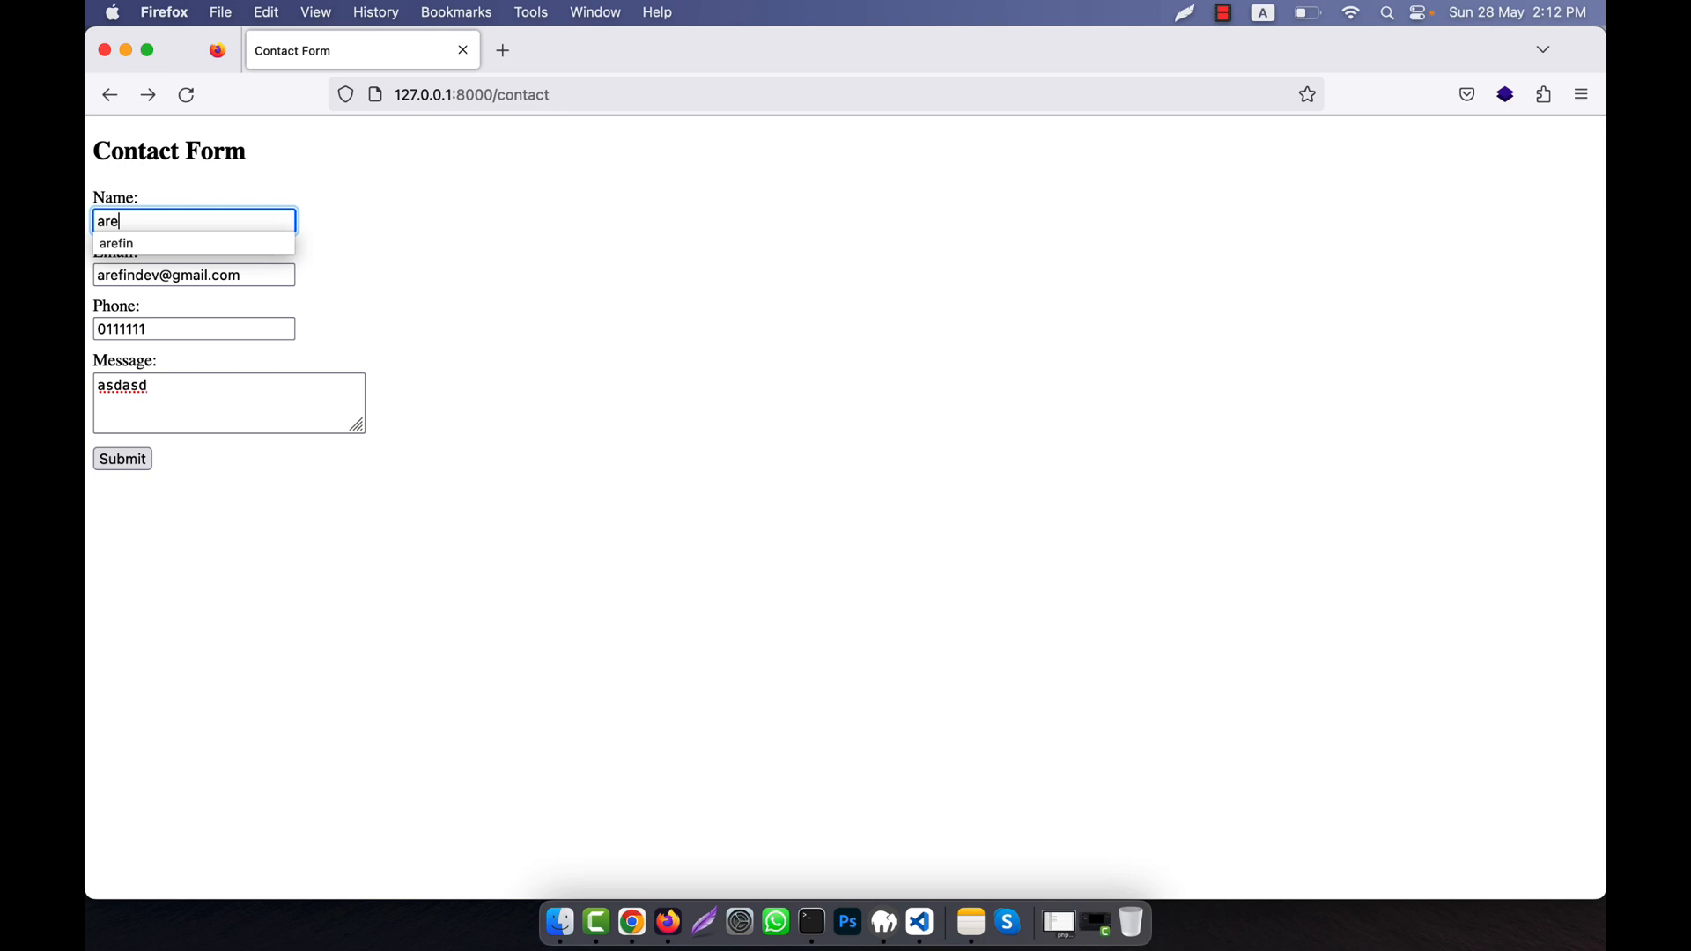
pyautogui.click(116, 243)
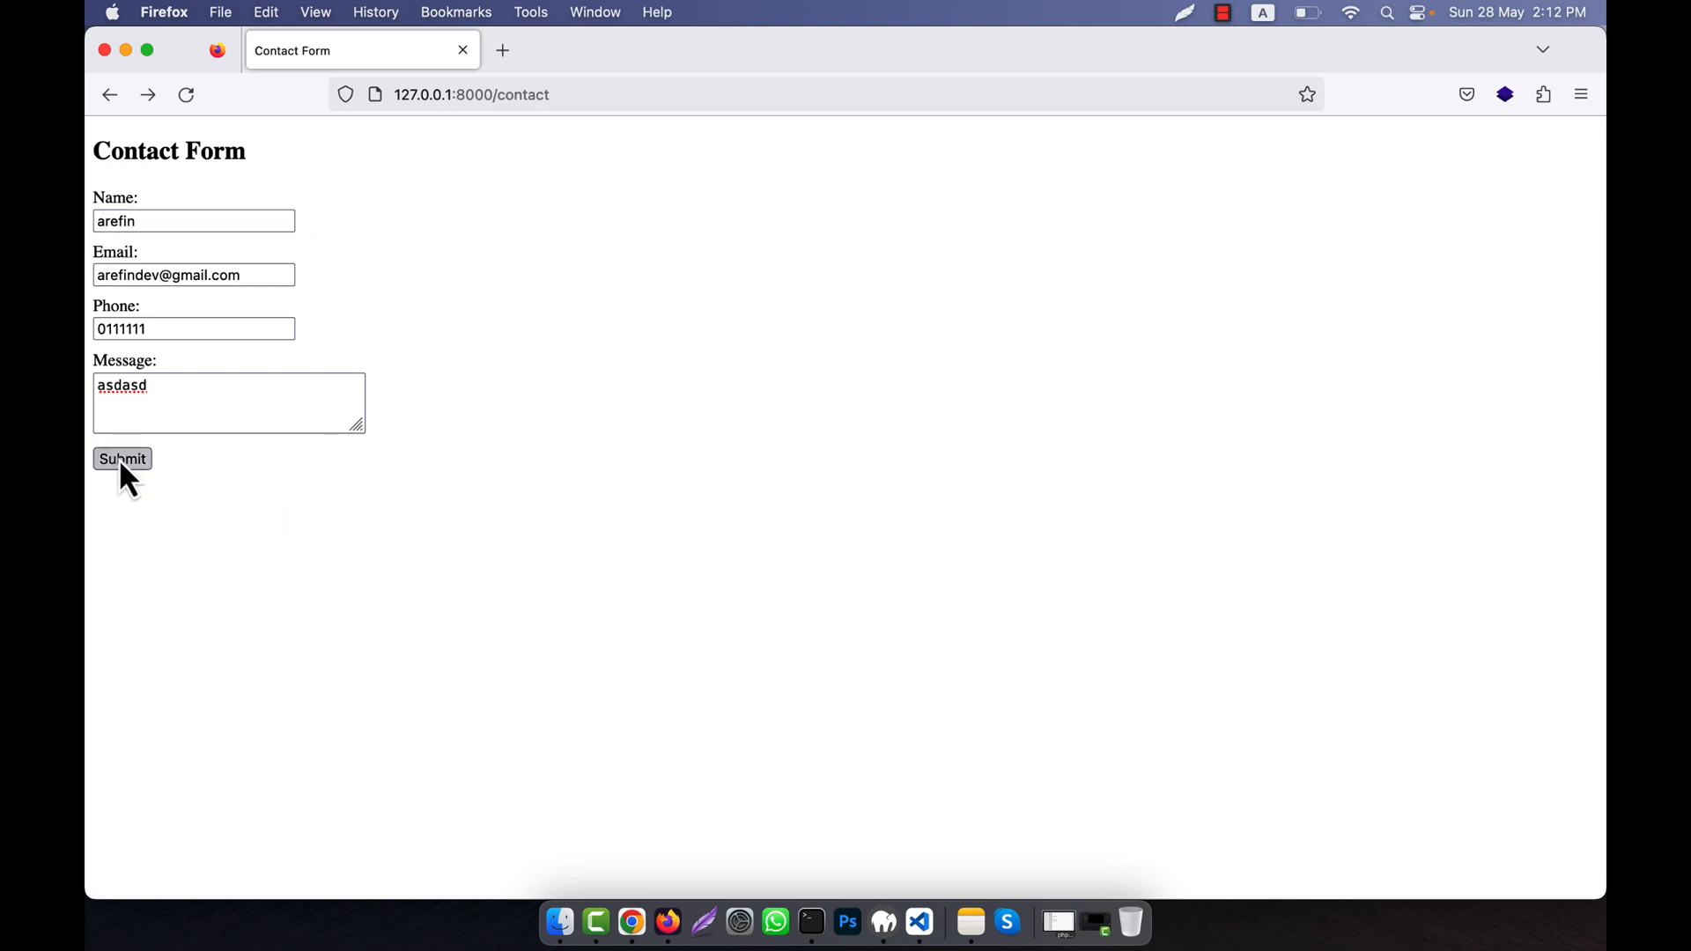
pyautogui.click(122, 458)
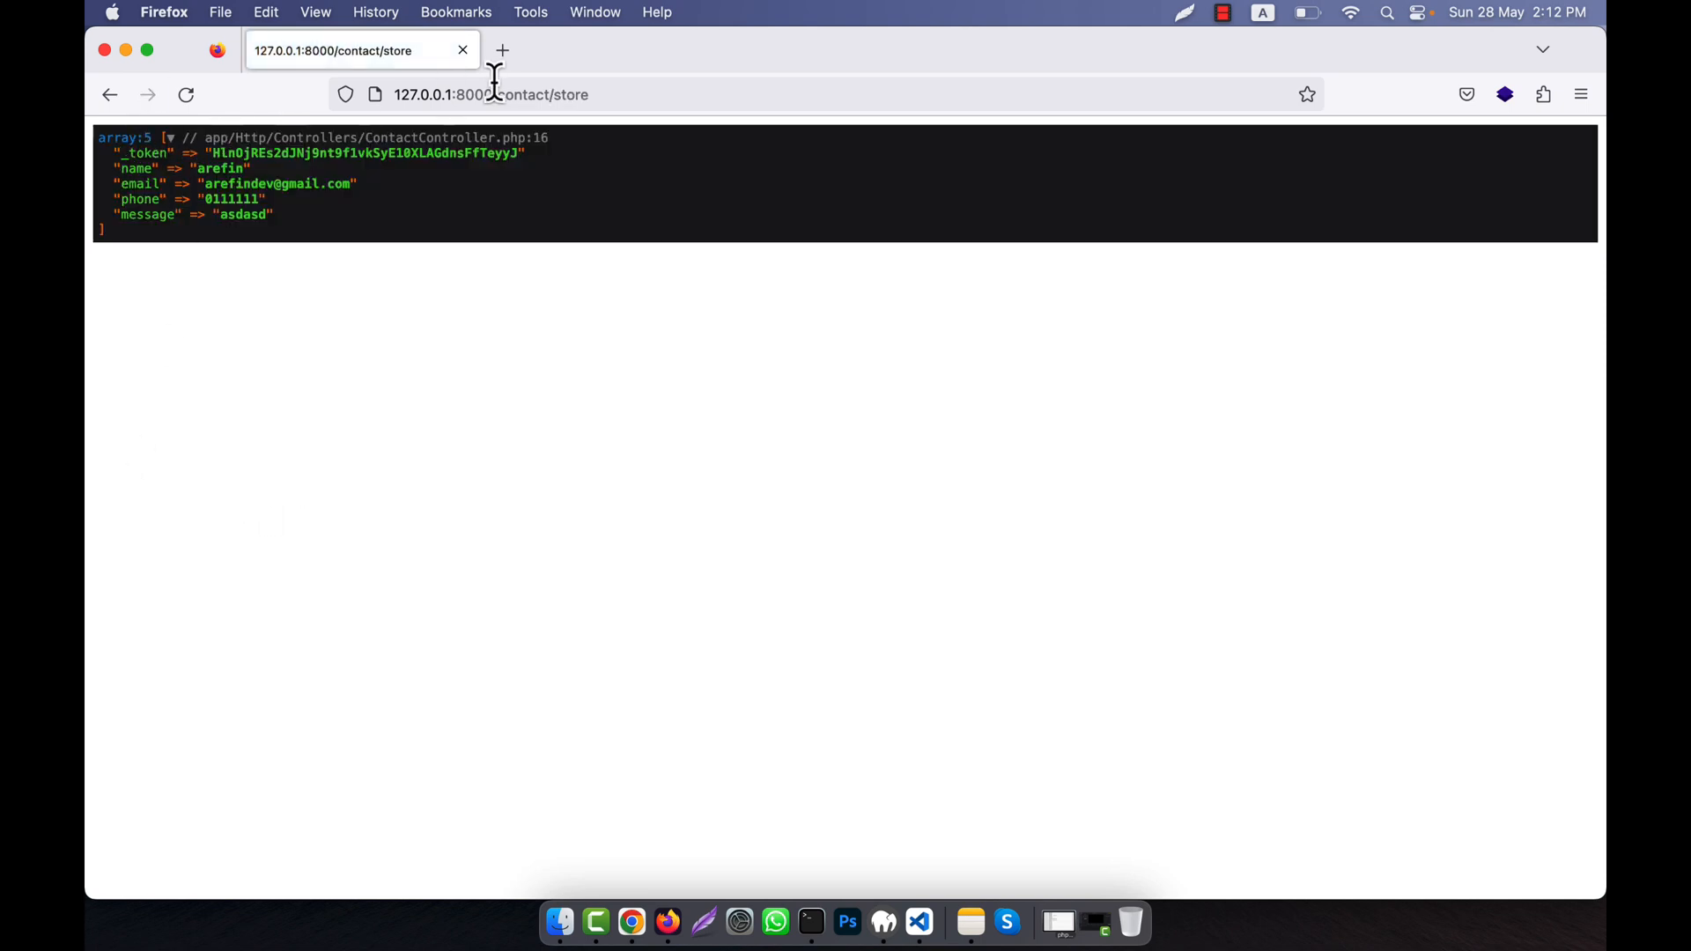
pyautogui.moveTo(847, 918)
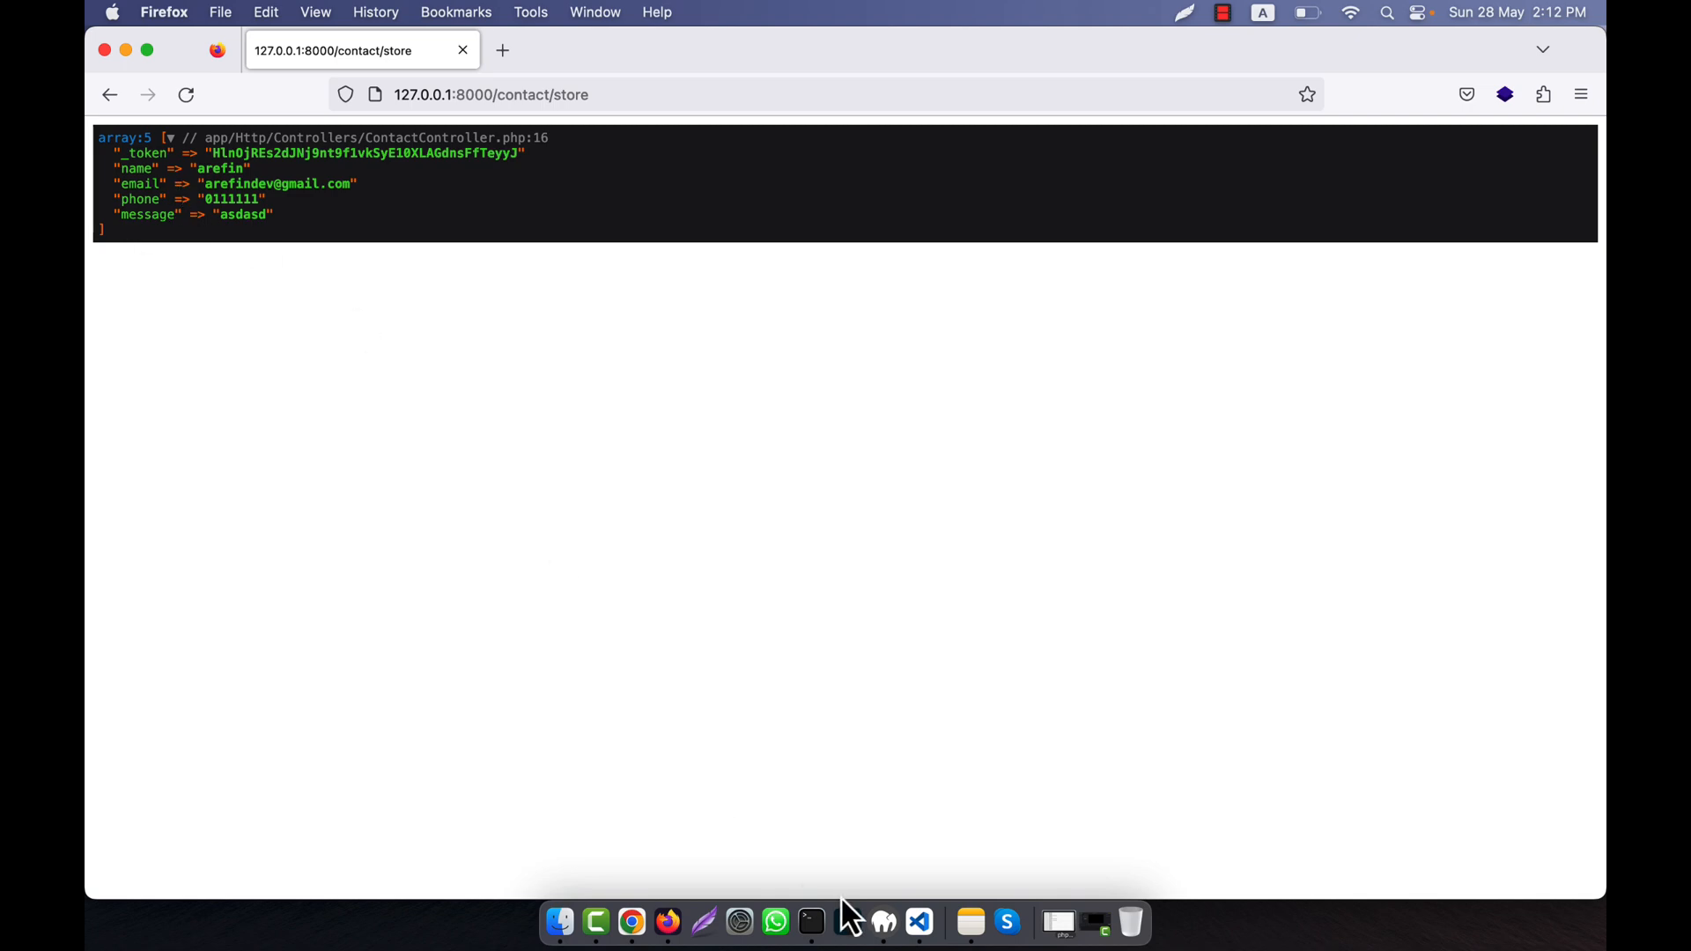
pyautogui.click(918, 922)
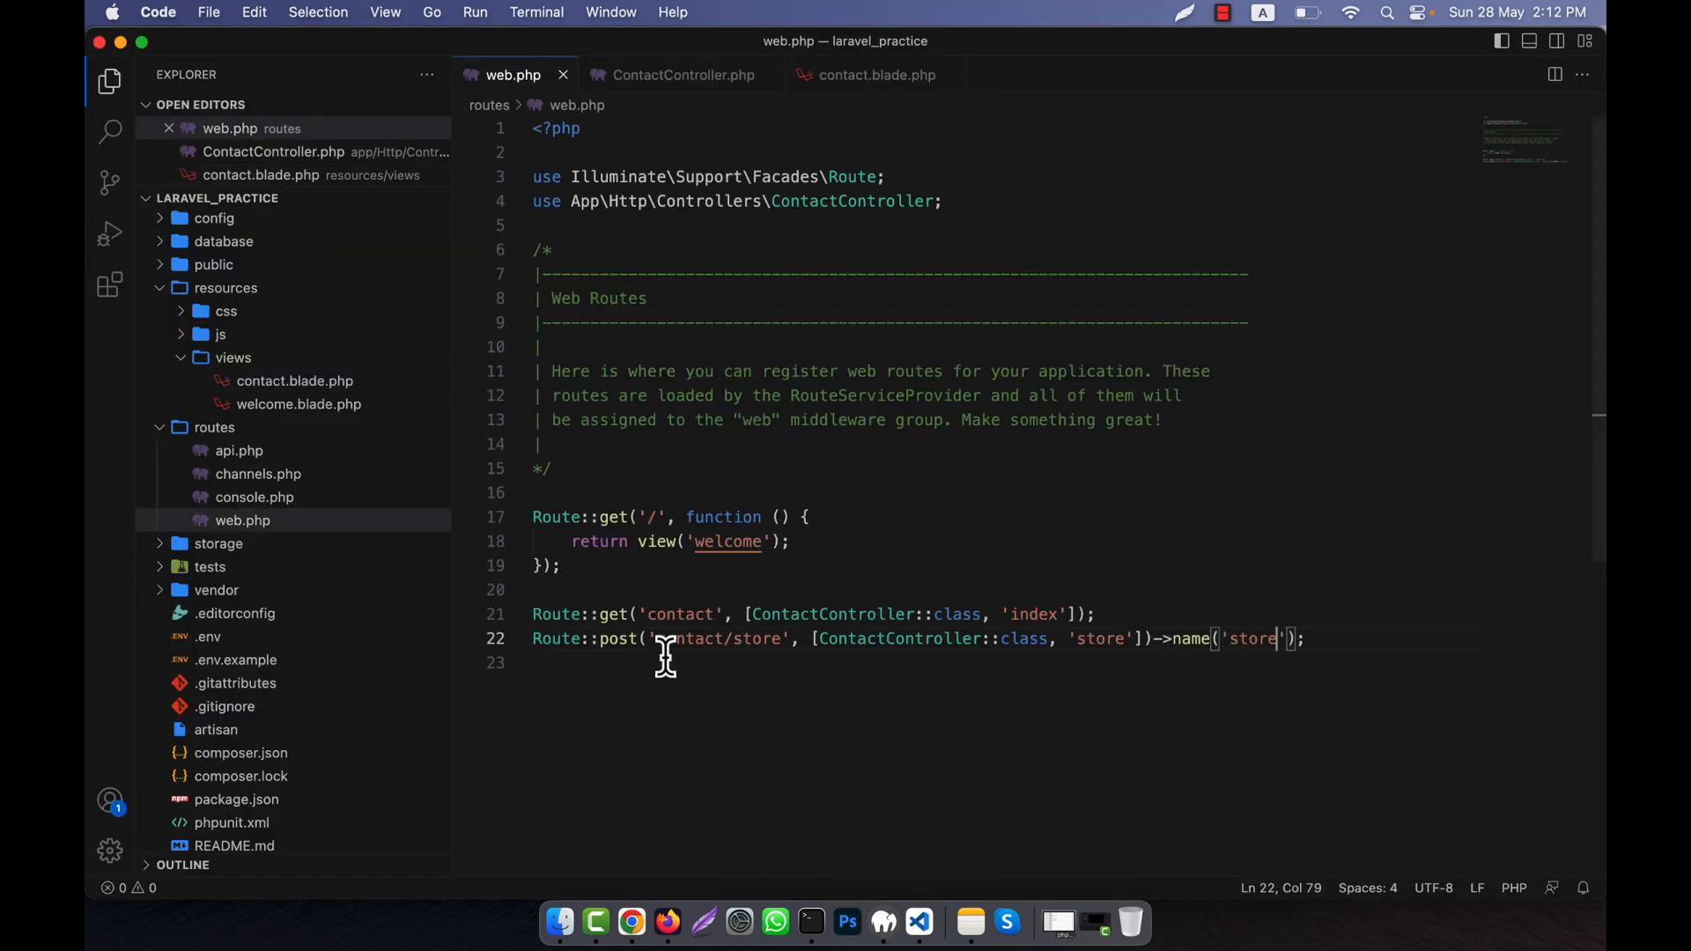
pyautogui.moveTo(699, 90)
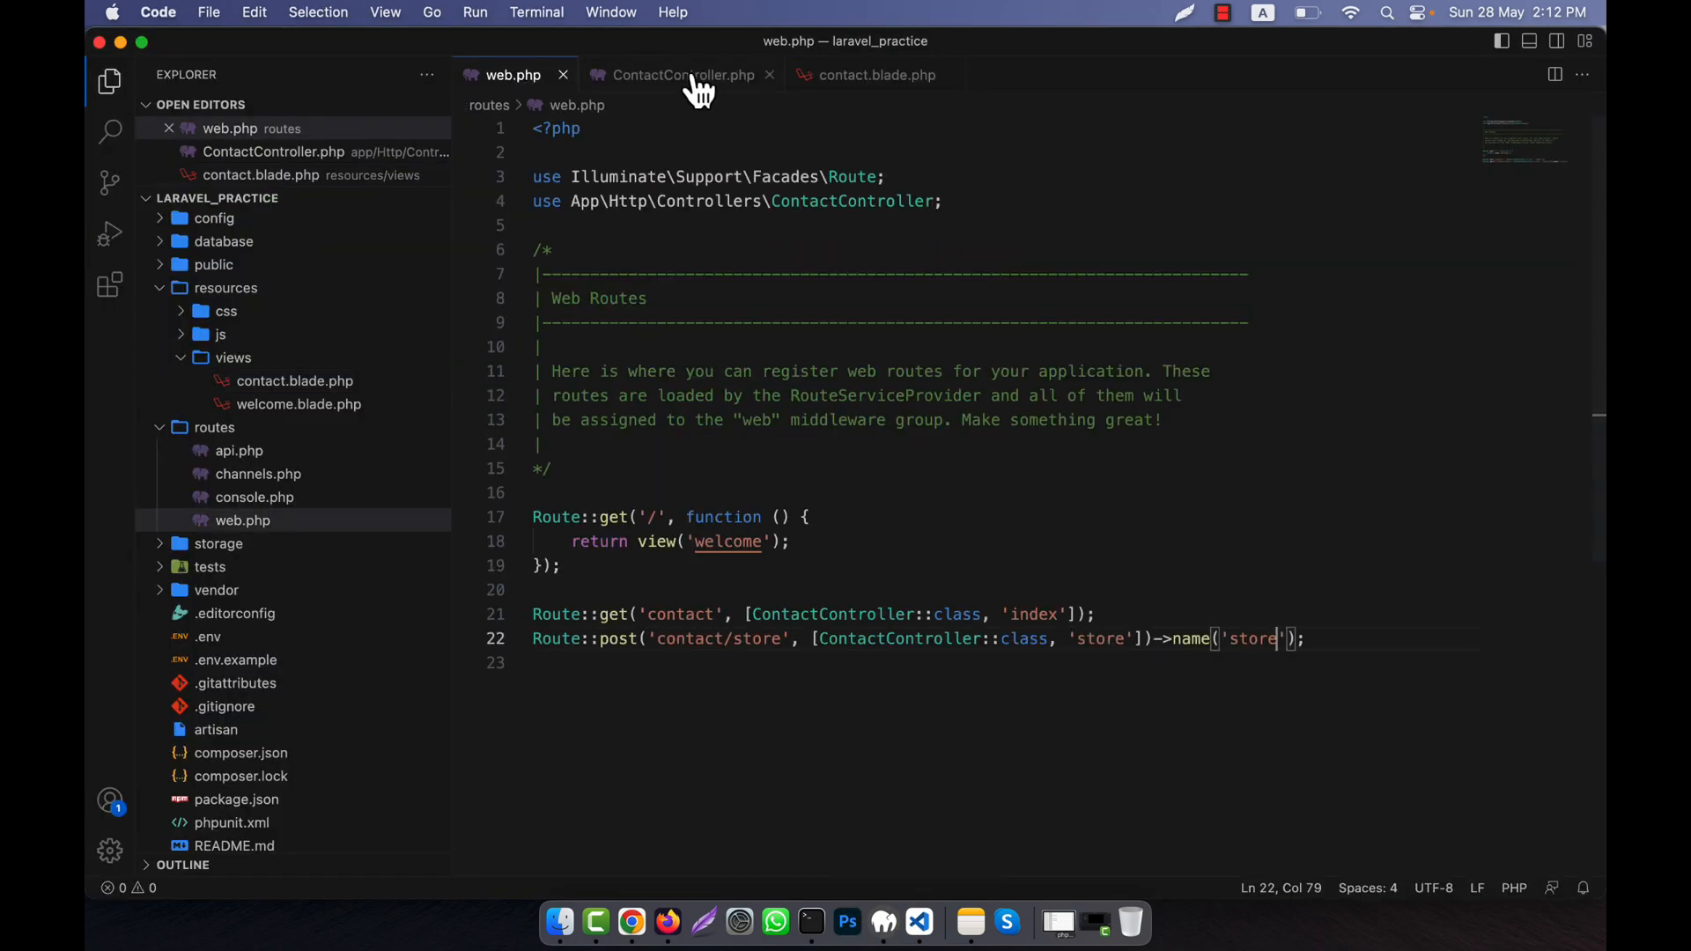
# Step: Review ContactController's dd($request->all()) store method, then return to Firefox's request dump
pyautogui.click(681, 74)
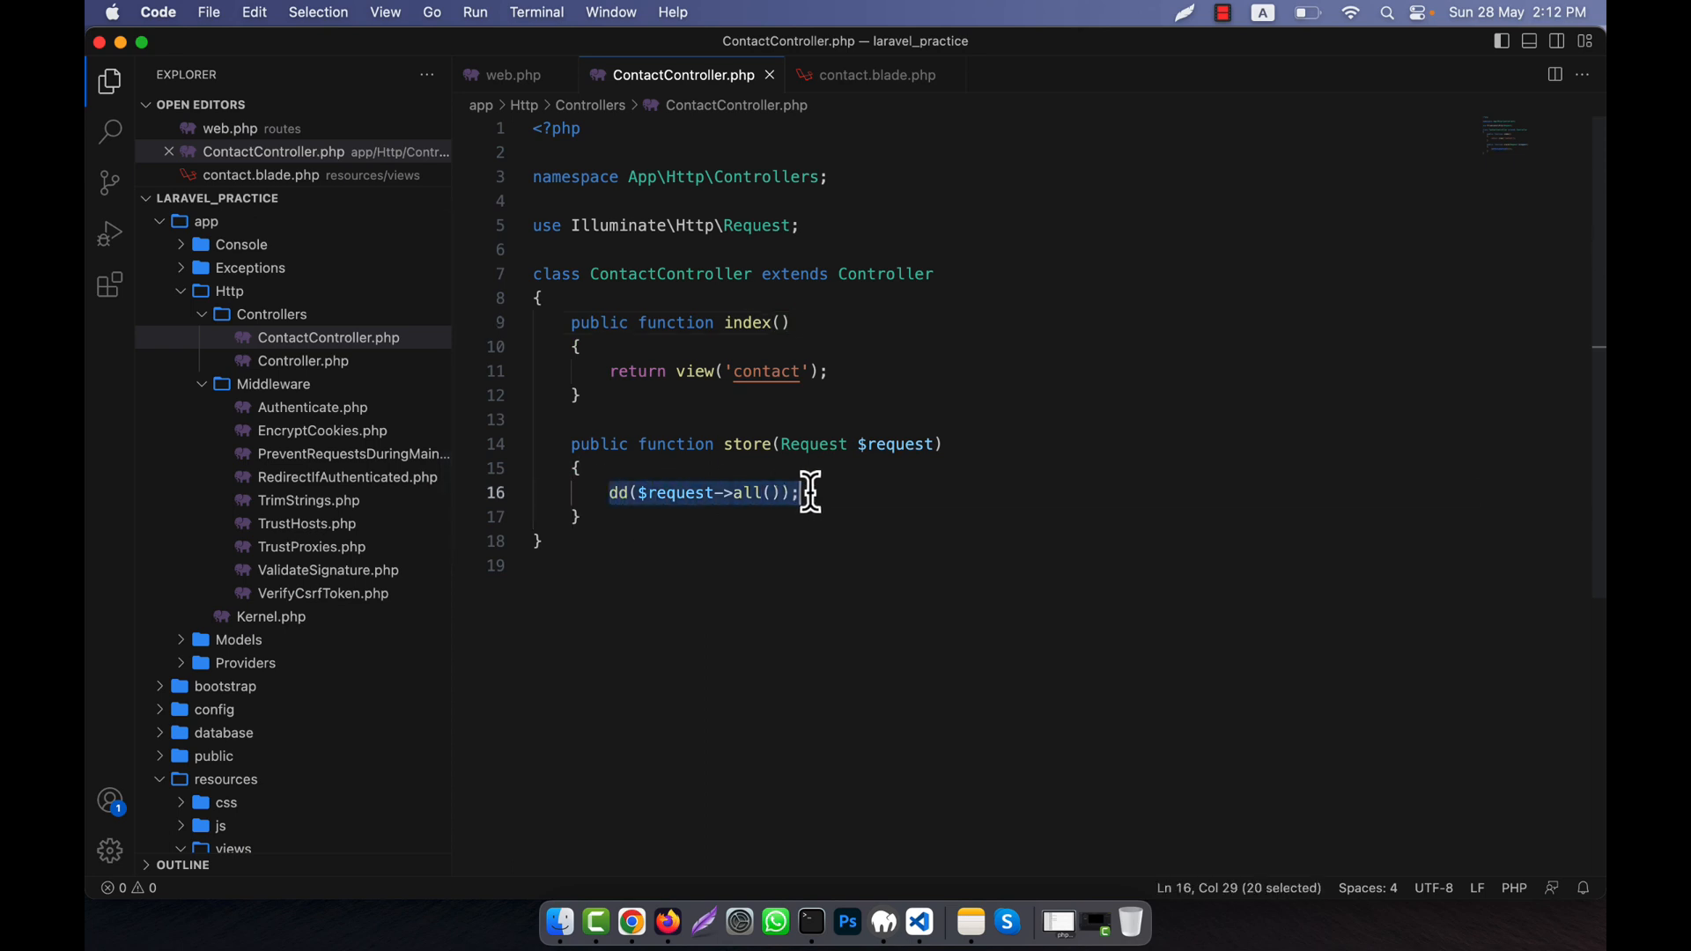
pyautogui.moveTo(700, 835)
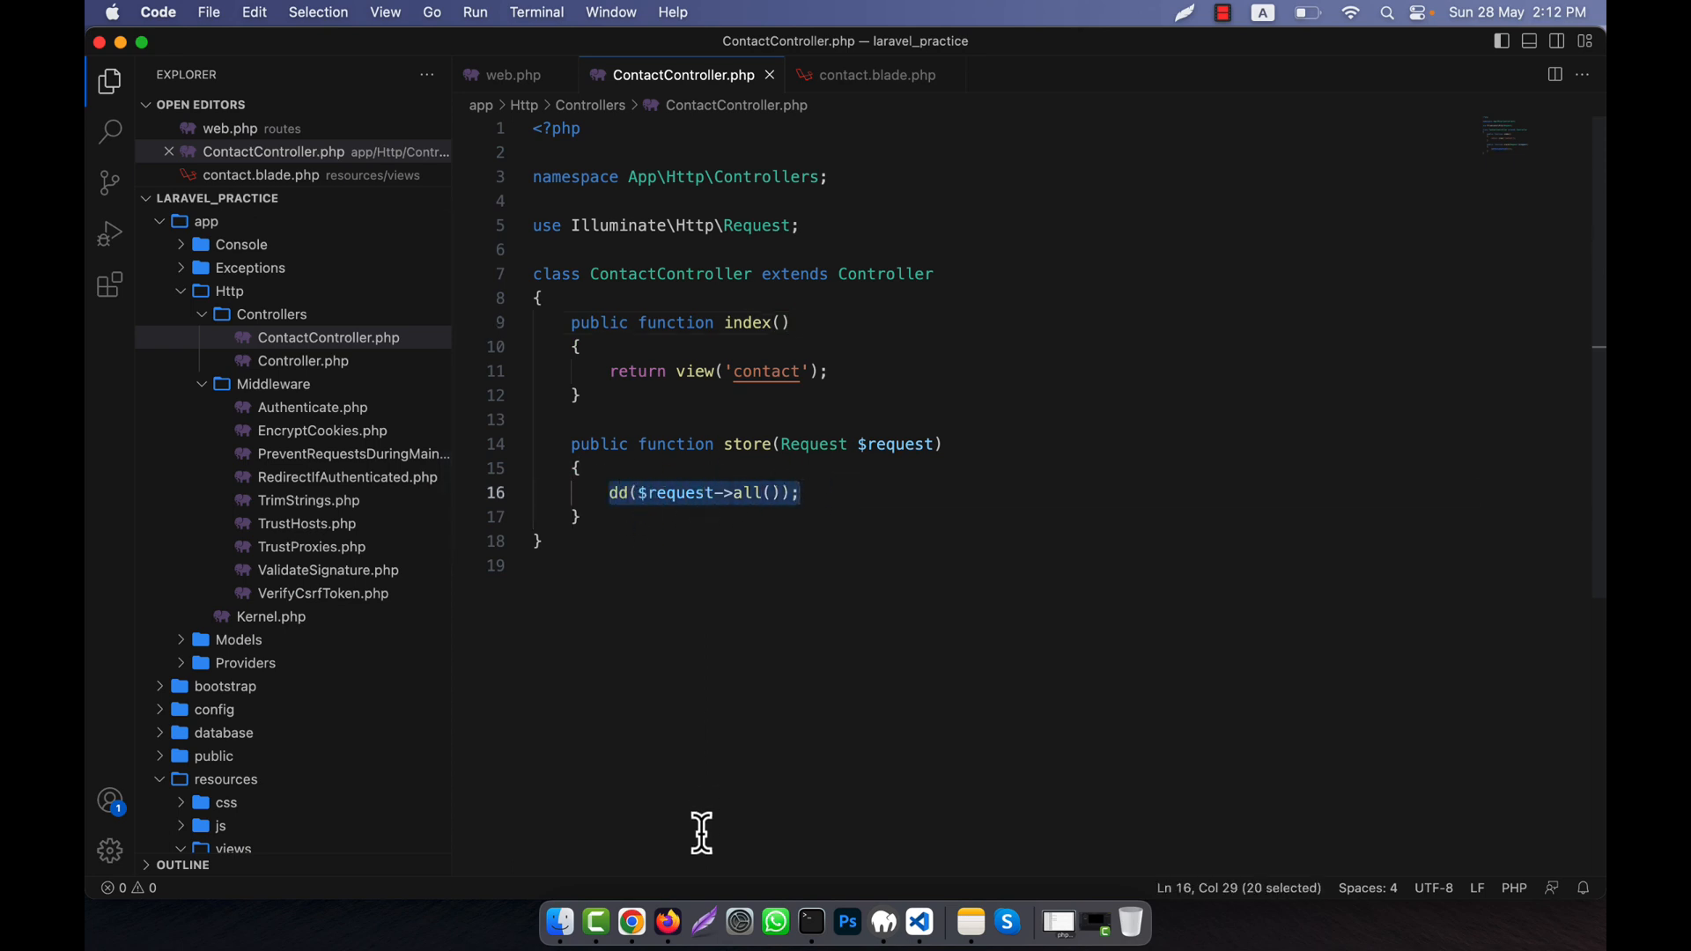
pyautogui.click(666, 922)
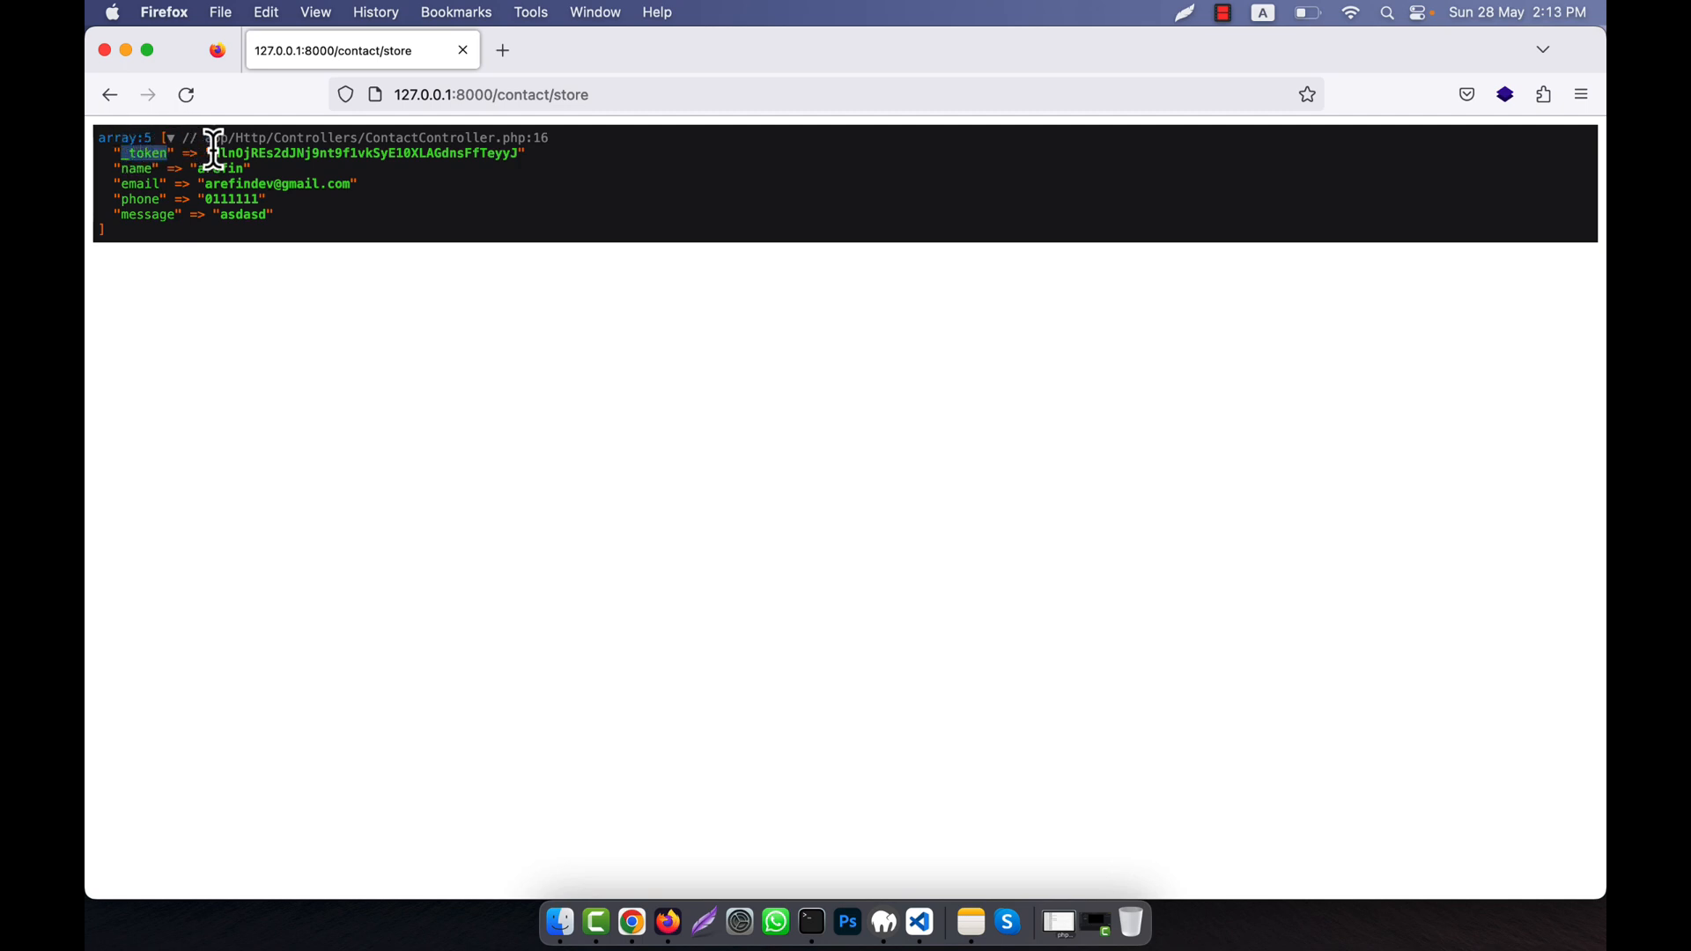
pyautogui.moveTo(121, 153)
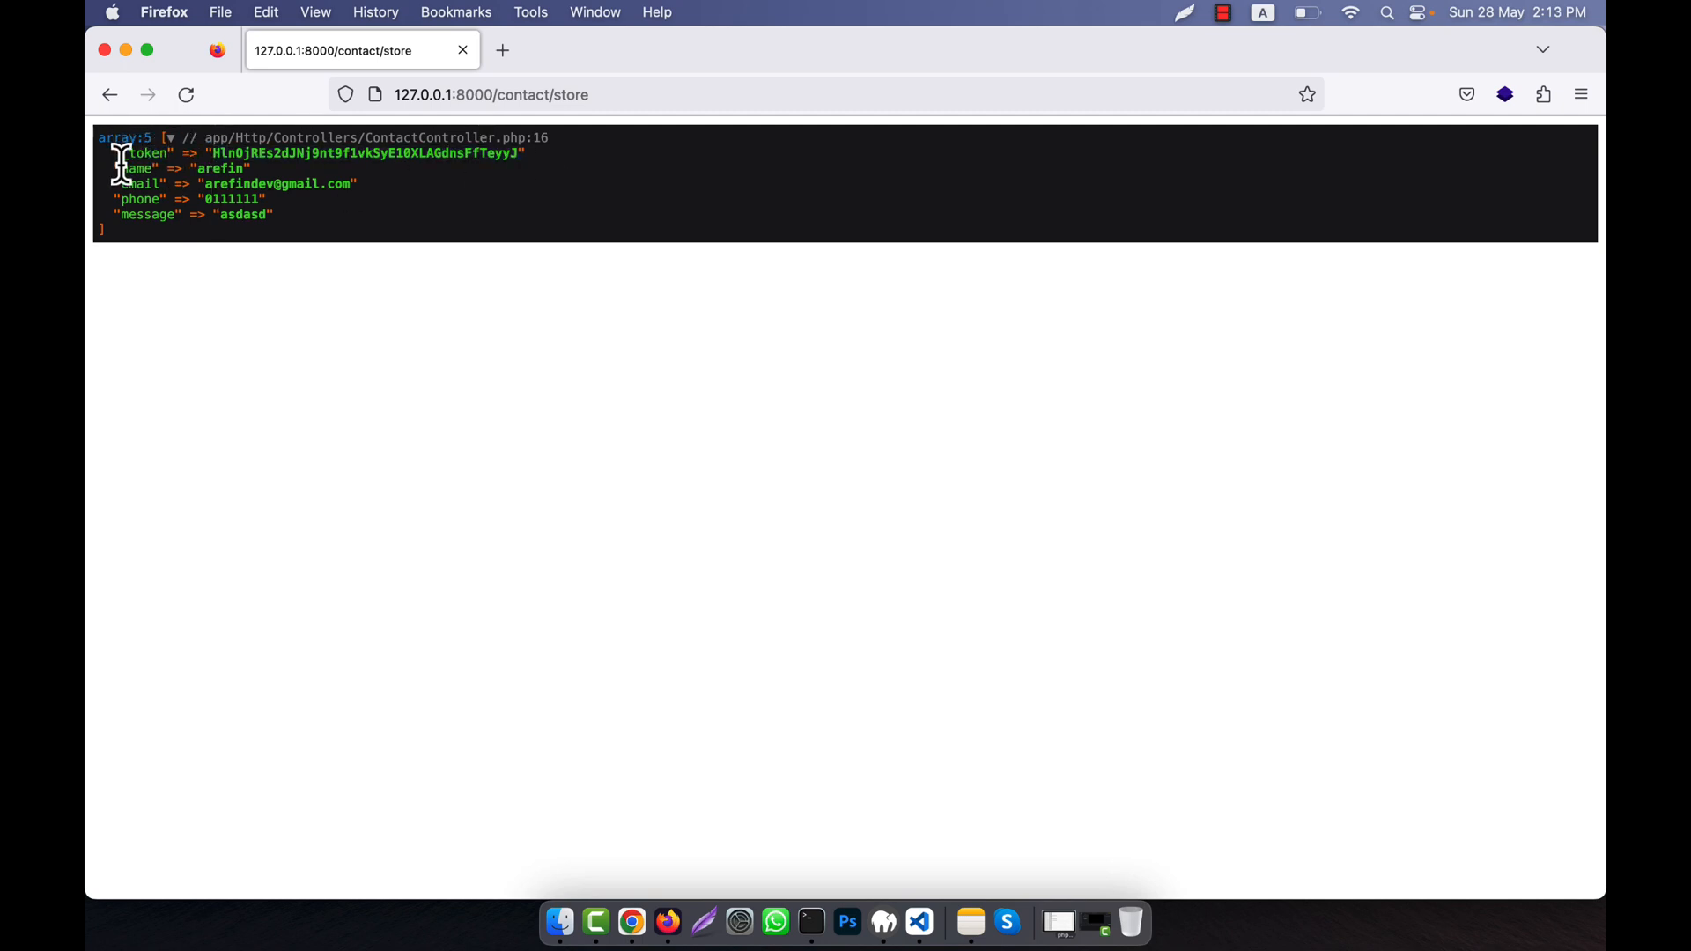
# Step: Highlight the name key in the dump, then reopen contact.blade.php in the editor
pyautogui.doubleClick(136, 168)
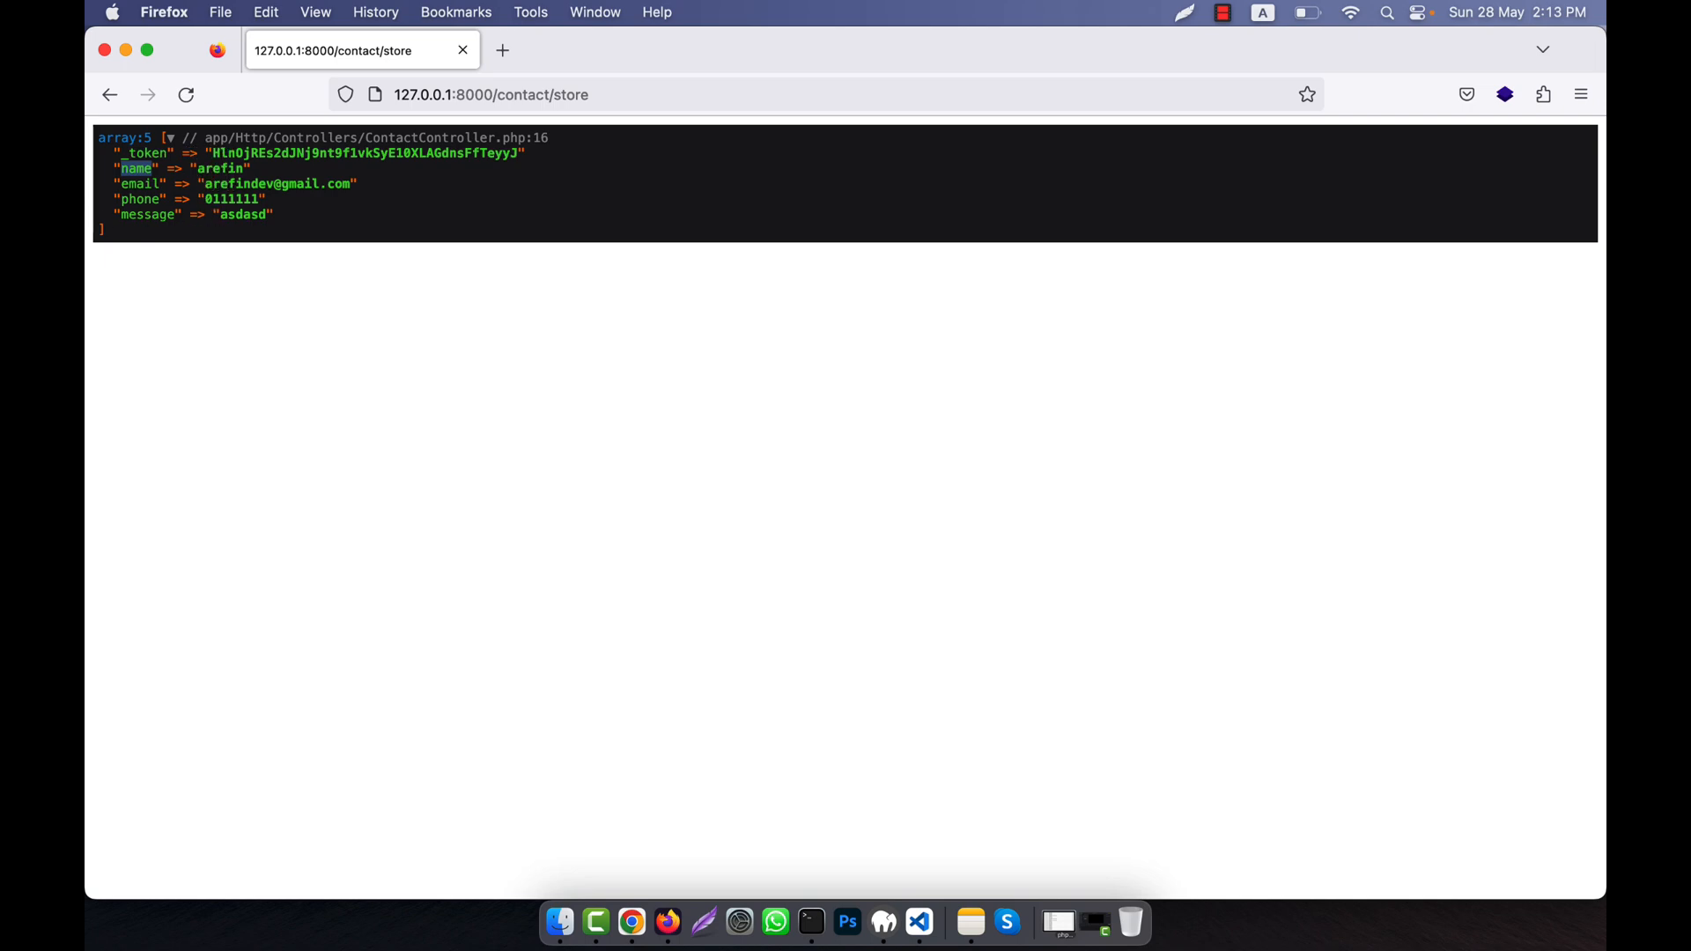
pyautogui.moveTo(918, 922)
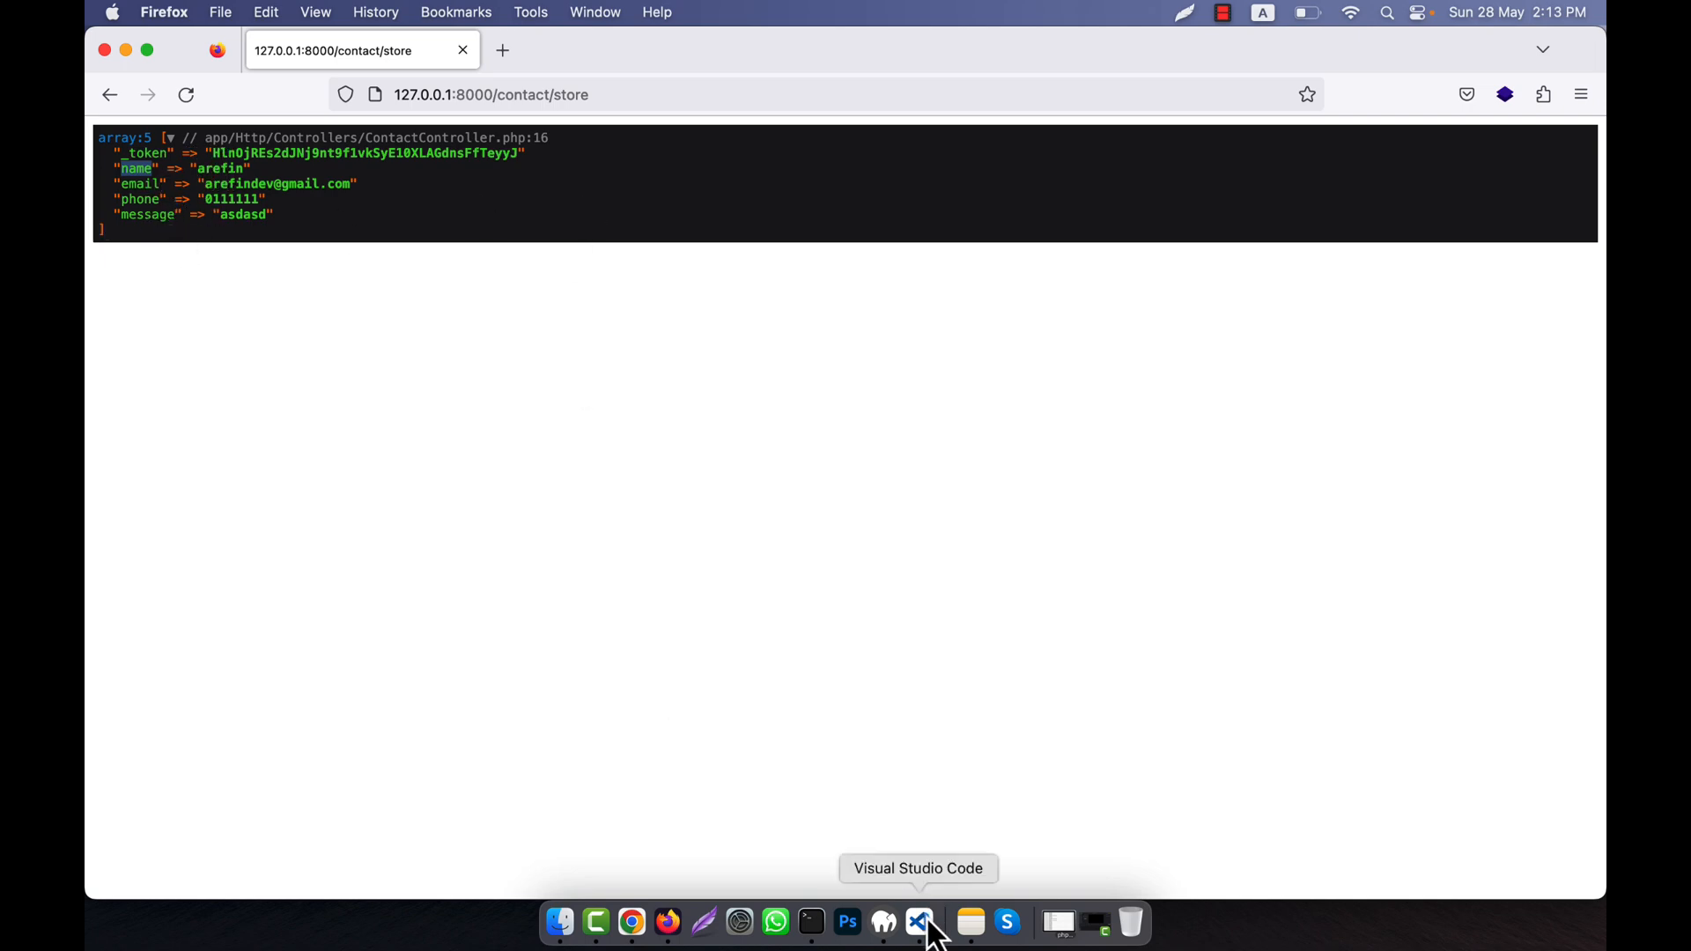
pyautogui.click(918, 922)
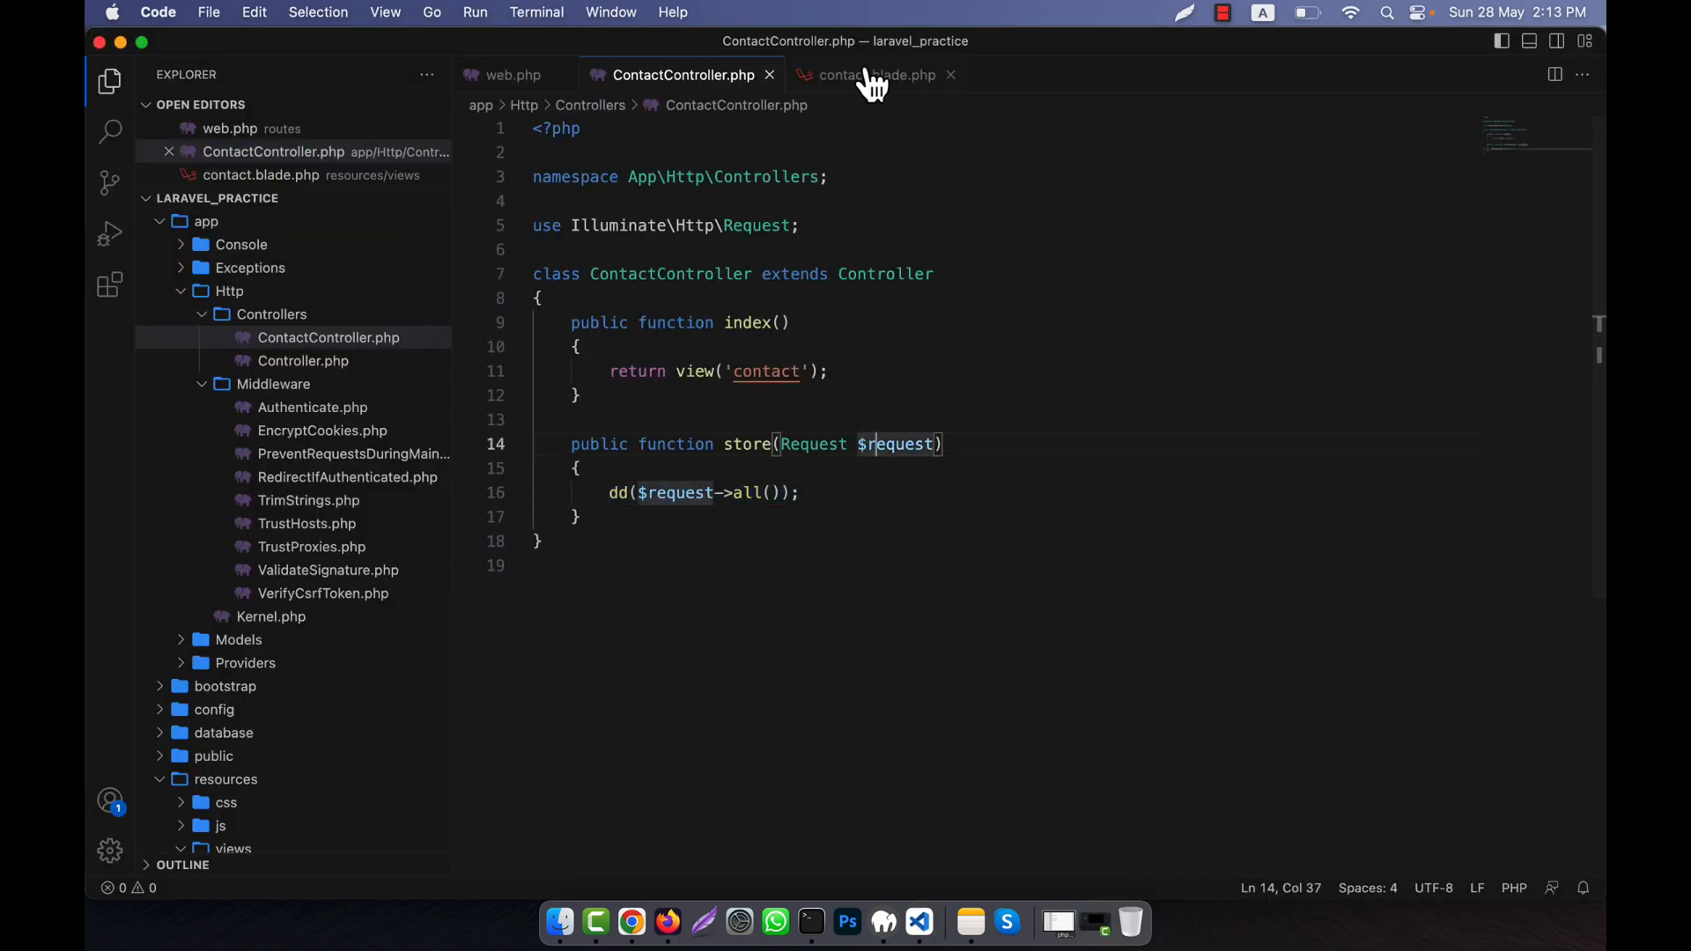
pyautogui.click(876, 74)
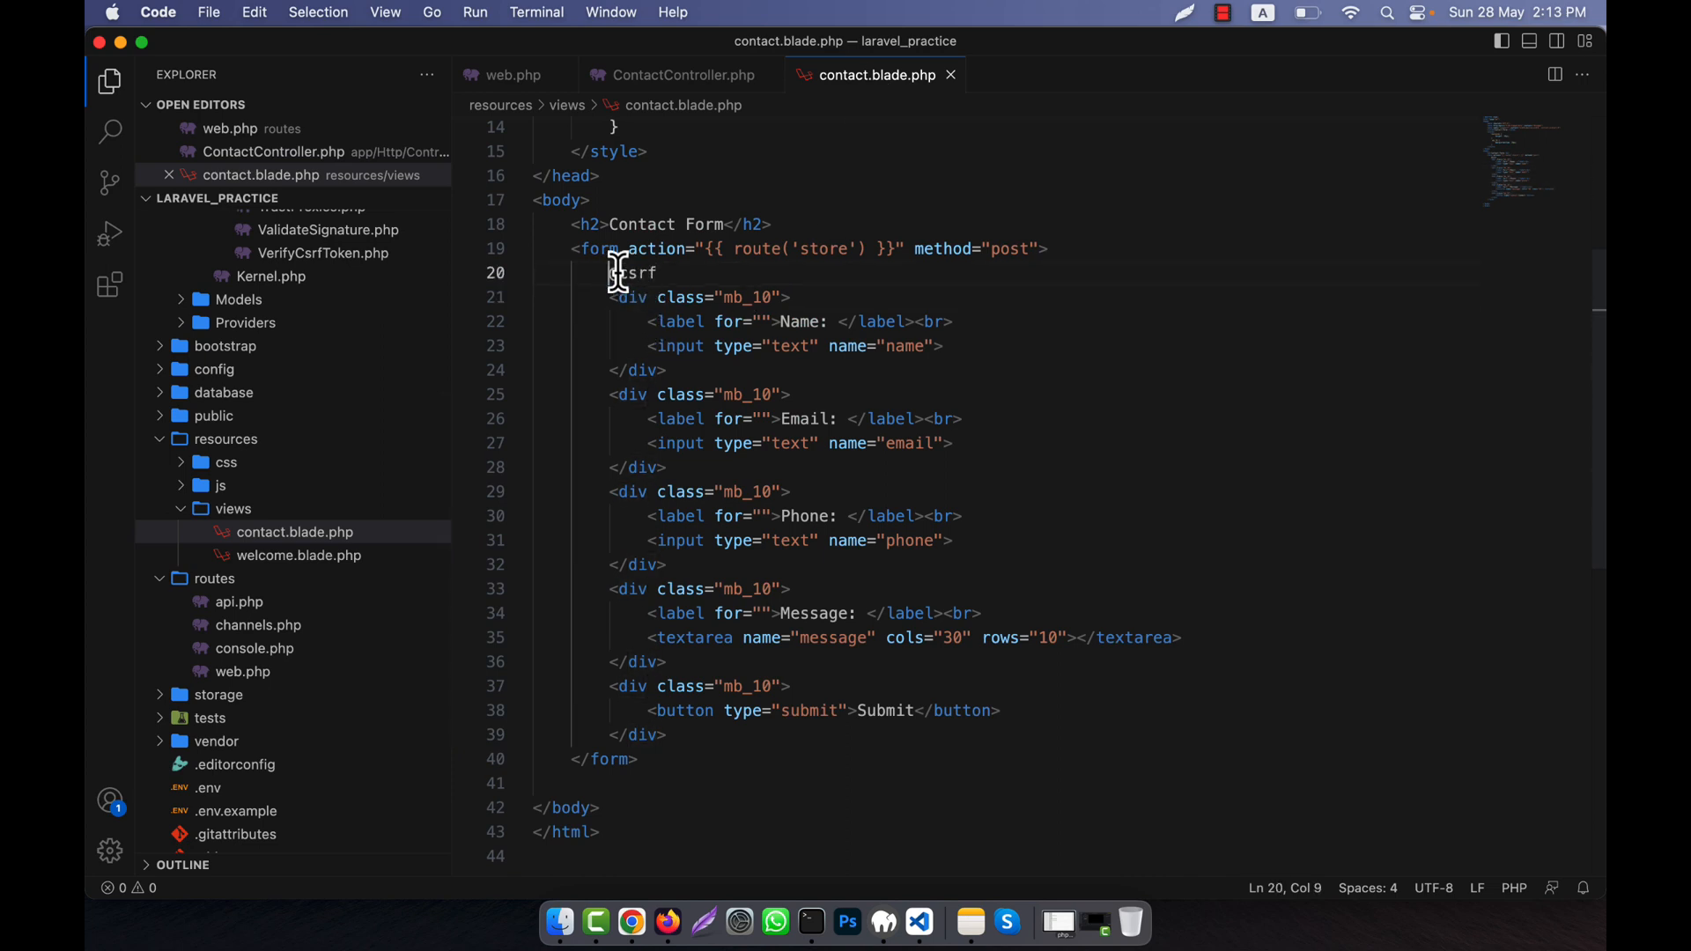